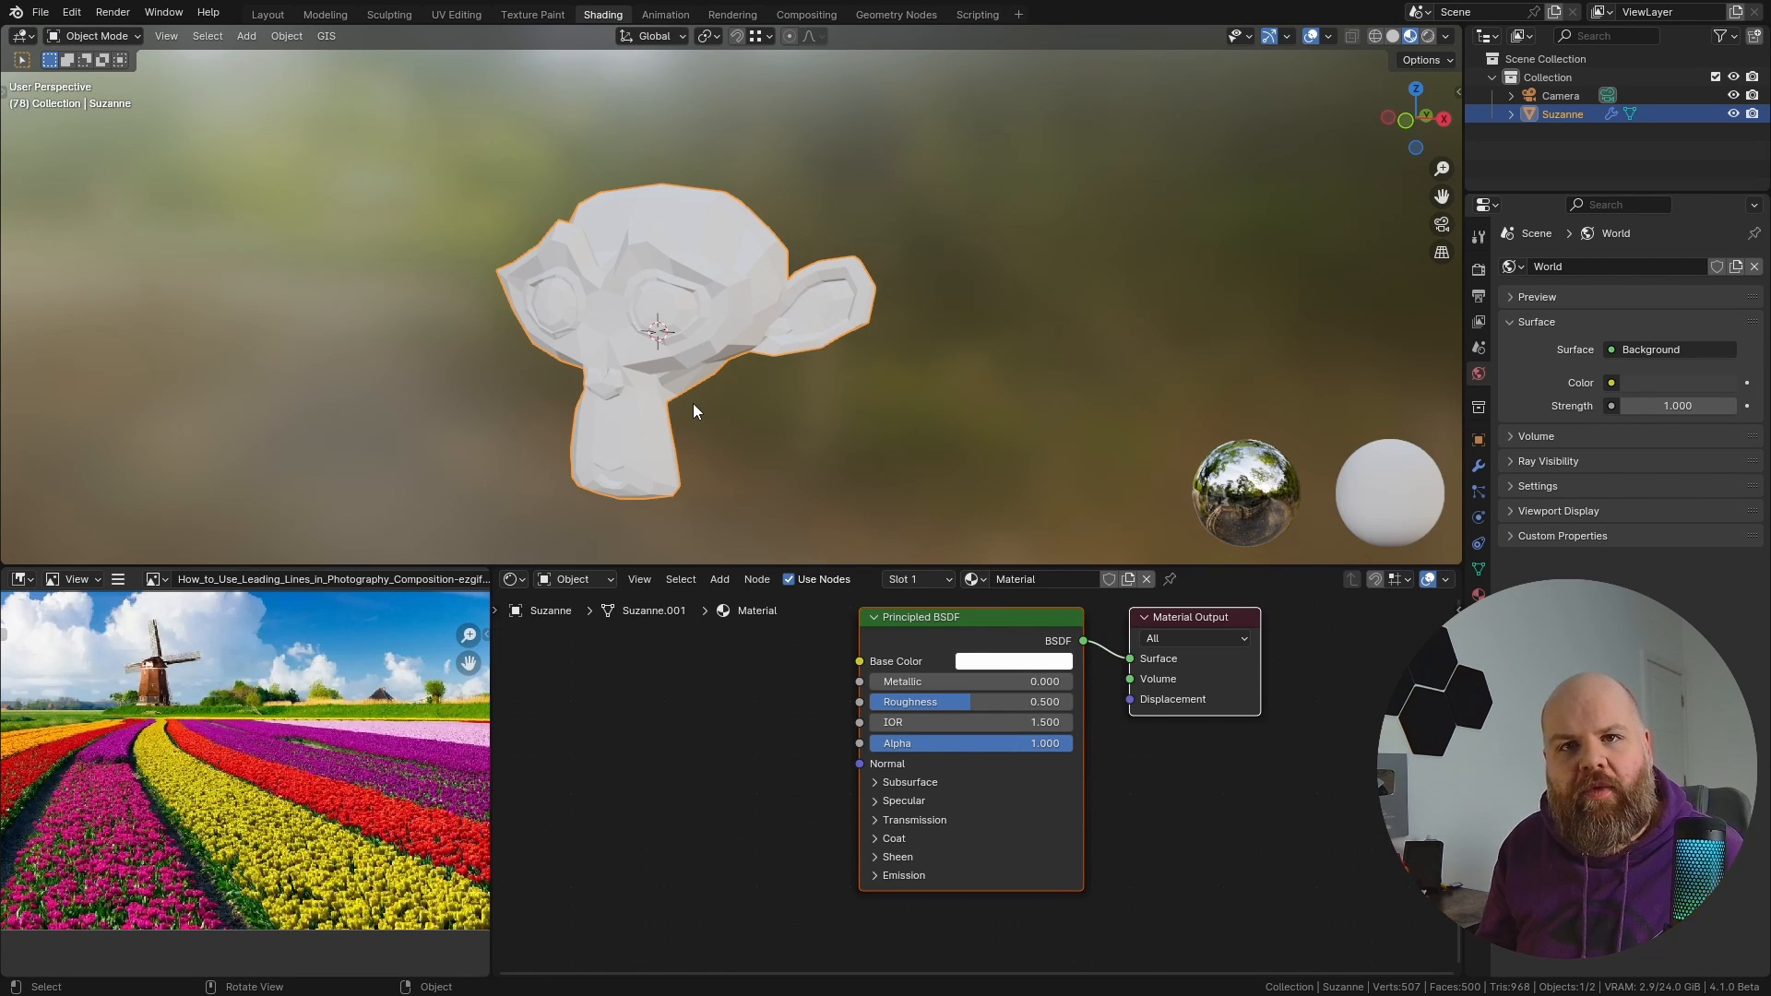
{"action": "mouse_move", "coordinate": [653, 412]}
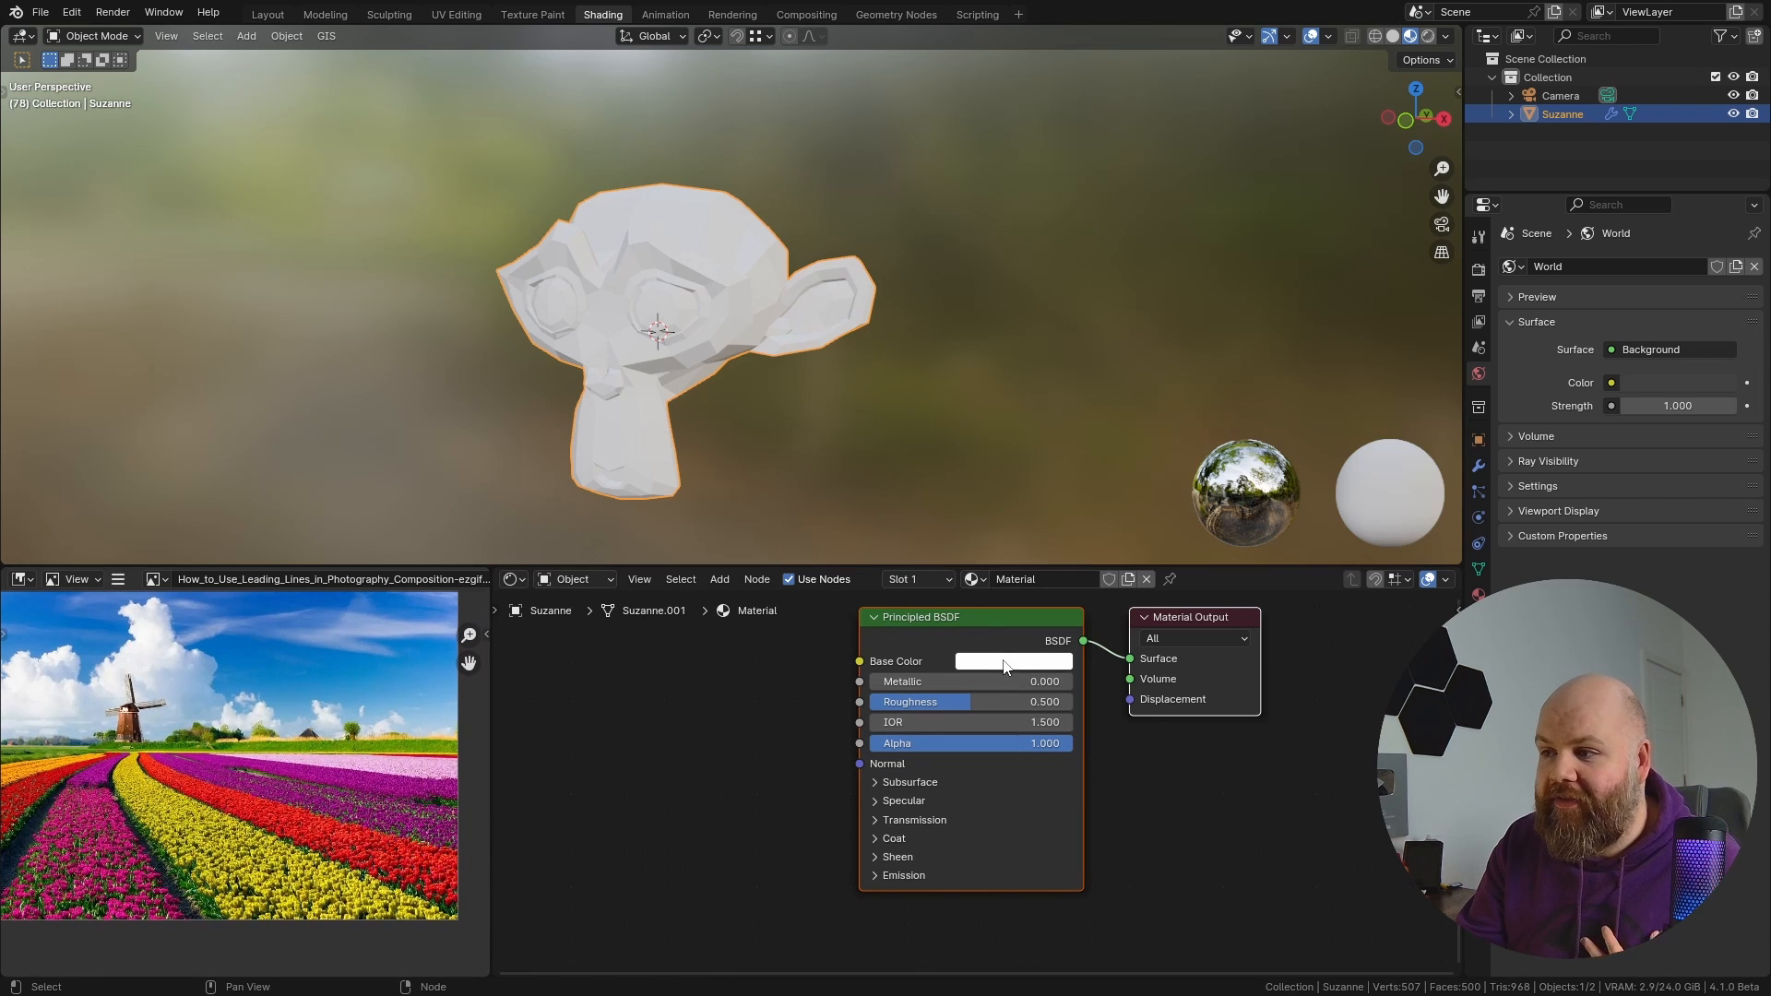
Step: Sample an orange from the tulip photo as Suzanne's base colour
{"action": "left_click", "coordinate": [1012, 661]}
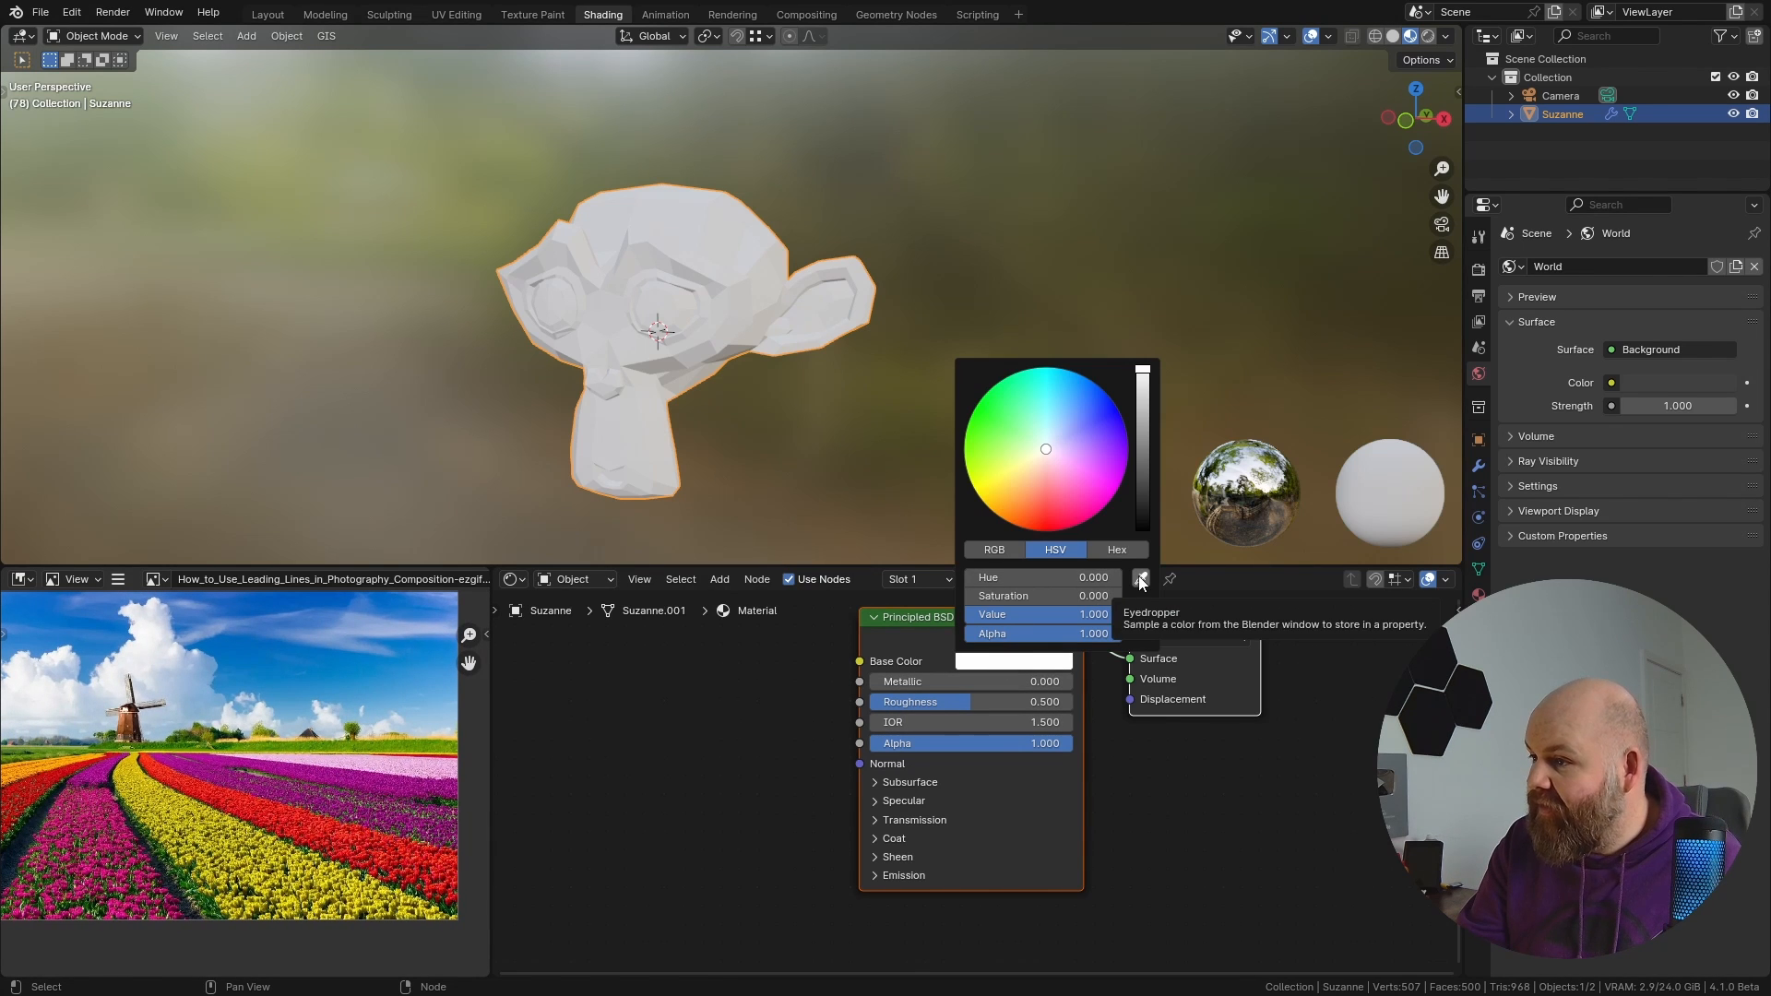
{"action": "left_click", "coordinate": [1139, 578]}
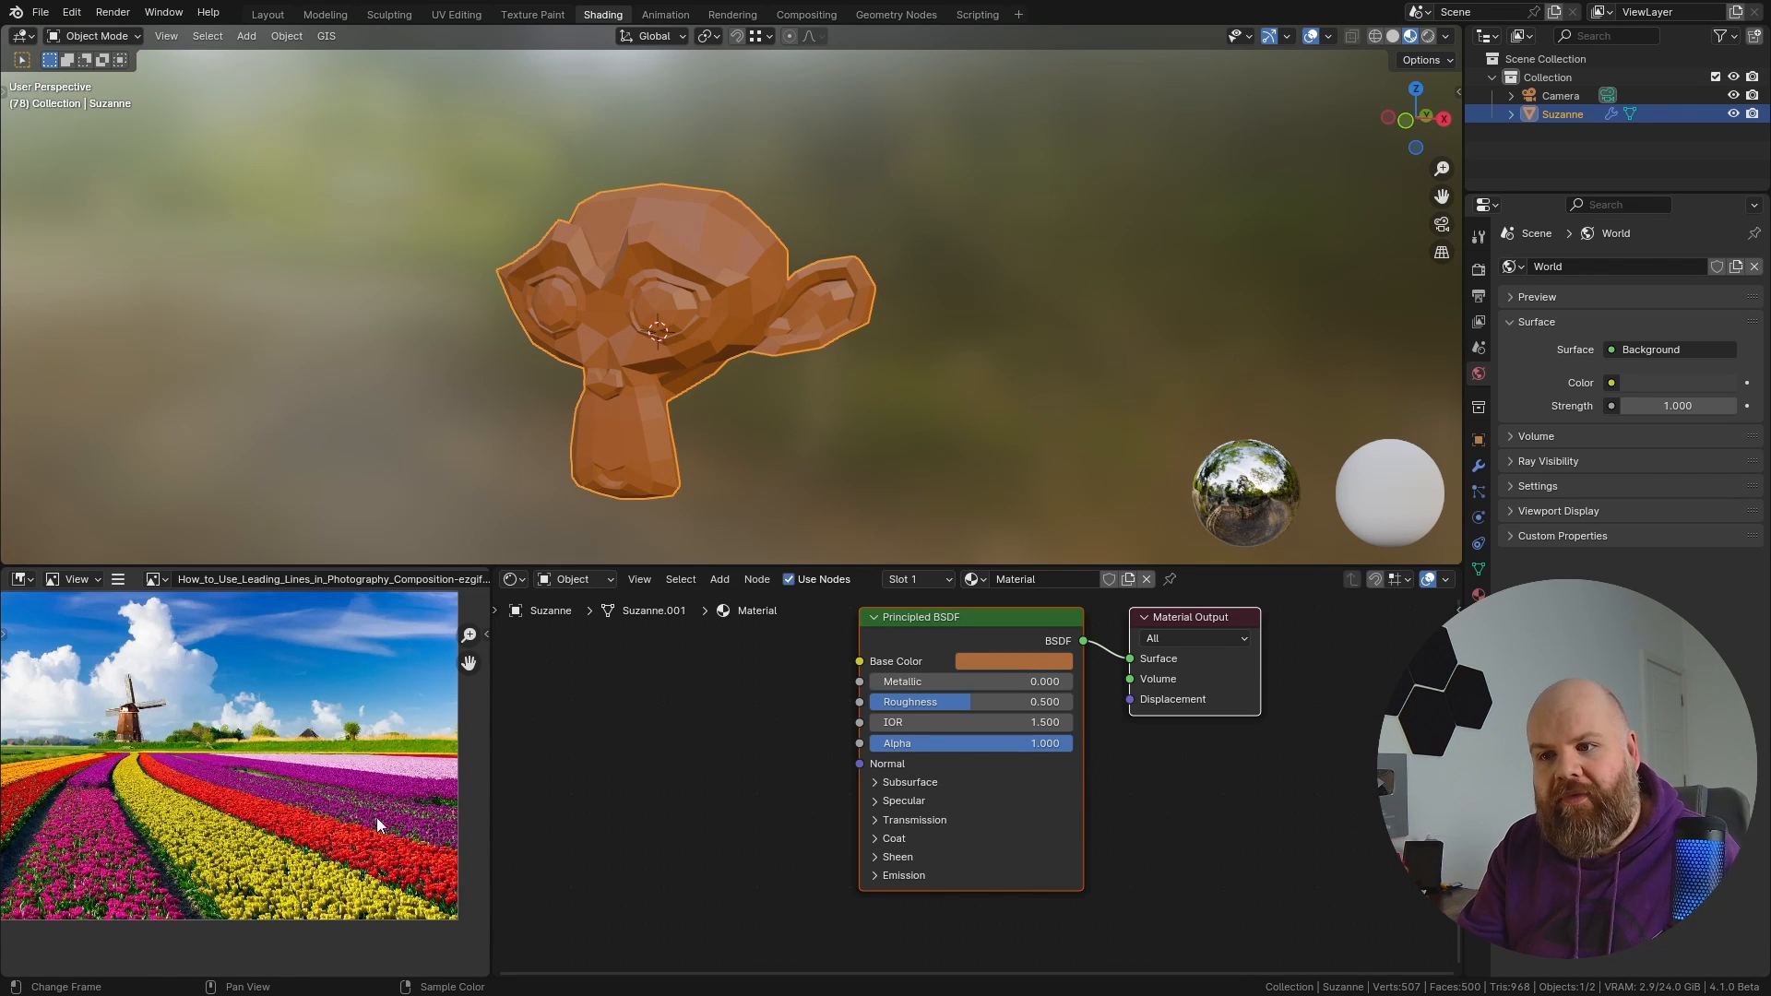
{"action": "mouse_move", "coordinate": [678, 397]}
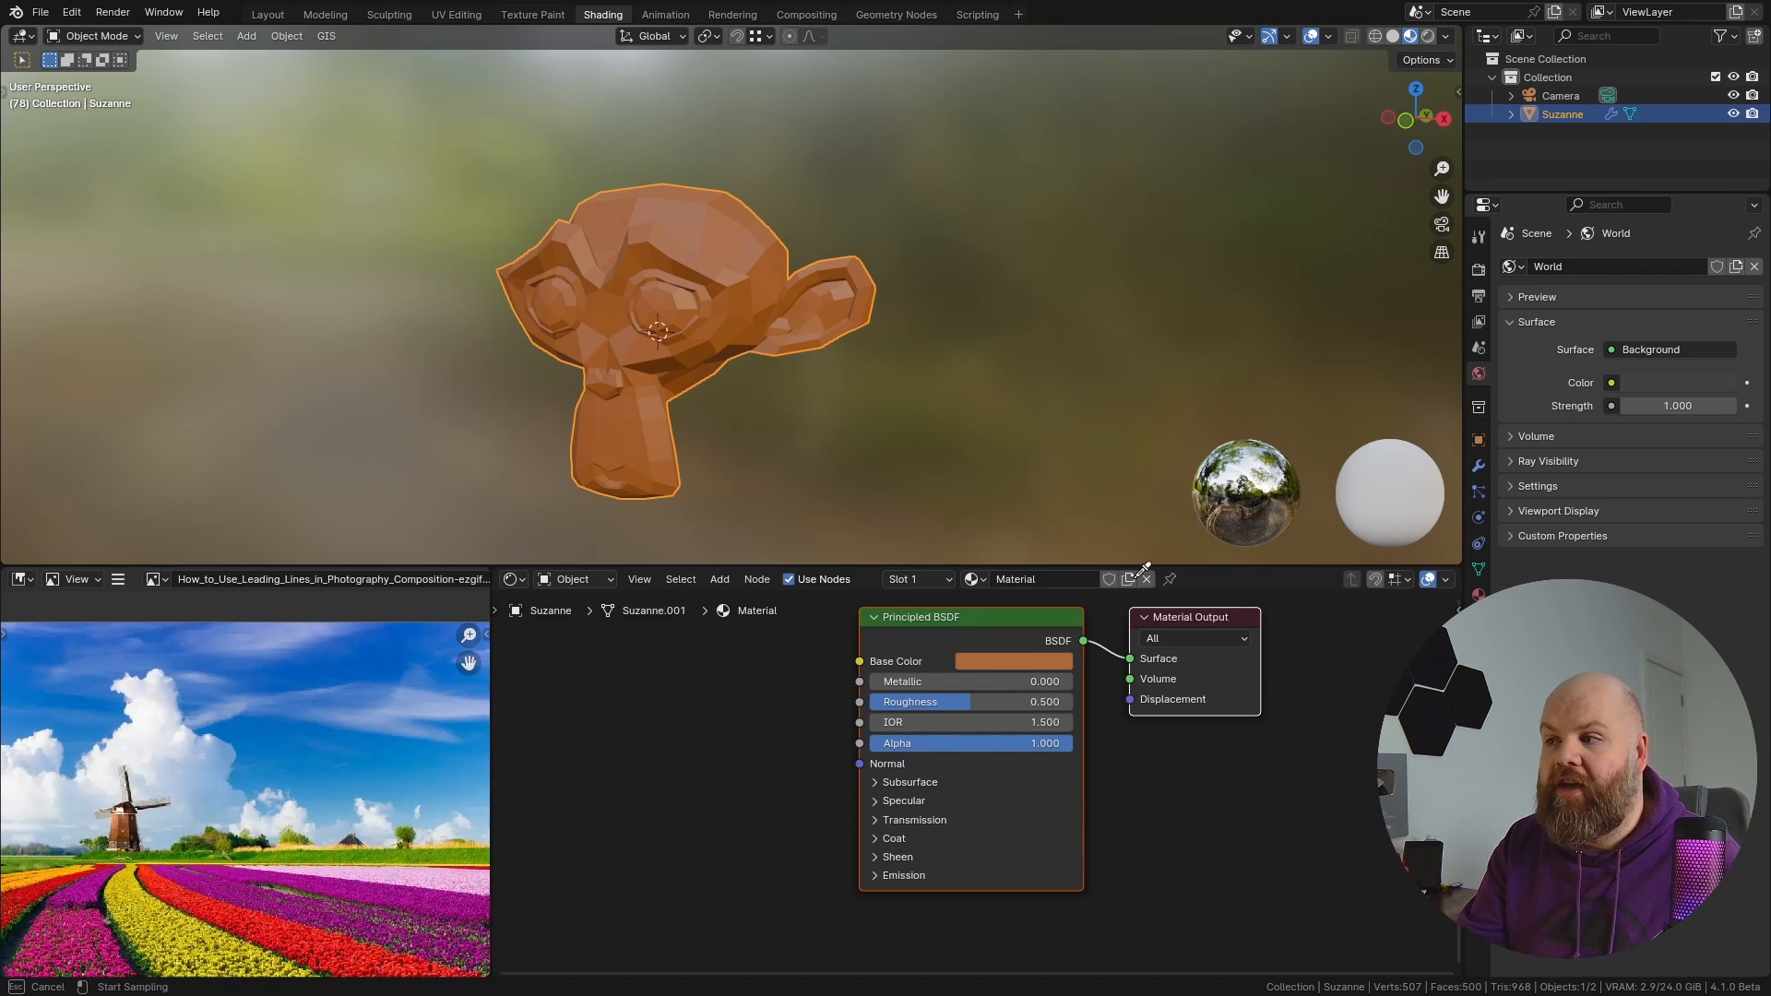
Step: Resample Suzanne's base colour to sky blue and clear her location
{"action": "left_click", "coordinate": [1012, 660]}
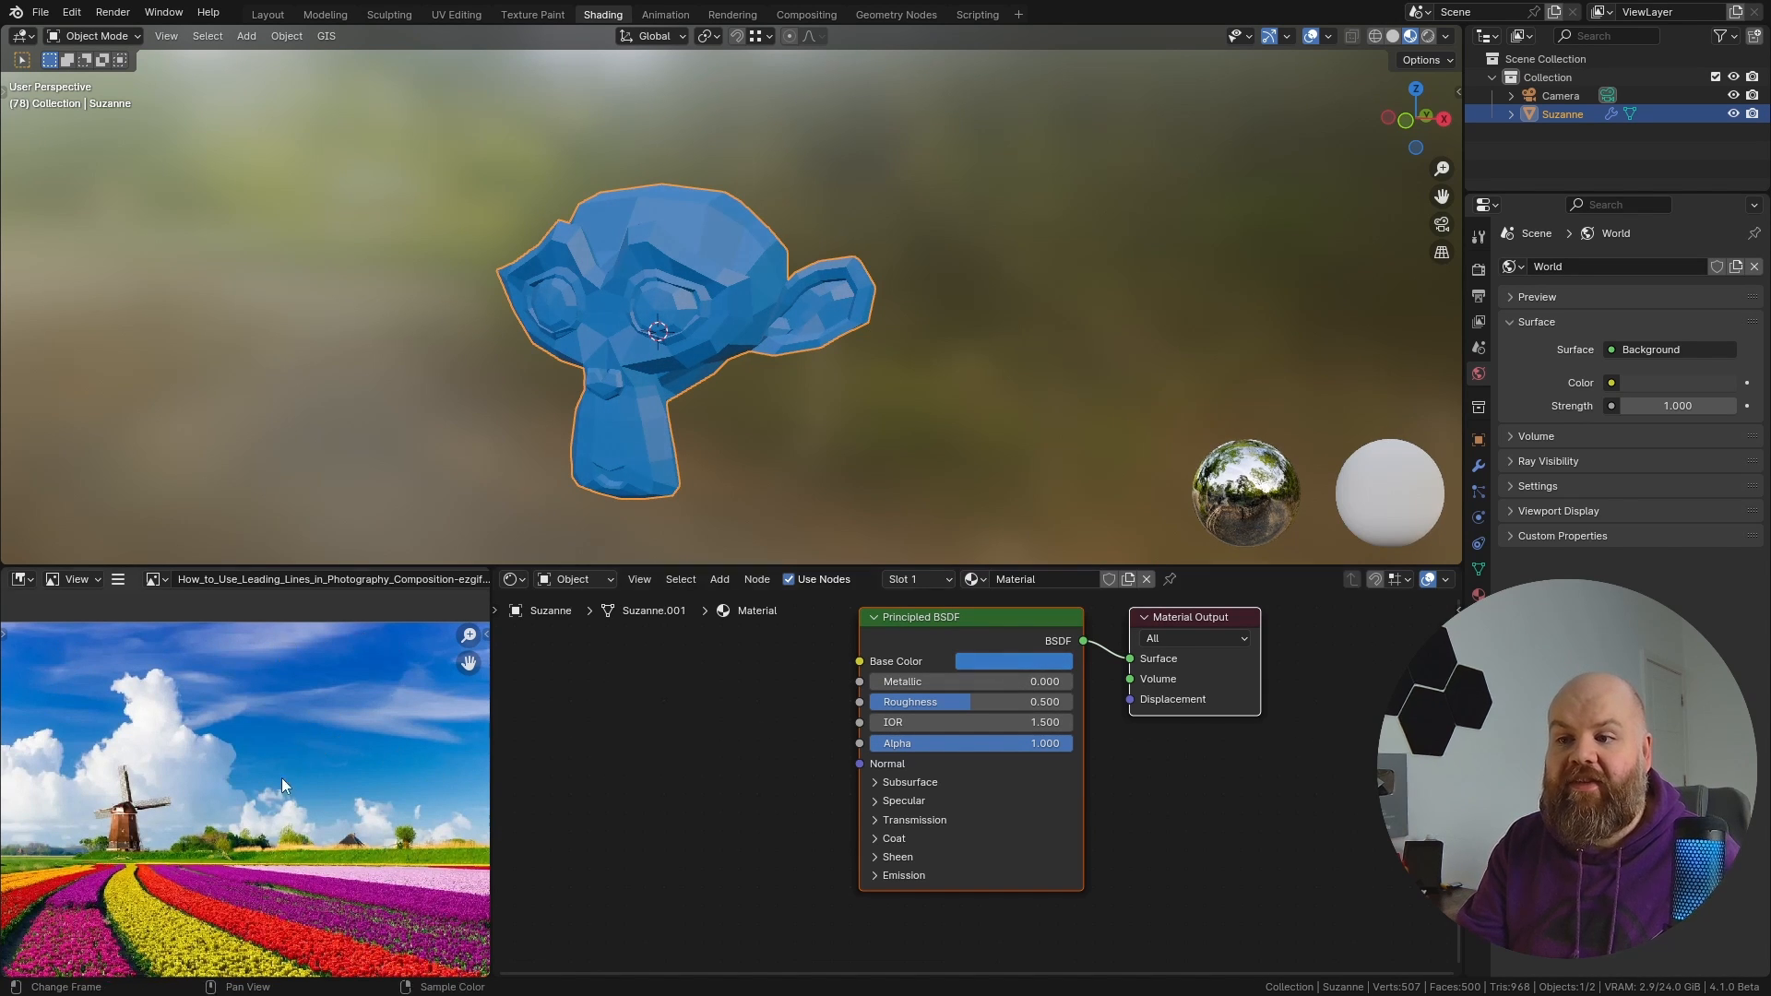
{"action": "mouse_move", "coordinate": [678, 666]}
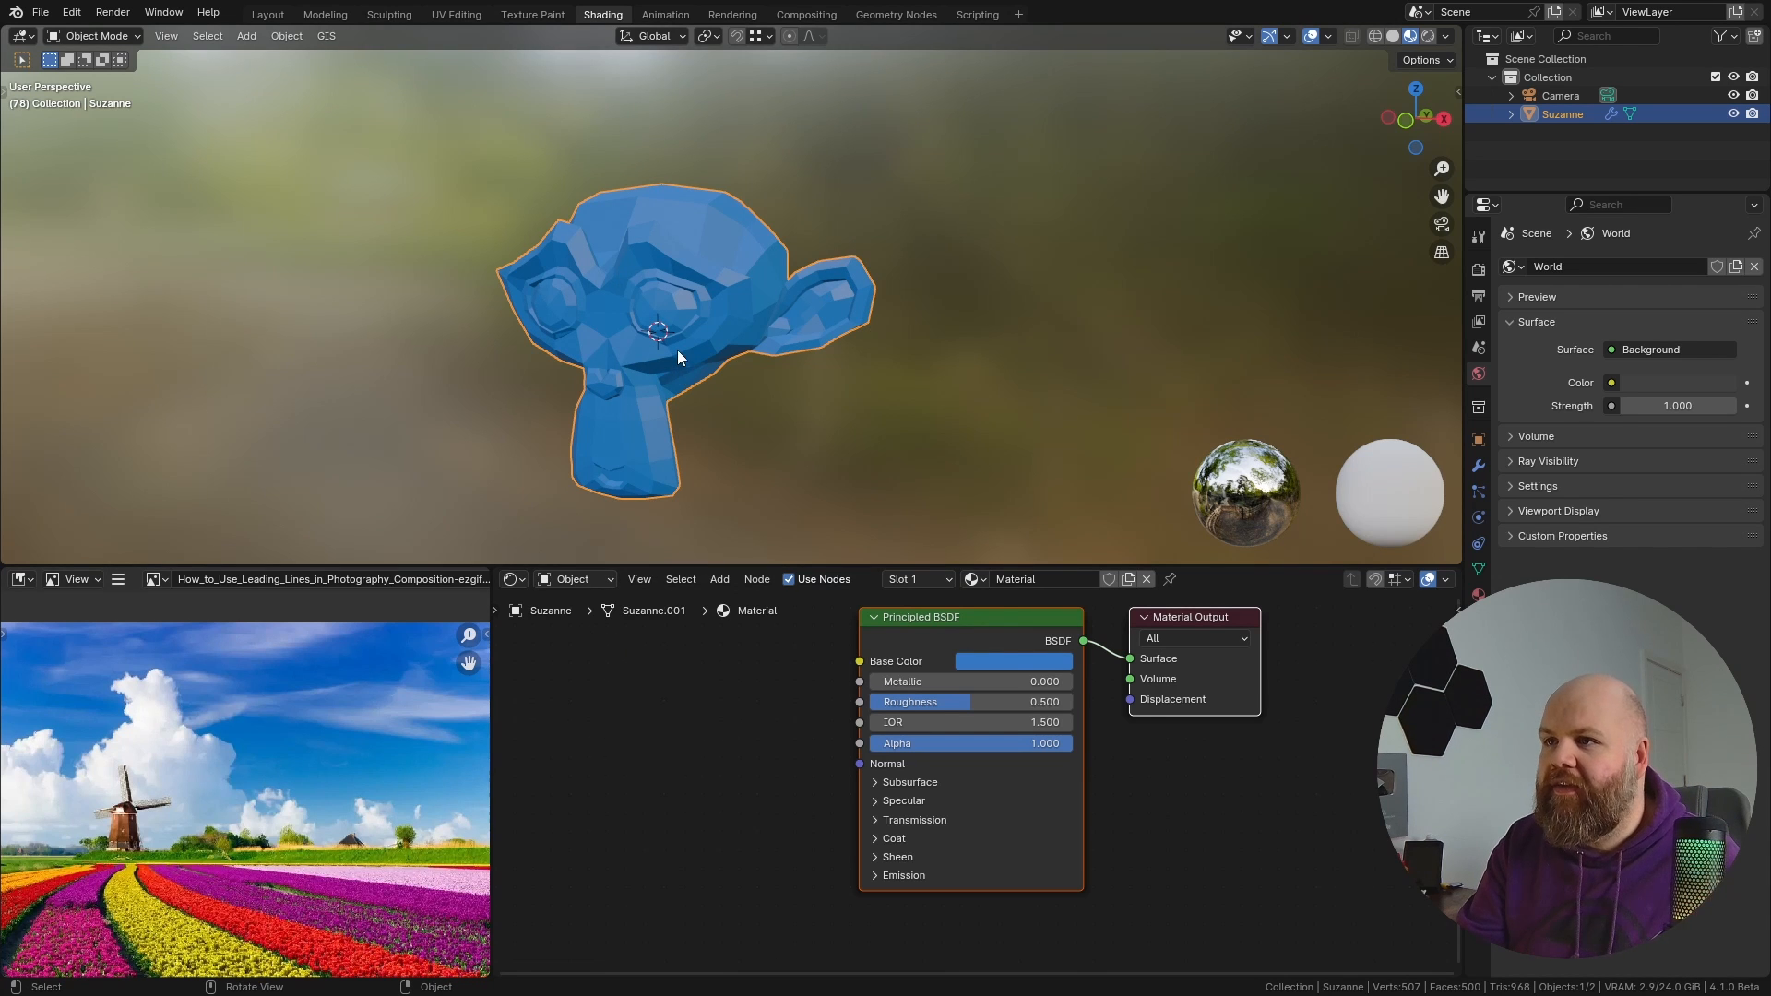
{"action": "left_click", "coordinate": [268, 14]}
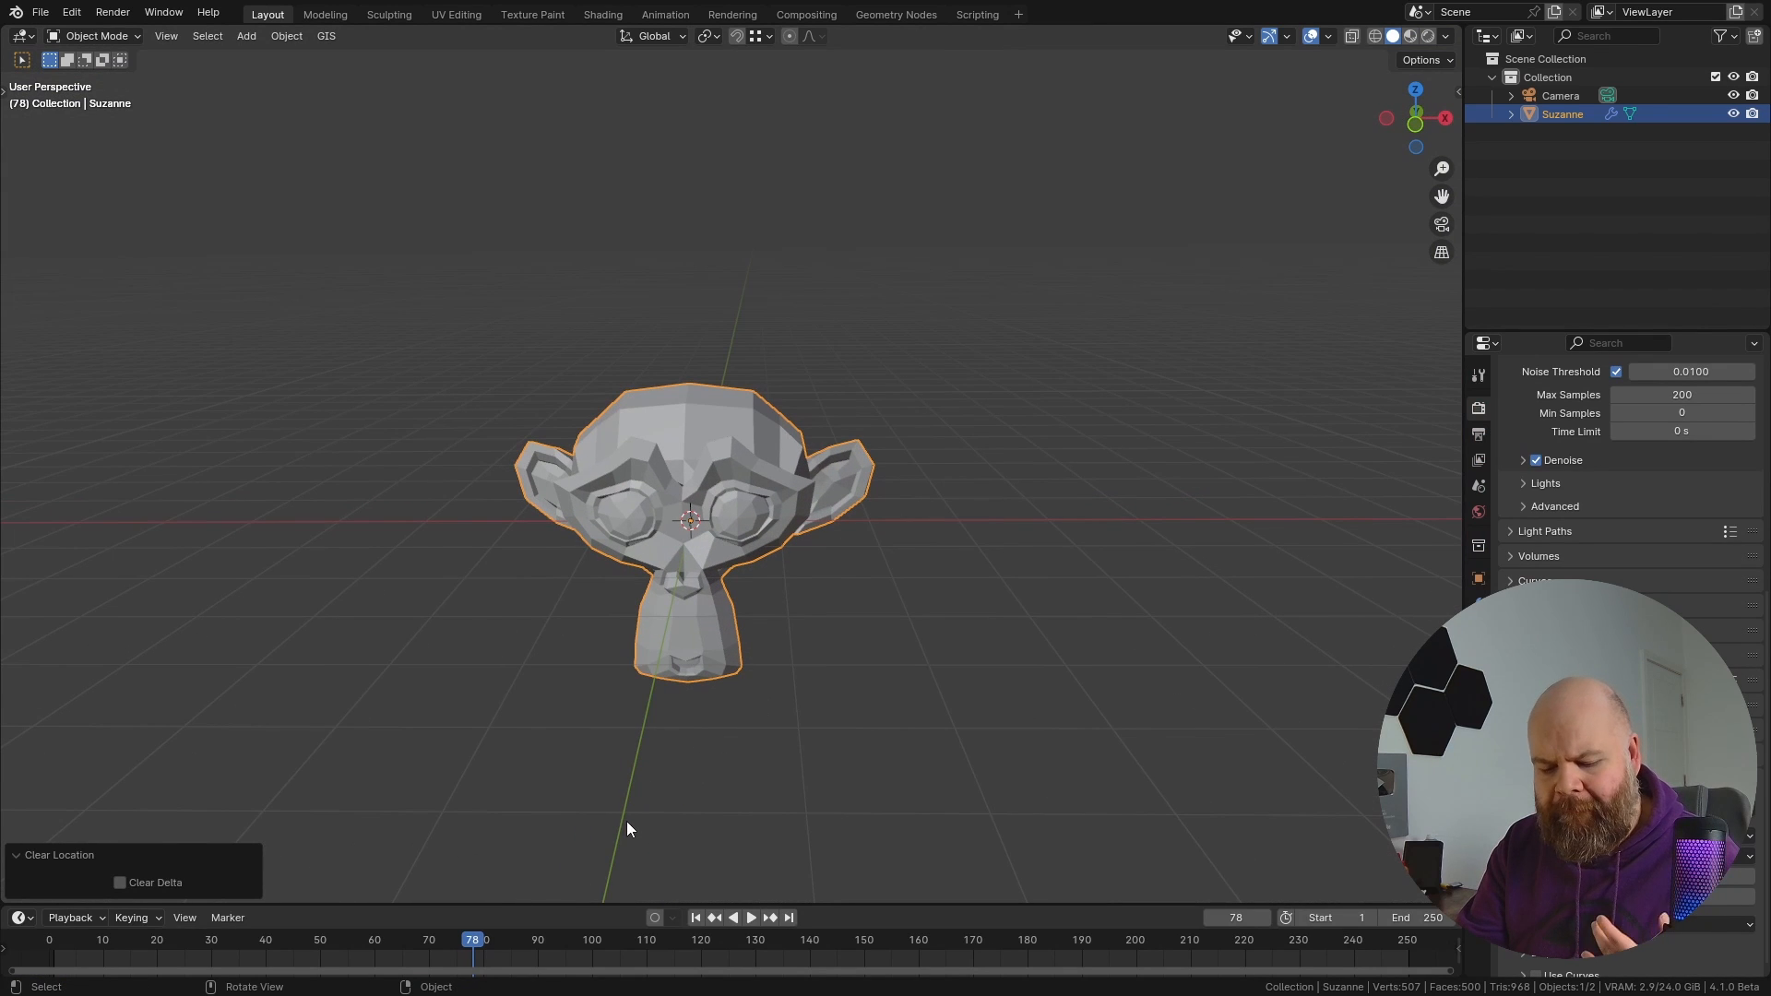
{"action": "mouse_move", "coordinate": [830, 611]}
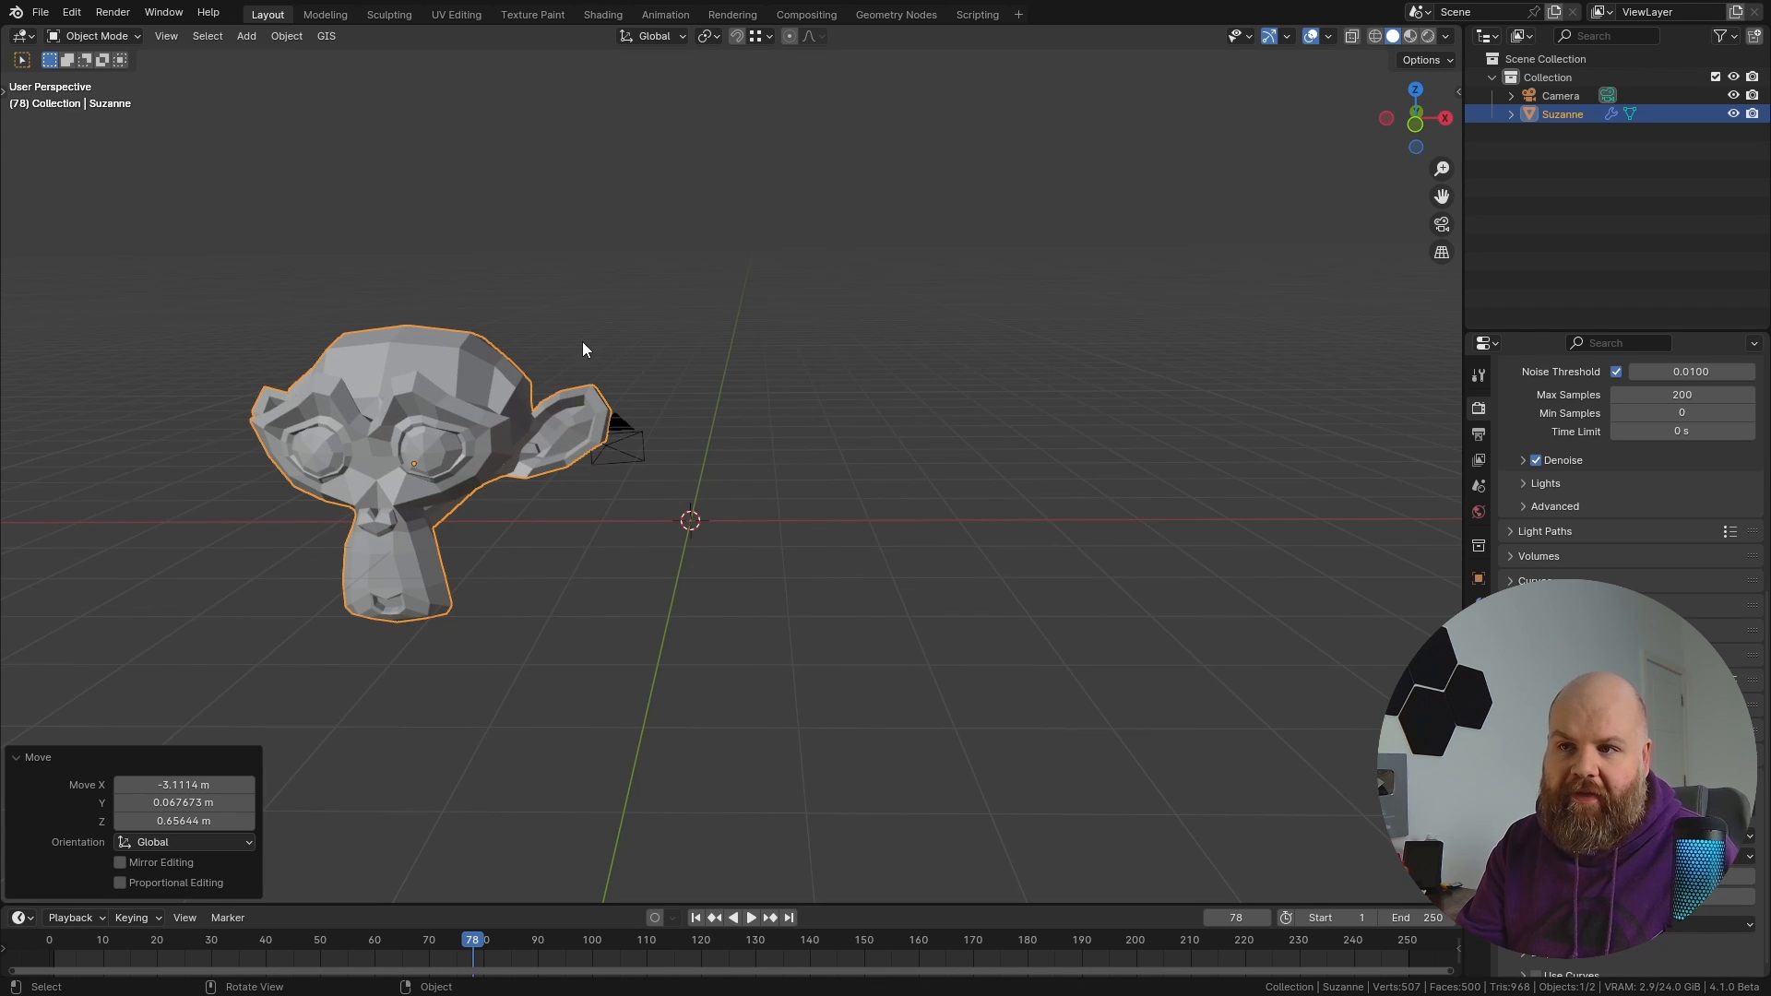
Step: Rotate and scale Suzanne, keyframing her at frames 78 and 139
{"action": "key", "text": "r"}
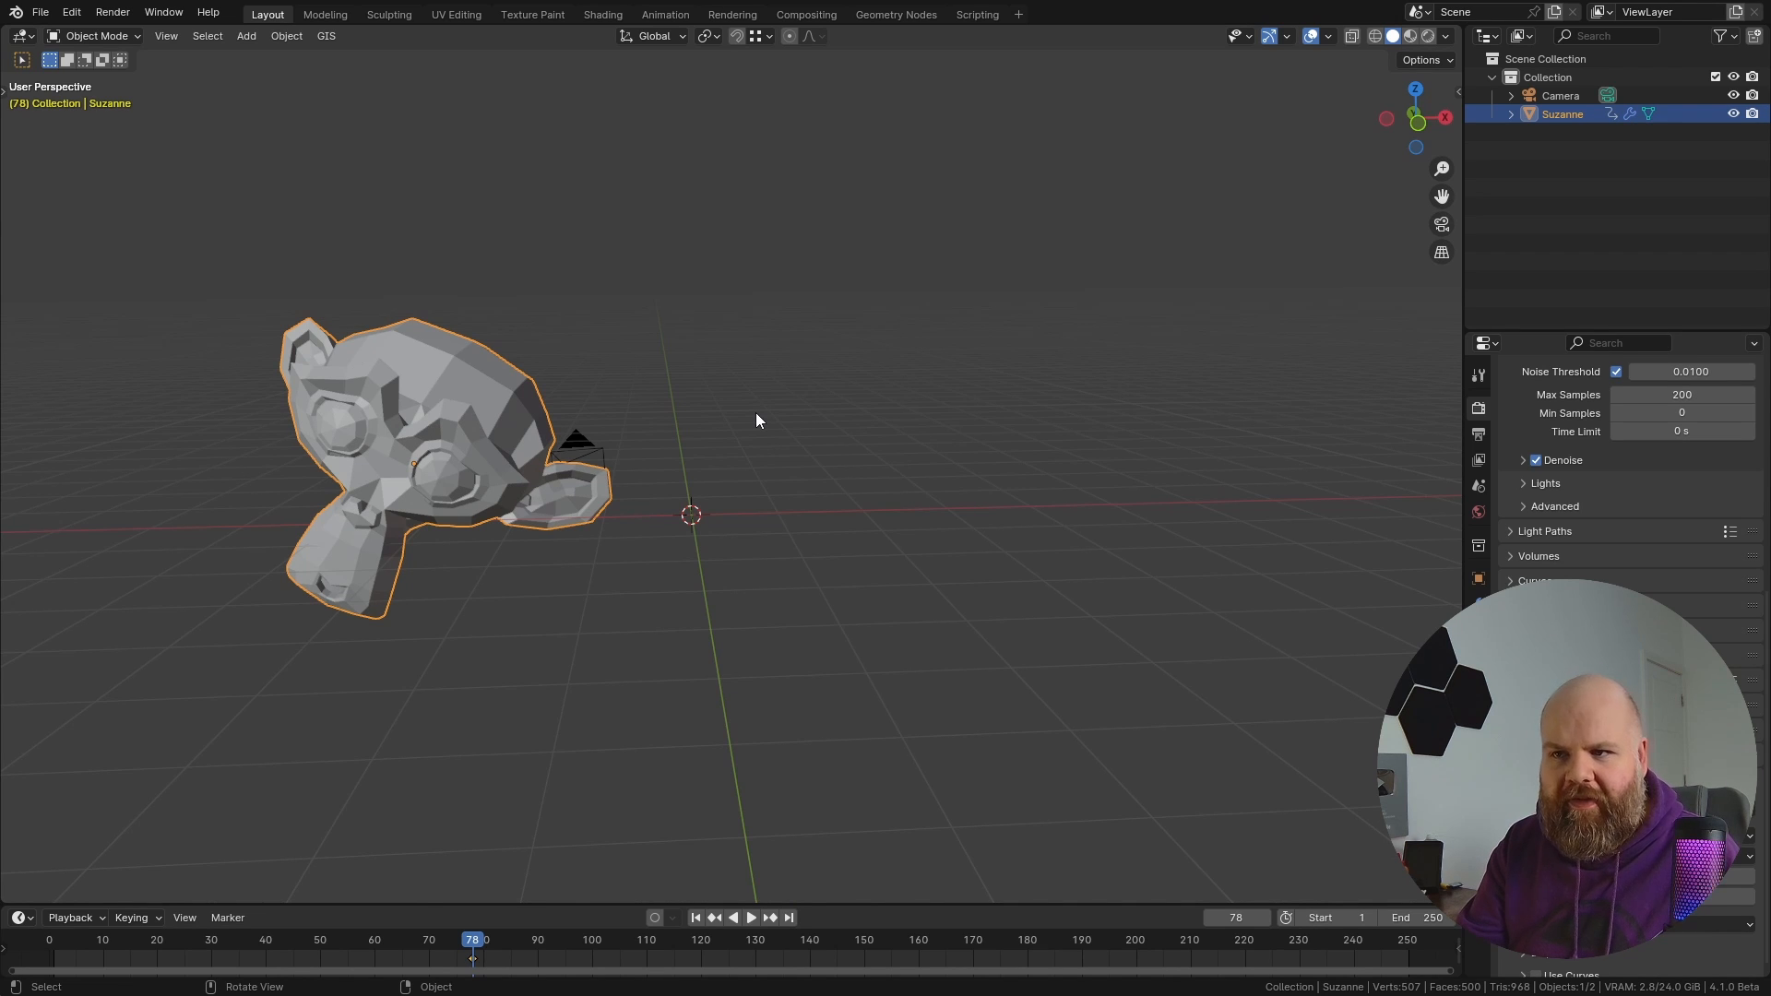
{"action": "mouse_move", "coordinate": [753, 424]}
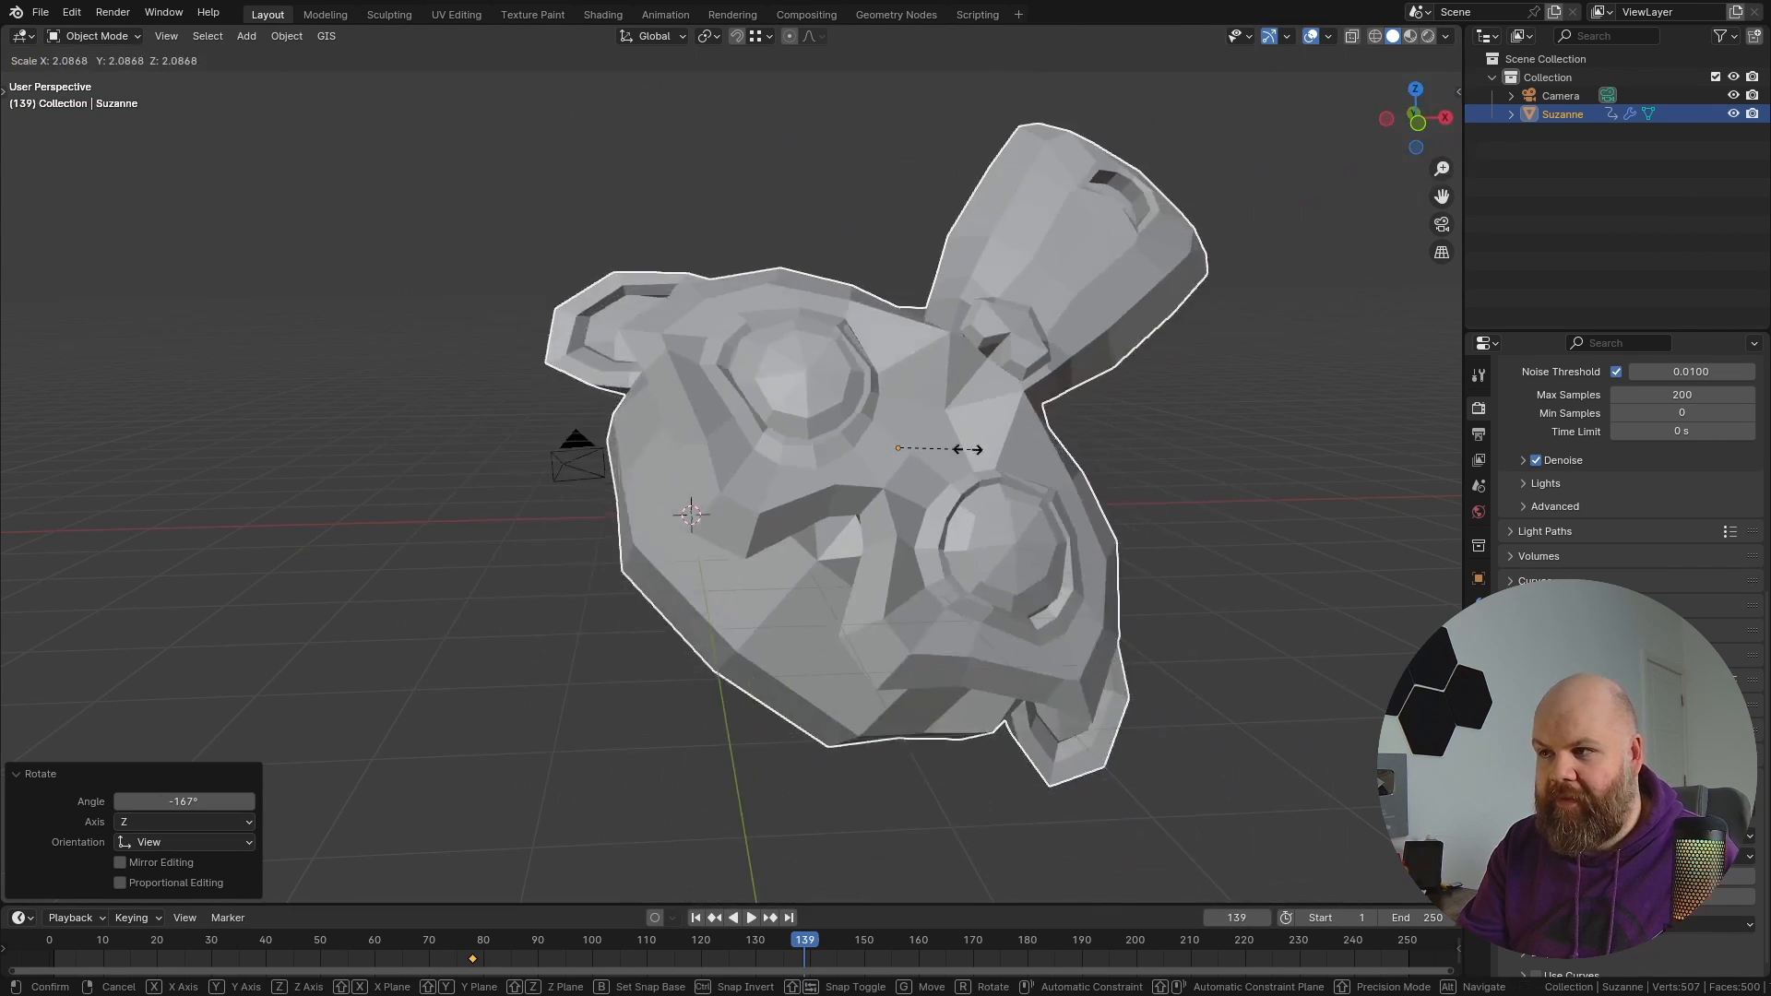
{"action": "left_click", "coordinate": [743, 939]}
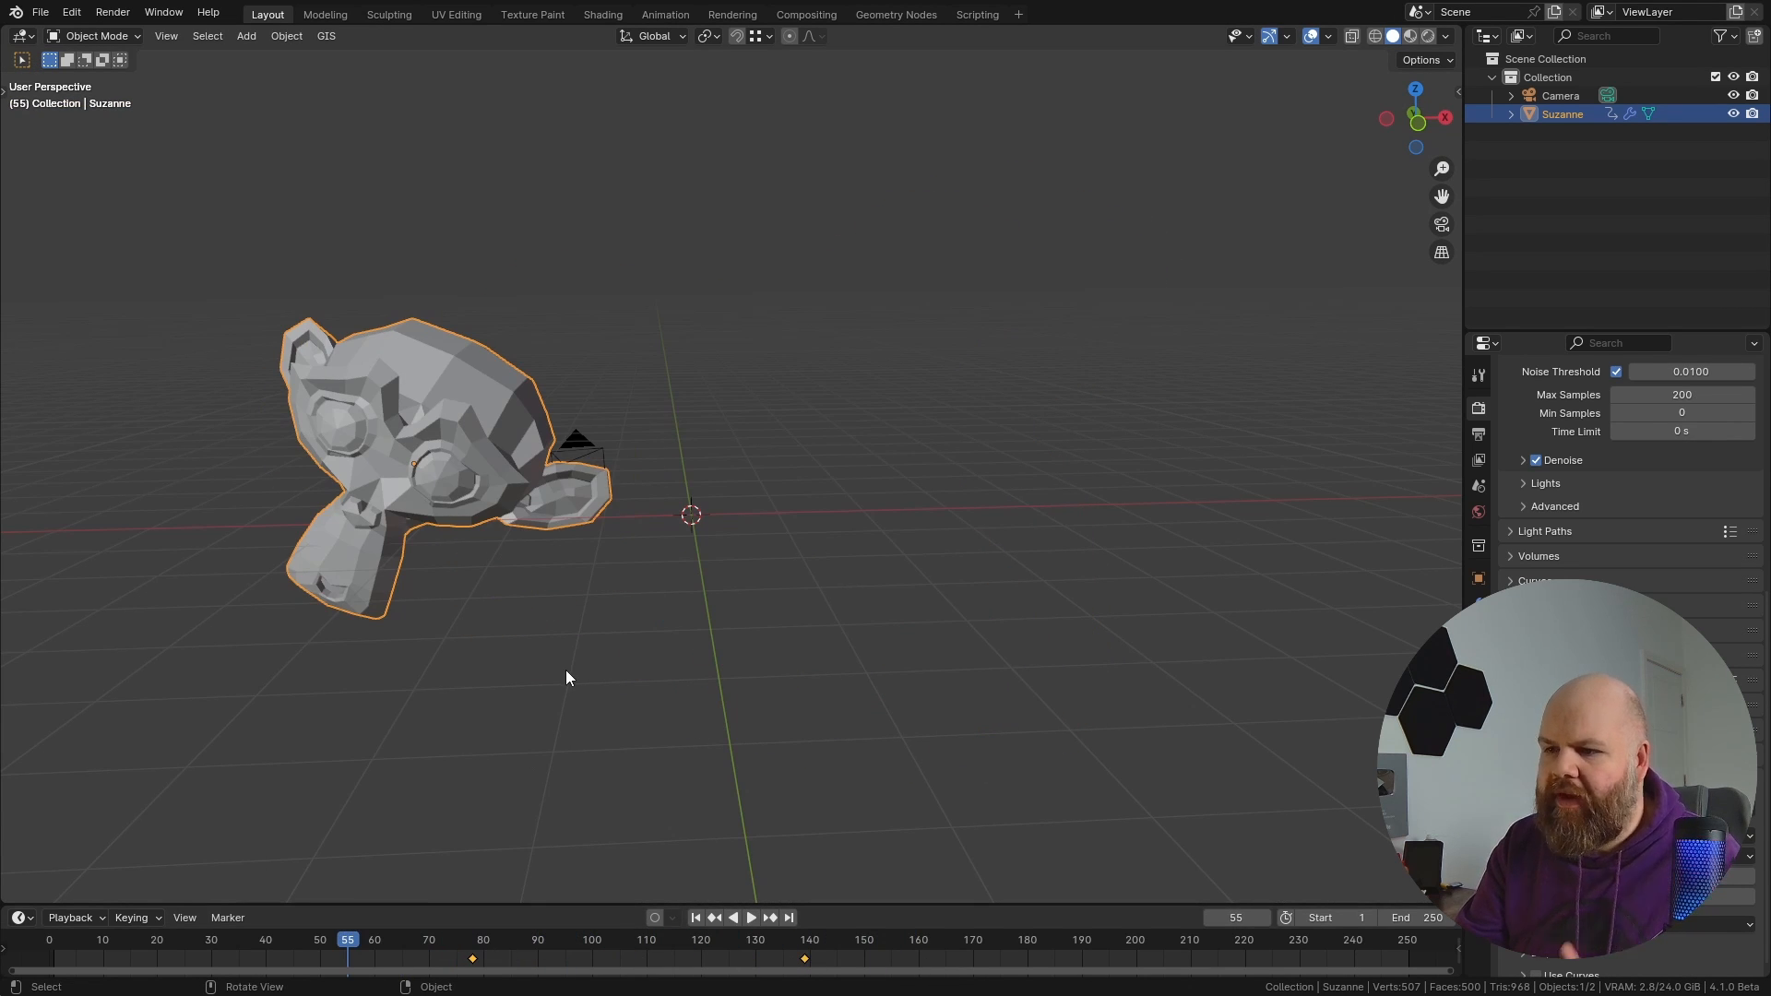
{"action": "mouse_move", "coordinate": [395, 482]}
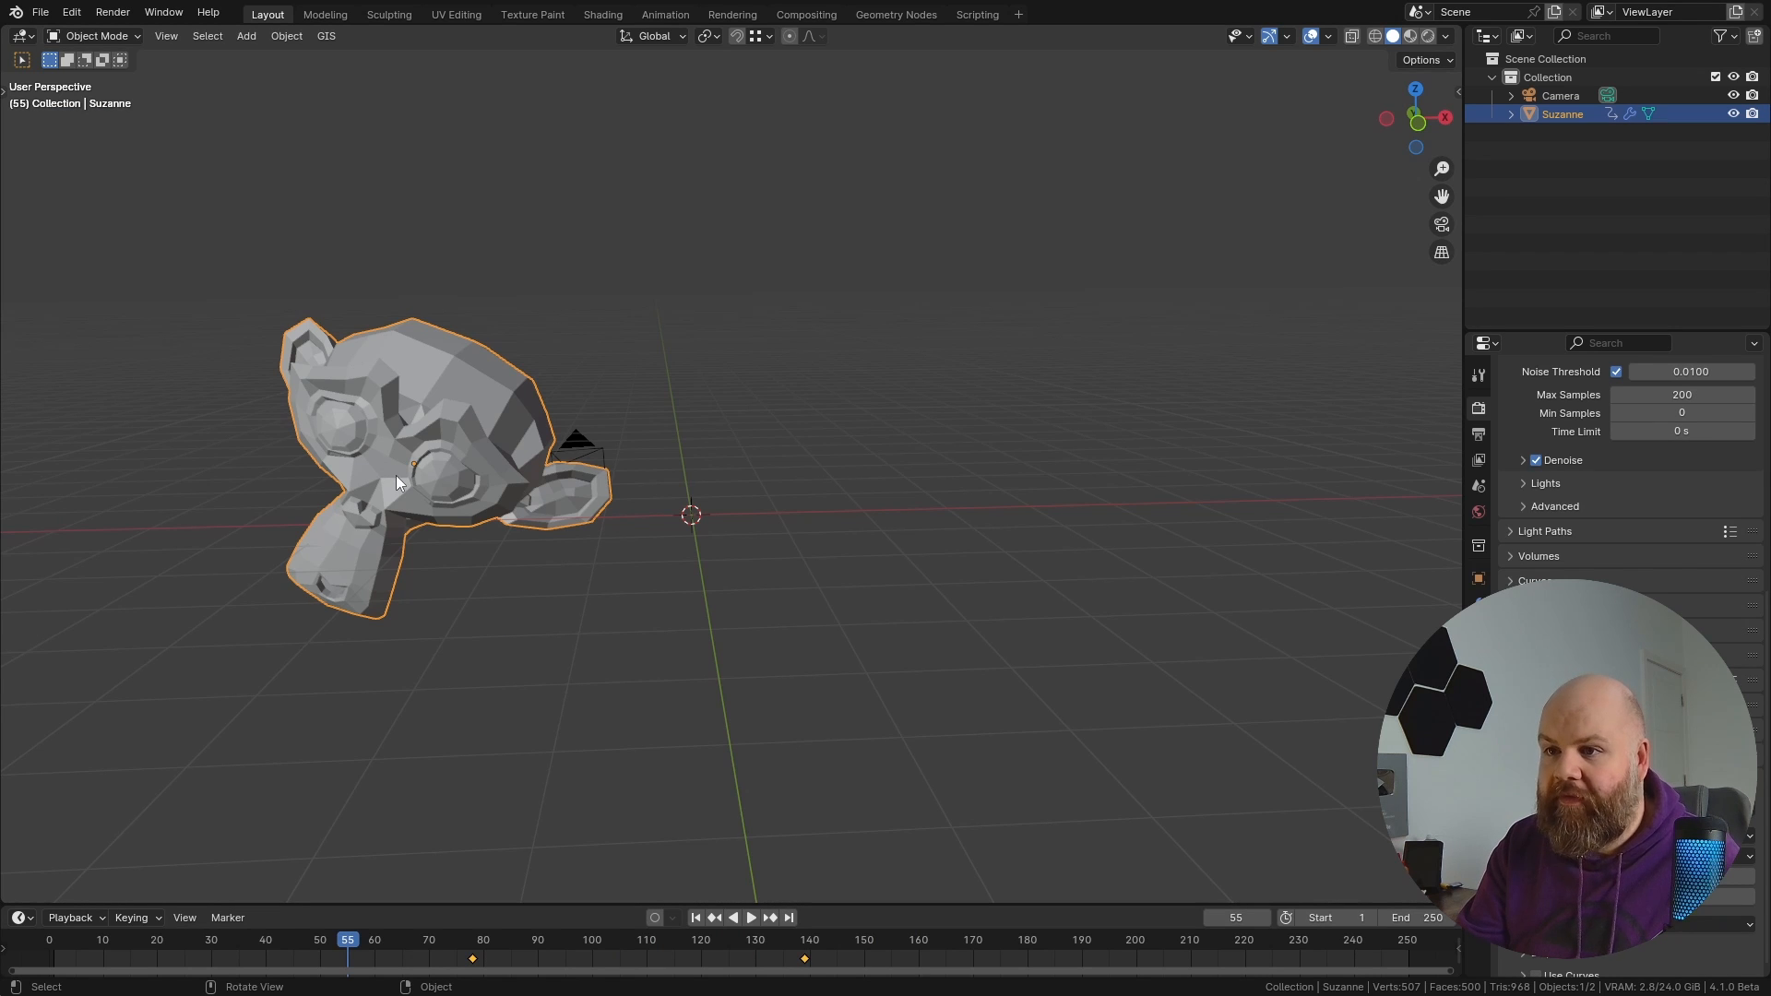
{"action": "mouse_move", "coordinate": [718, 432]}
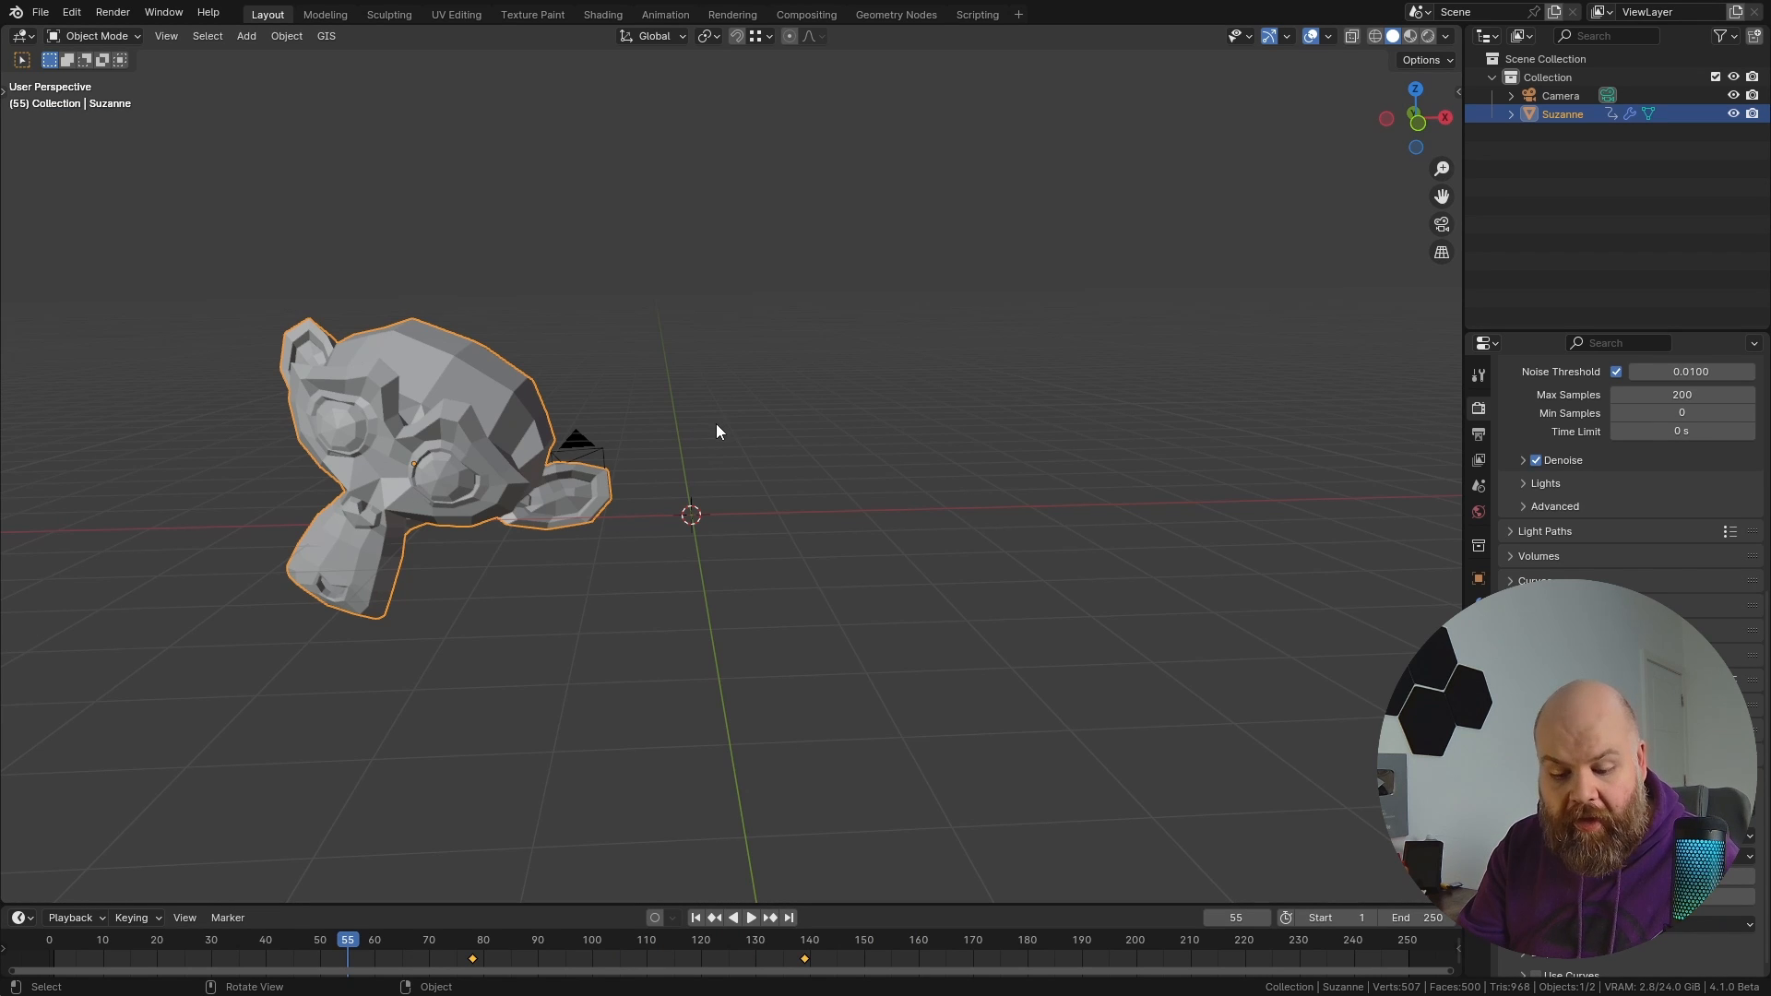
{"action": "mouse_move", "coordinate": [650, 417]}
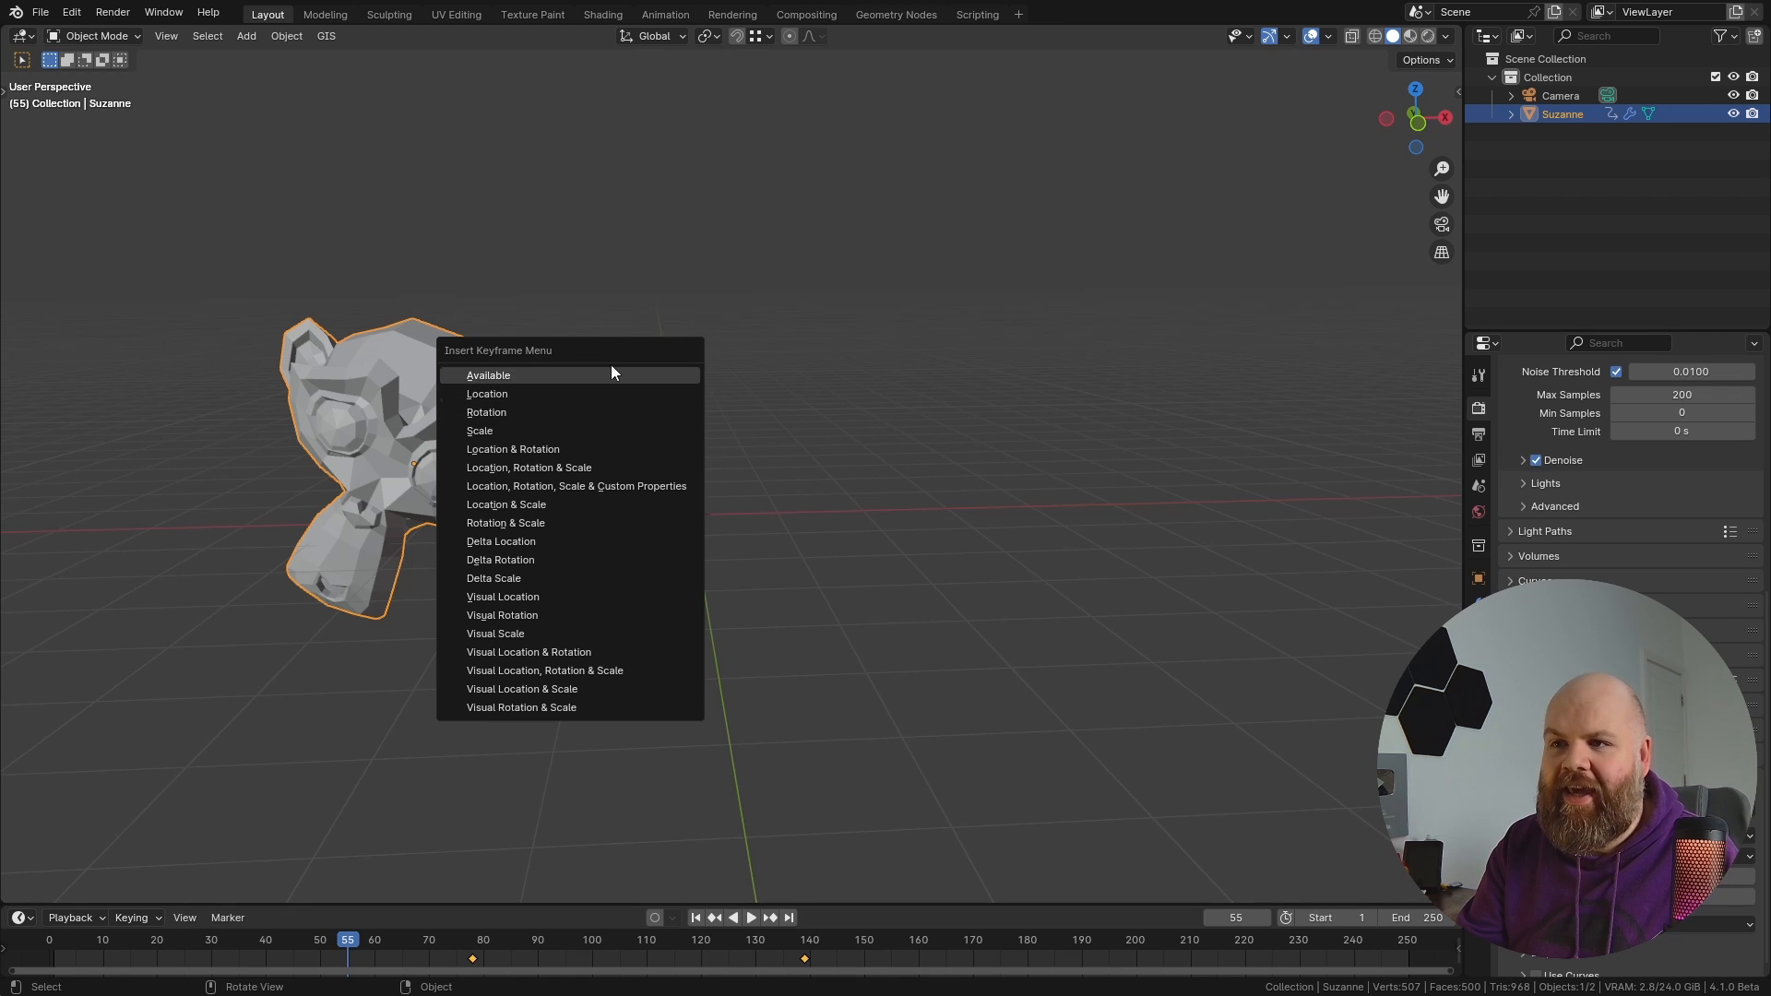
{"action": "mouse_move", "coordinate": [554, 708]}
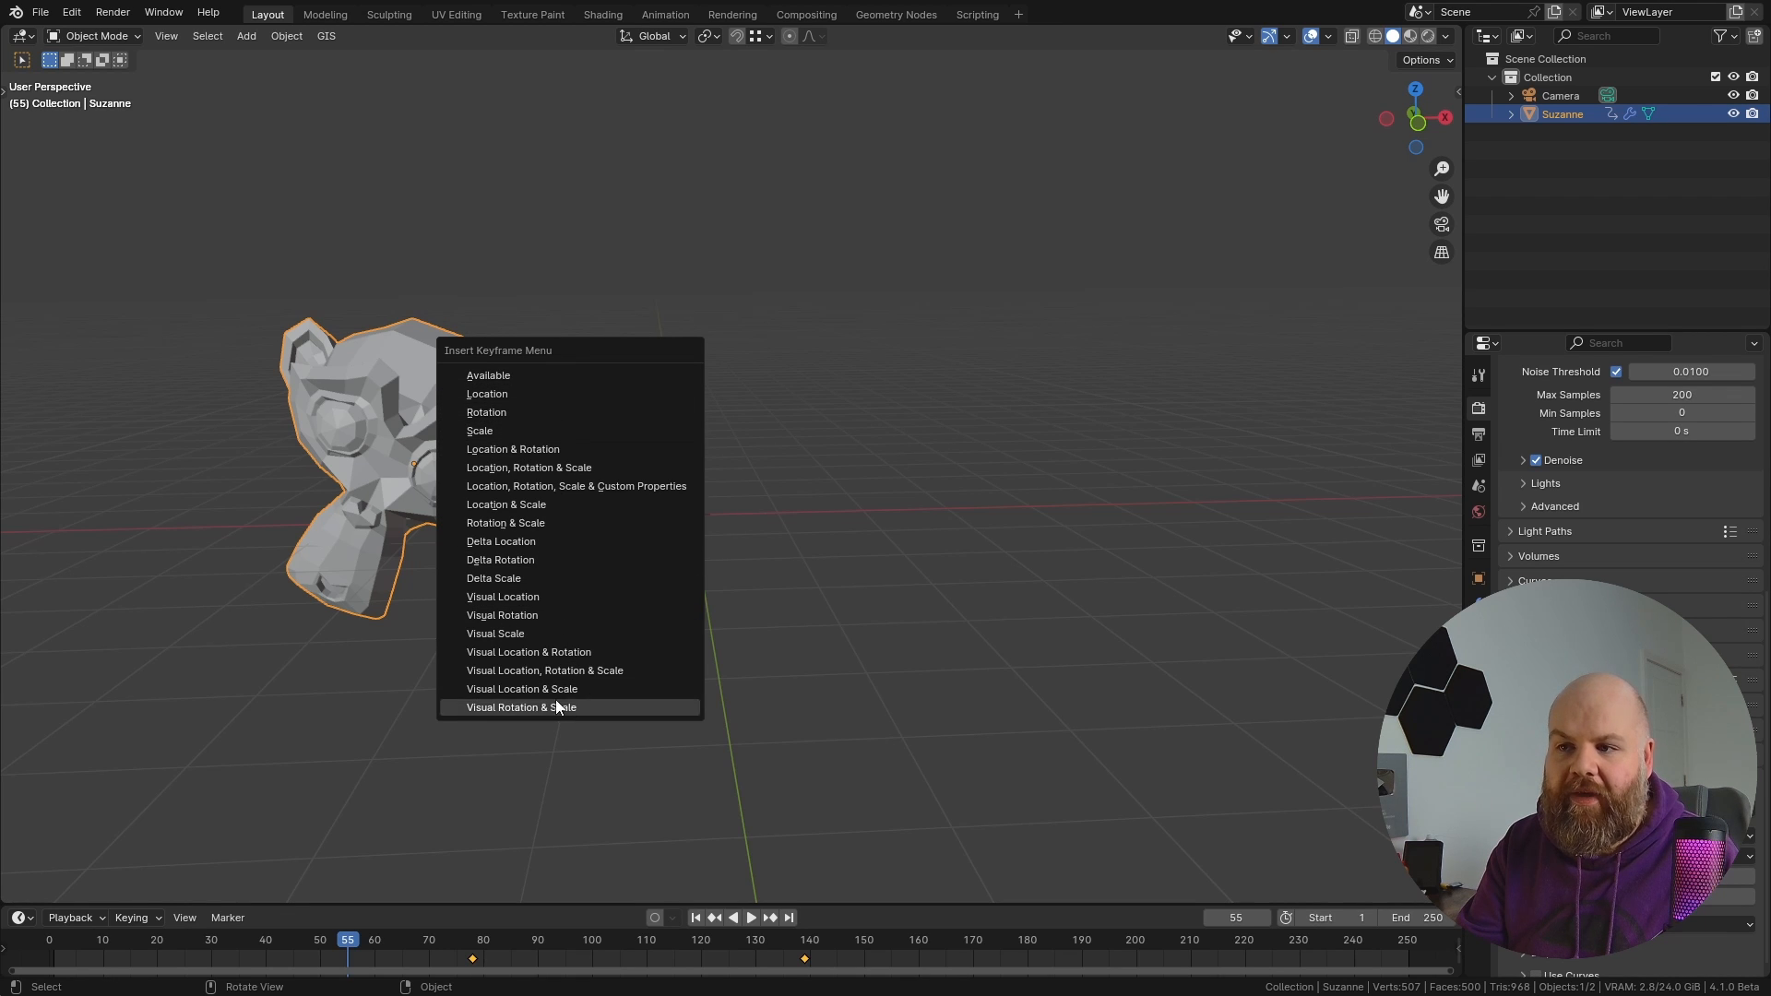
{"action": "left_click", "coordinate": [521, 707]}
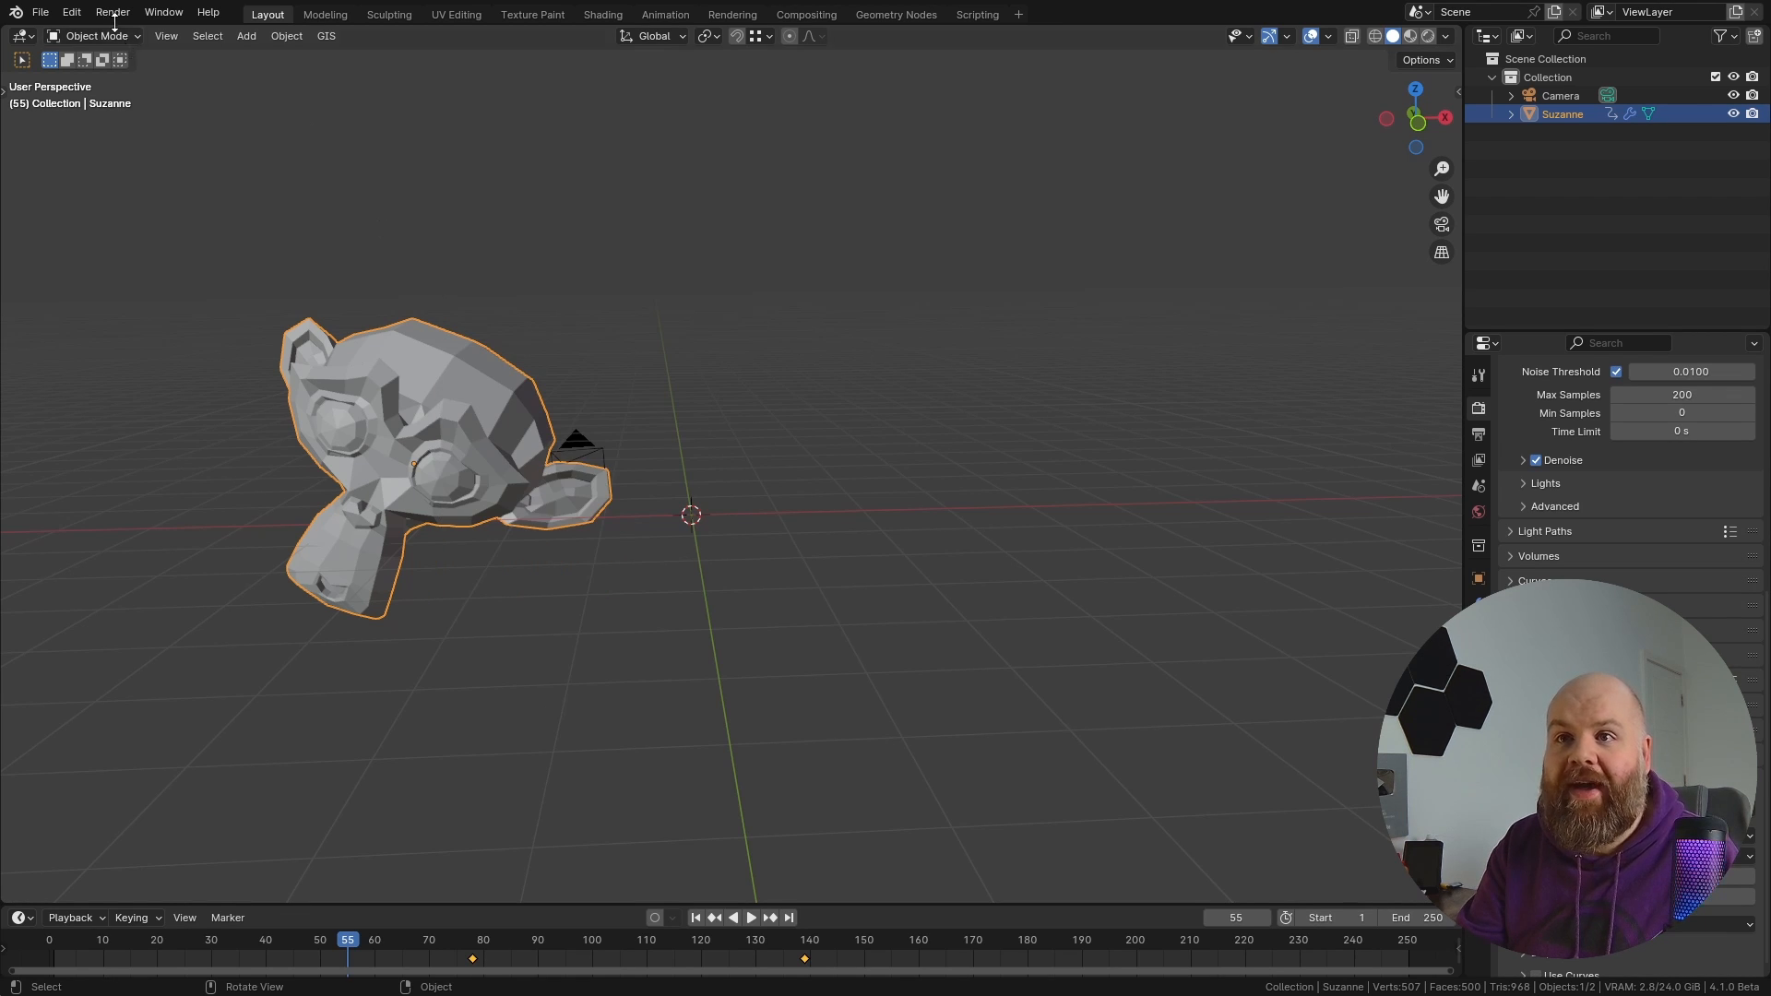
{"action": "mouse_move", "coordinate": [315, 476]}
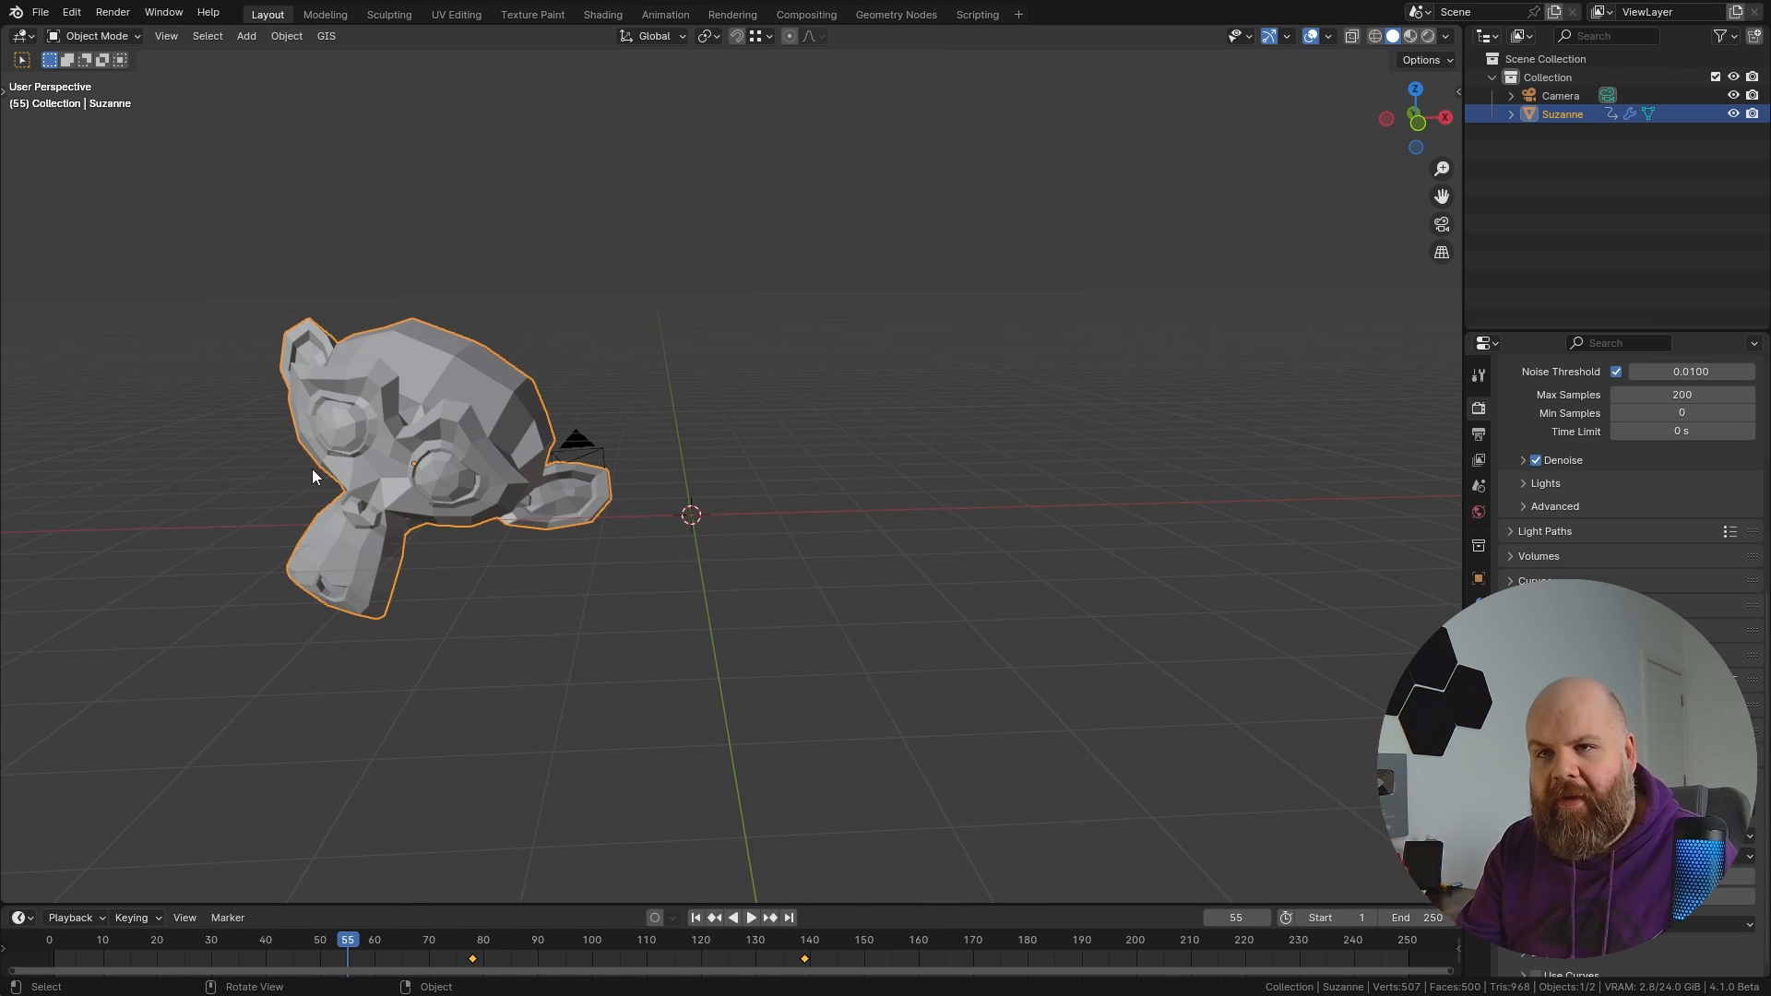
Step: Filter the Keymap preferences for 'insert key' and expand Object Mode's Insert Keyframe bindings
{"action": "left_click", "coordinate": [70, 12]}
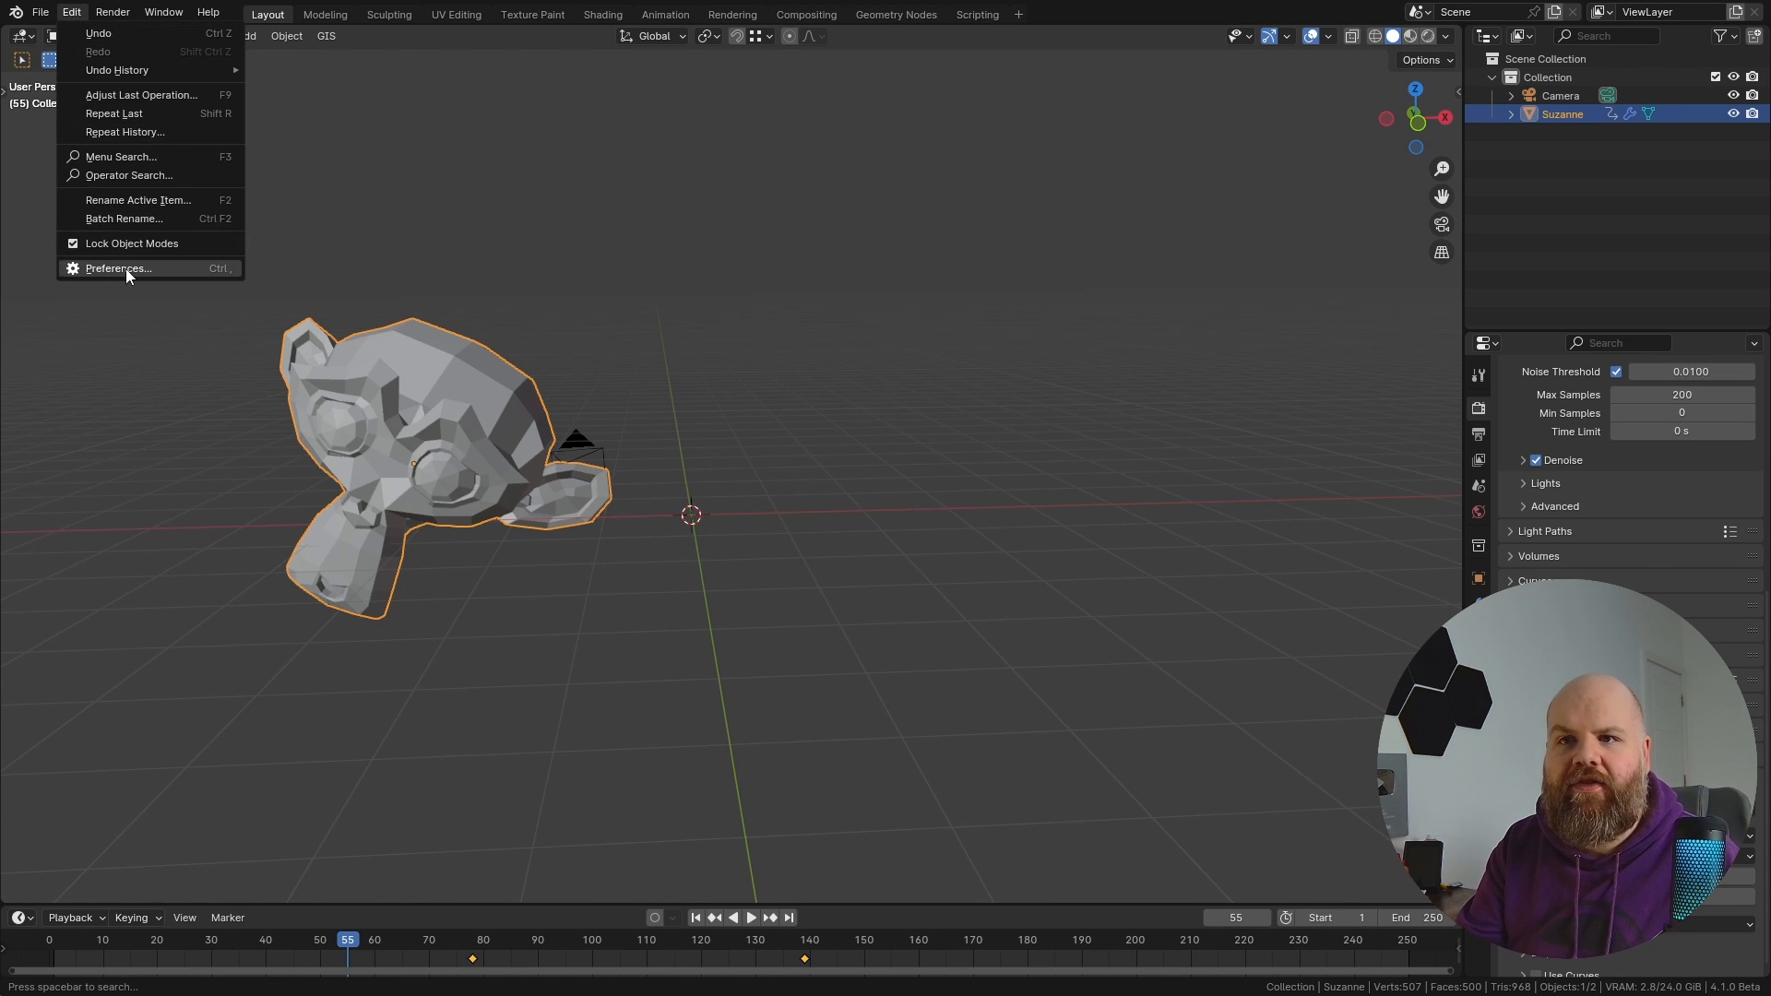
{"action": "left_click", "coordinate": [117, 267]}
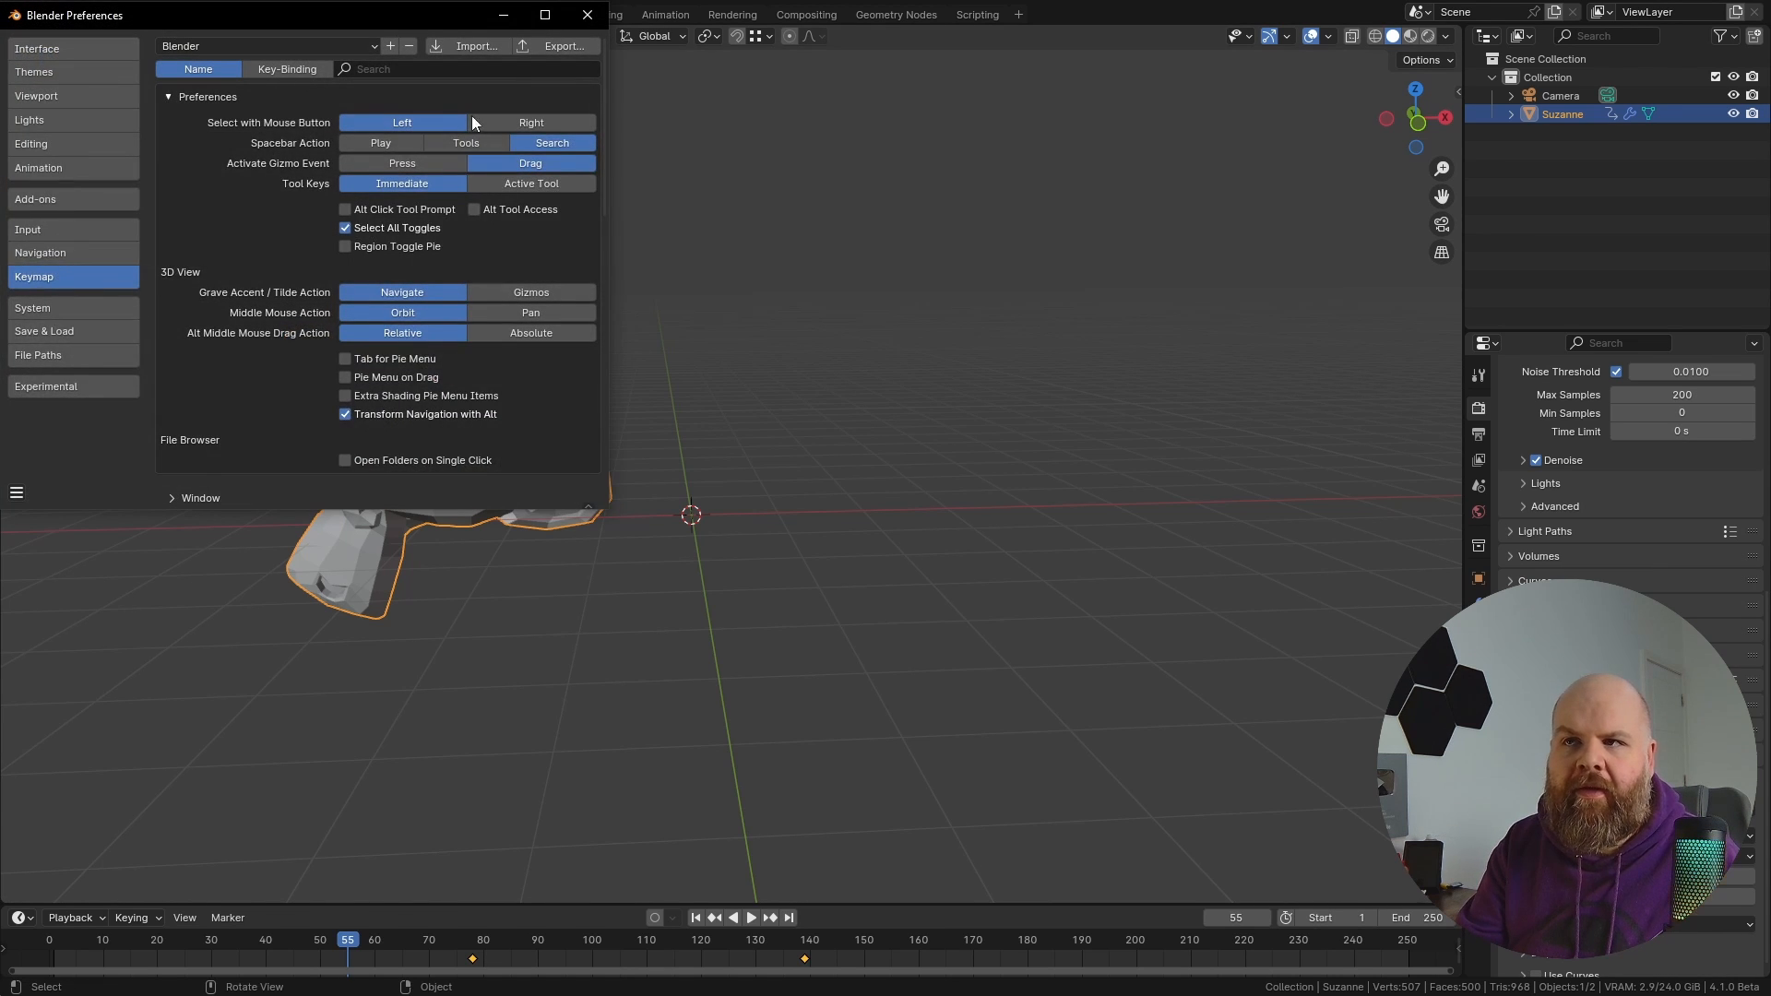
{"action": "type", "text": "insert"}
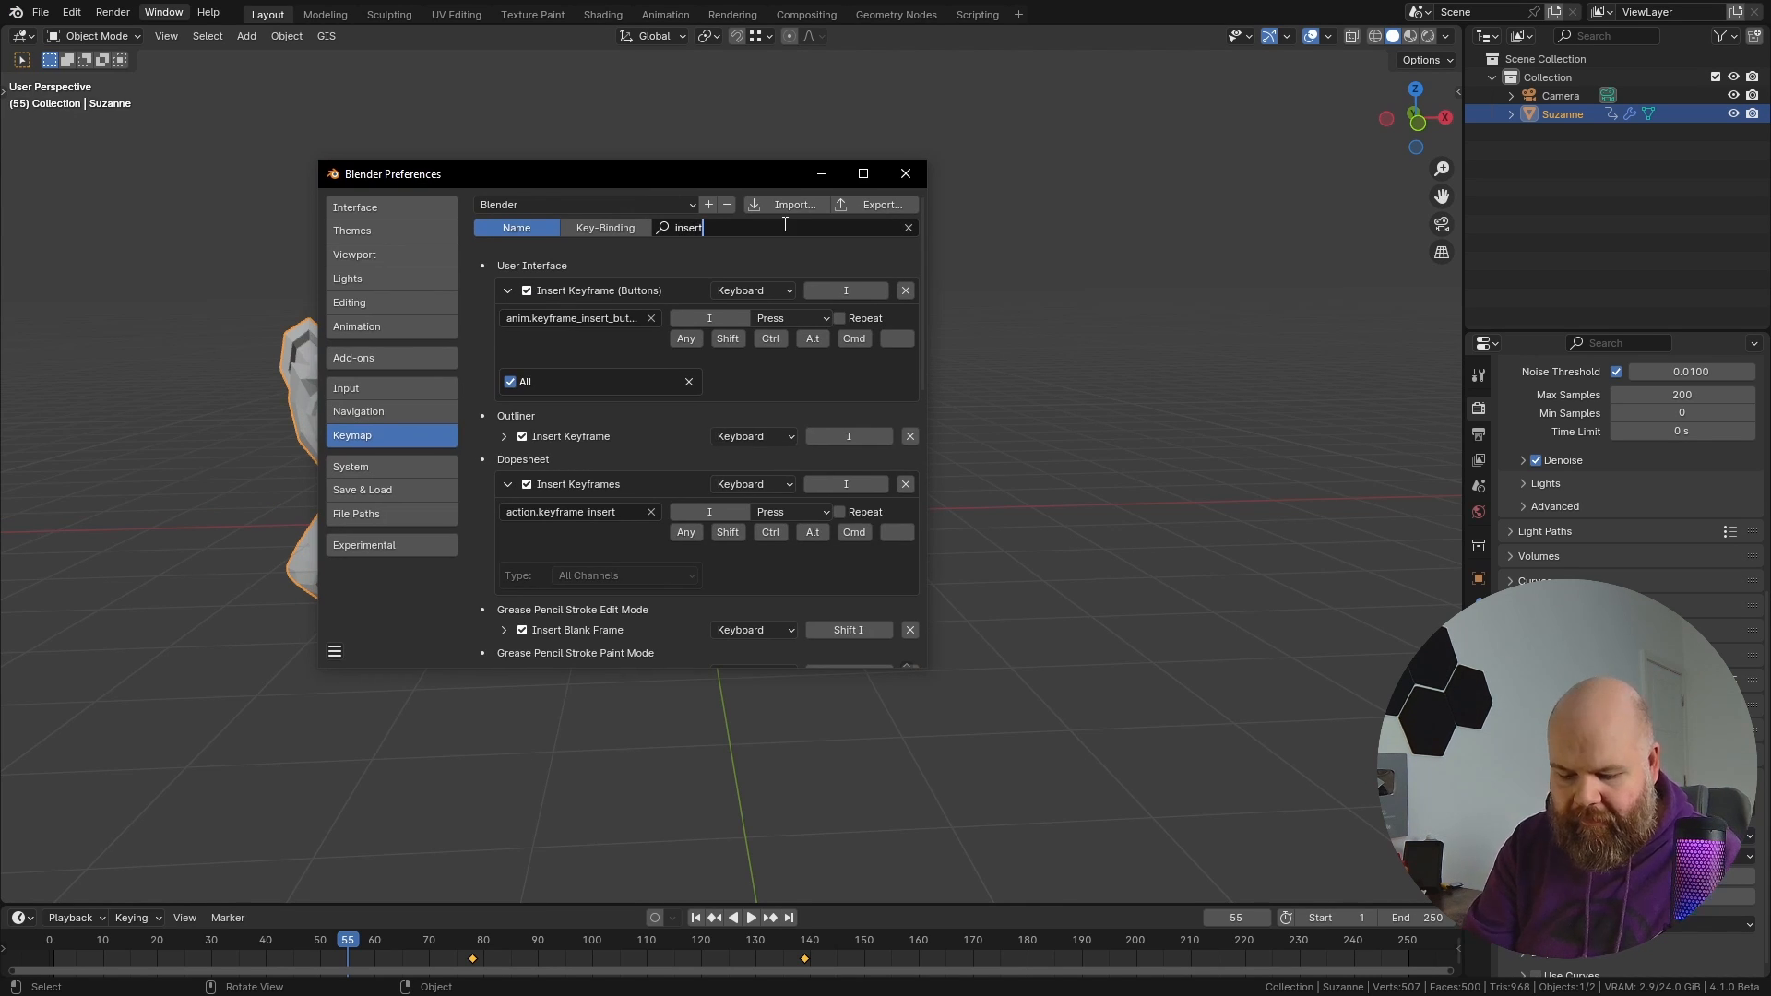
{"action": "type", "text": "key"}
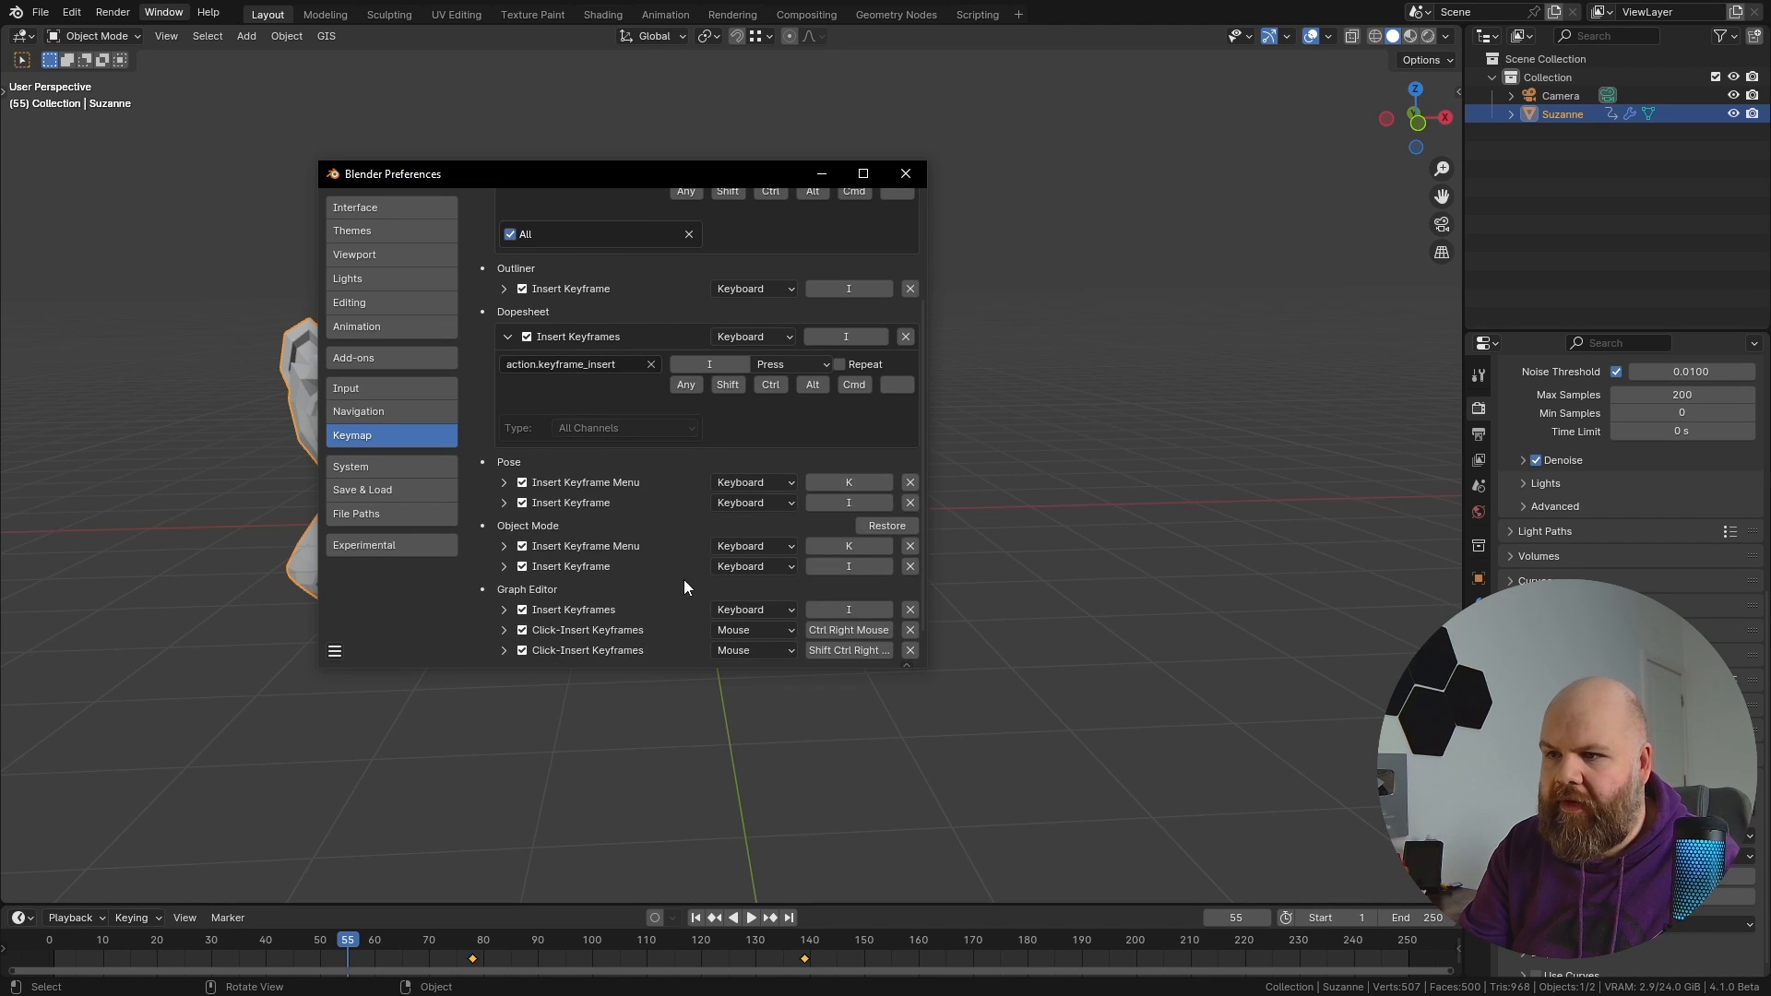
{"action": "scroll", "scroll_direction": "down", "scroll_amount": 3}
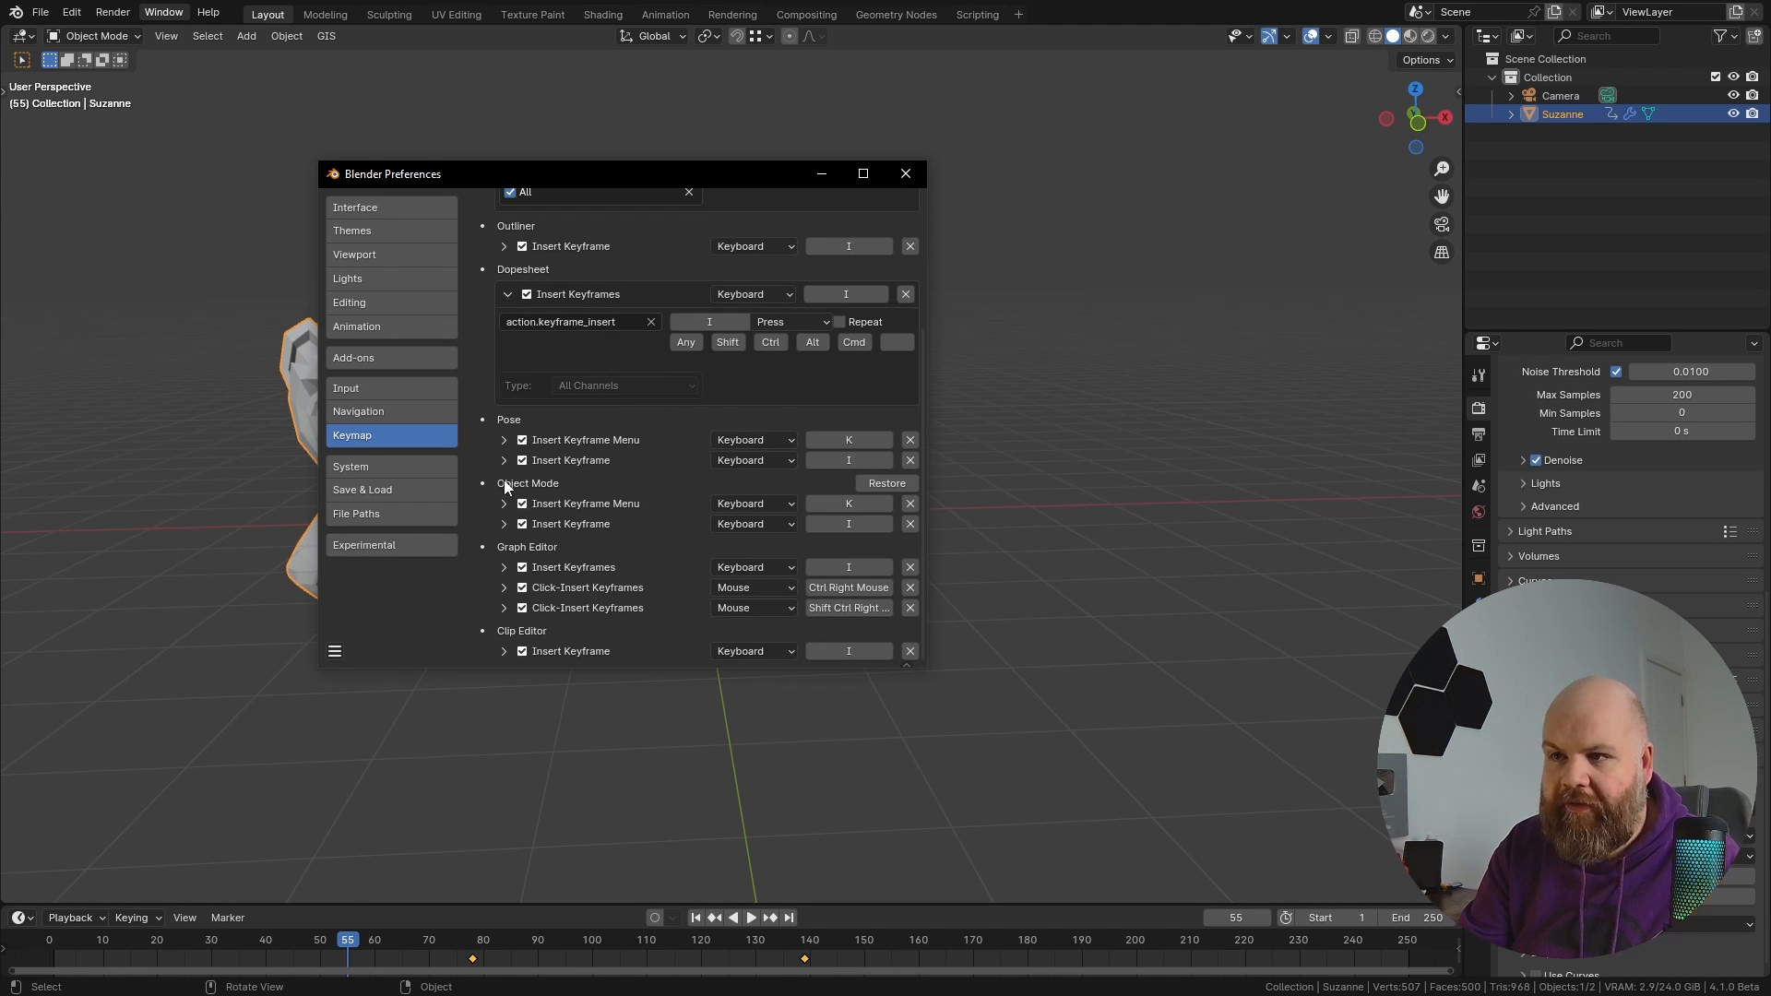
{"action": "mouse_move", "coordinate": [632, 518]}
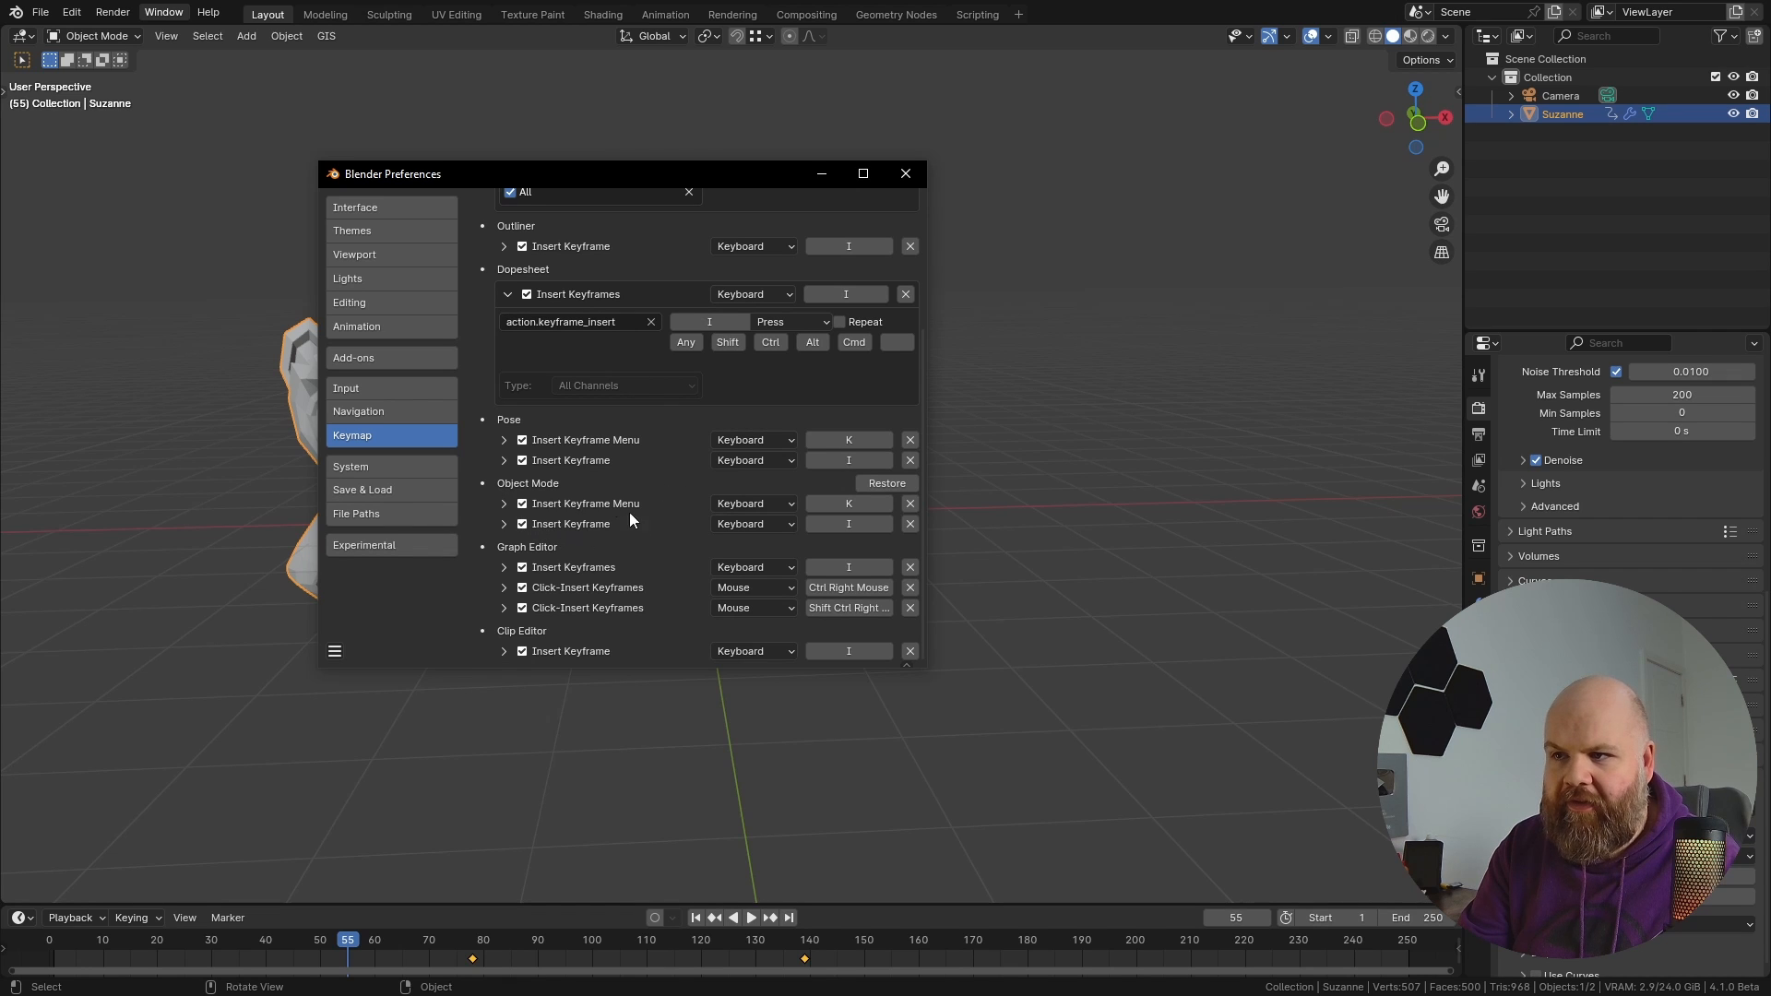
{"action": "left_click", "coordinate": [503, 507]}
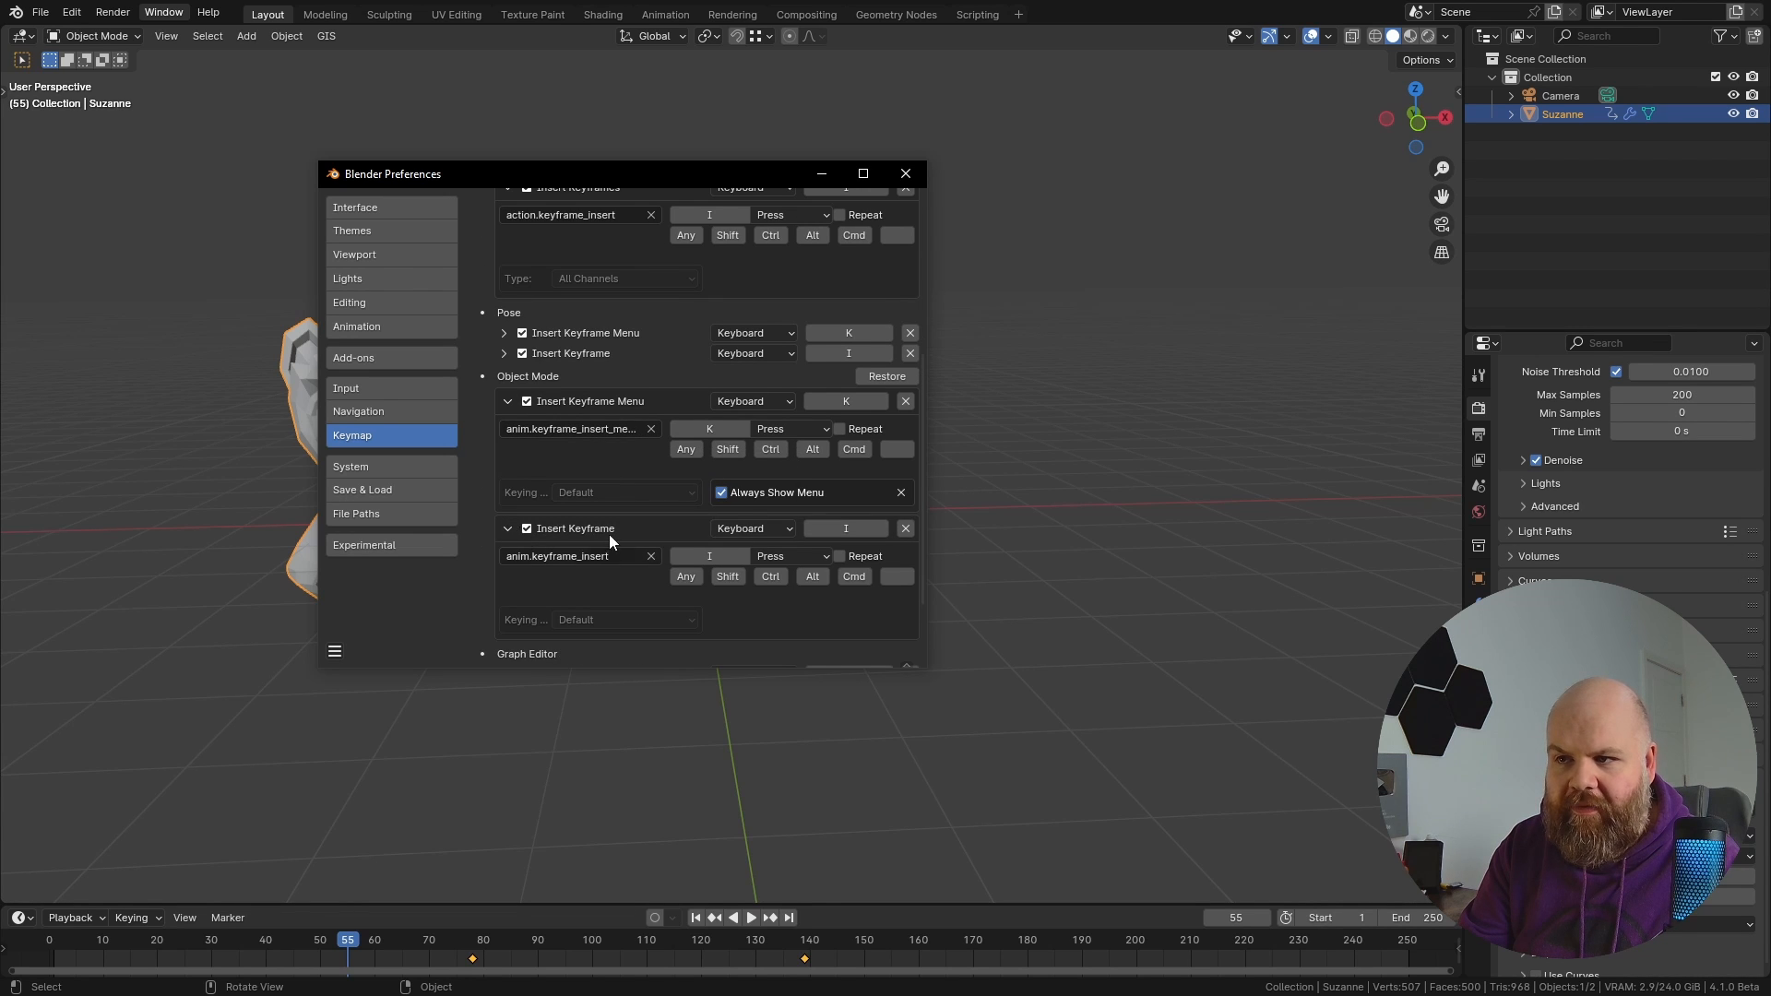
Step: Set the binding's operator to anim.keyframe_insert_menu and enable Always Show Menu
{"action": "left_click", "coordinate": [573, 554]}
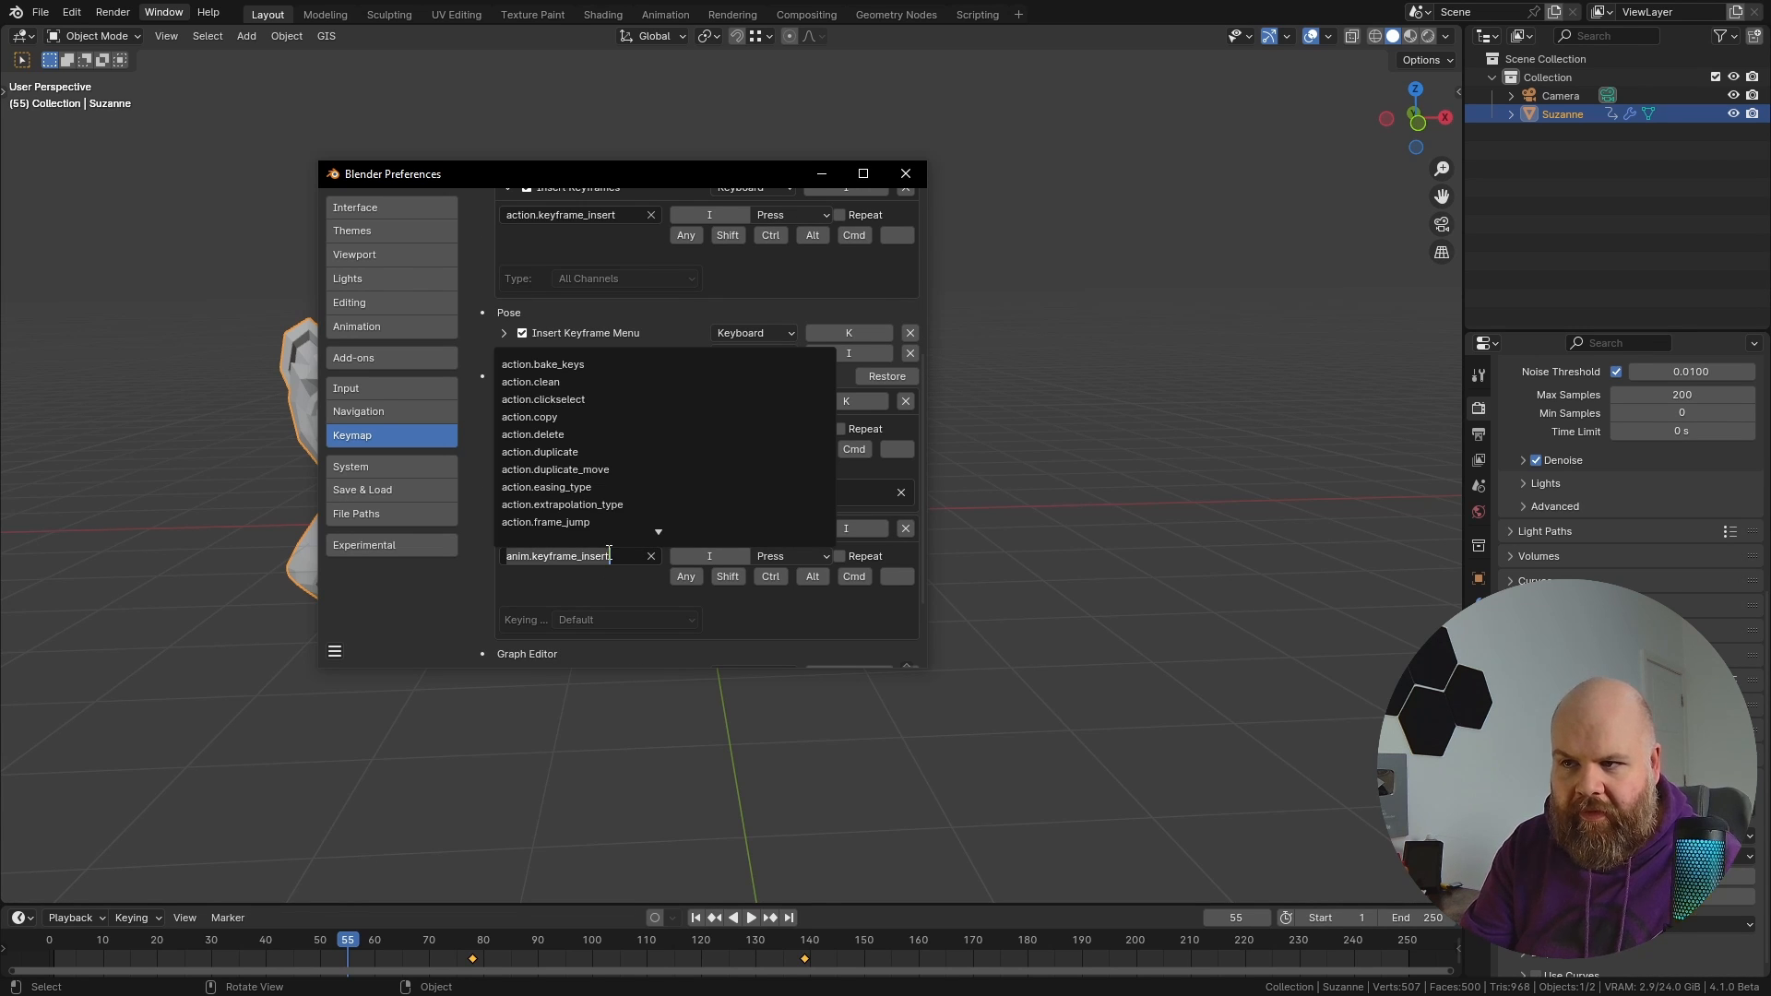
{"action": "type", "text": "anim.keyframe_insert"}
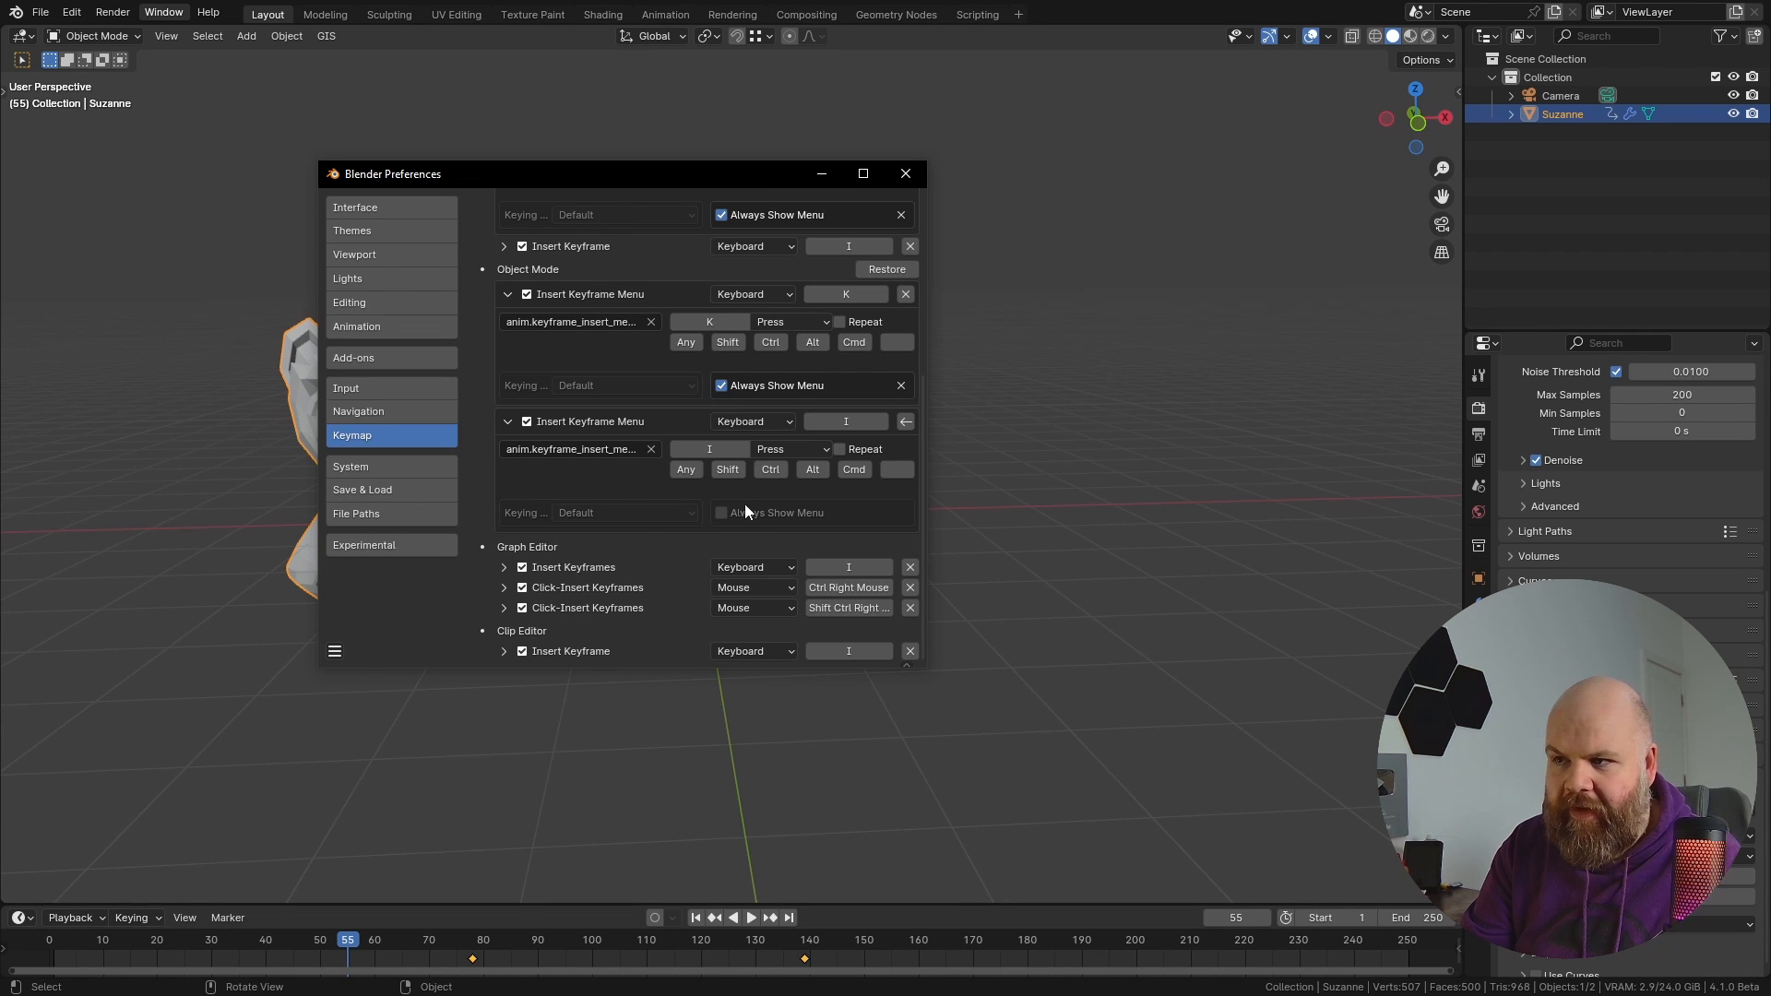
{"action": "left_click", "coordinate": [720, 512]}
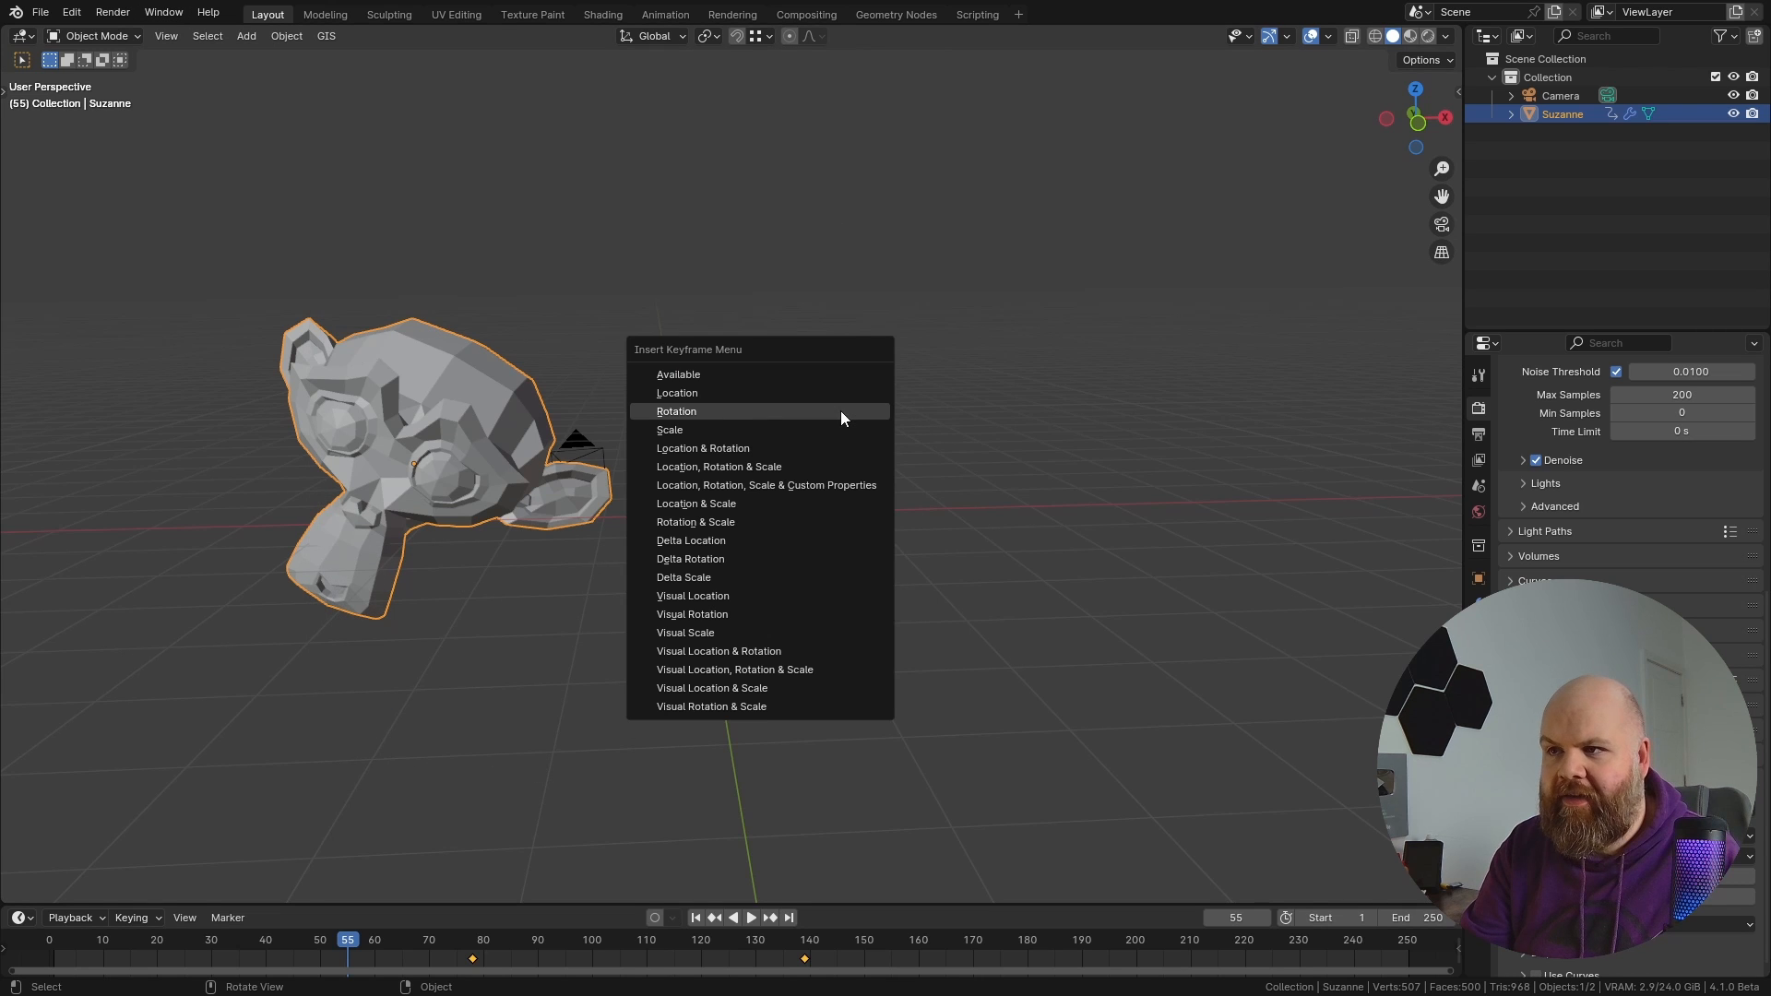
{"action": "mouse_move", "coordinate": [755, 558]}
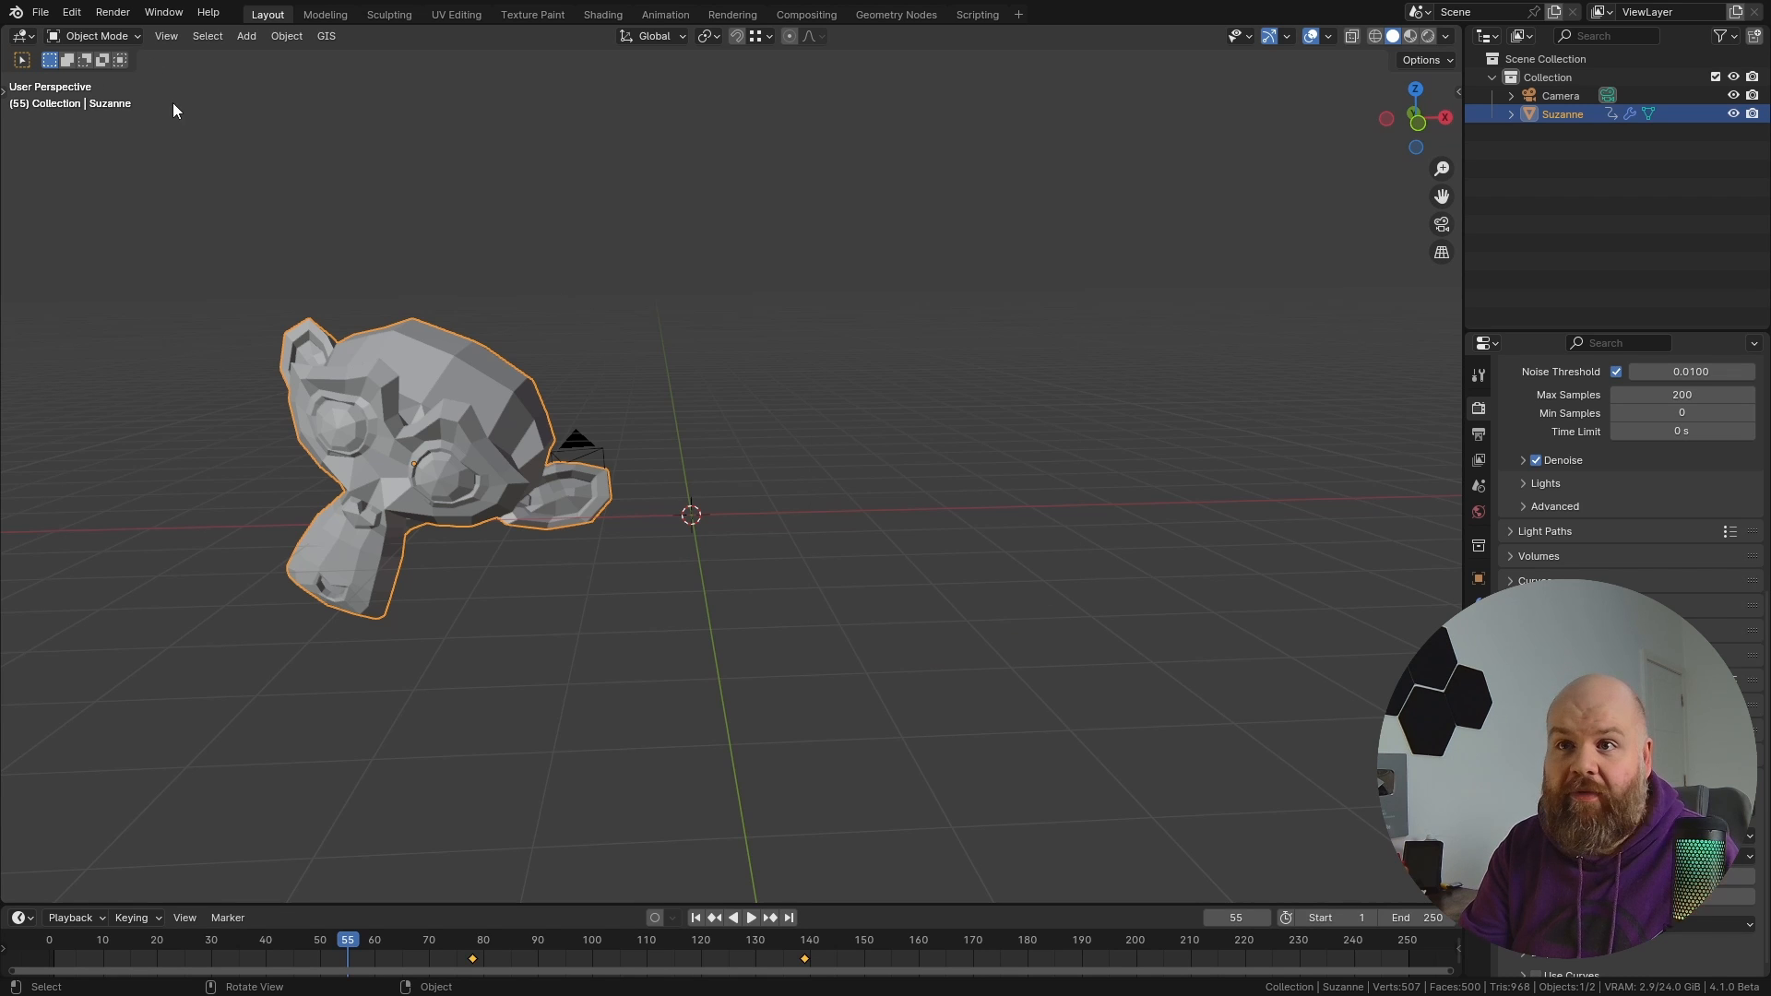
{"action": "mouse_move", "coordinate": [584, 609]}
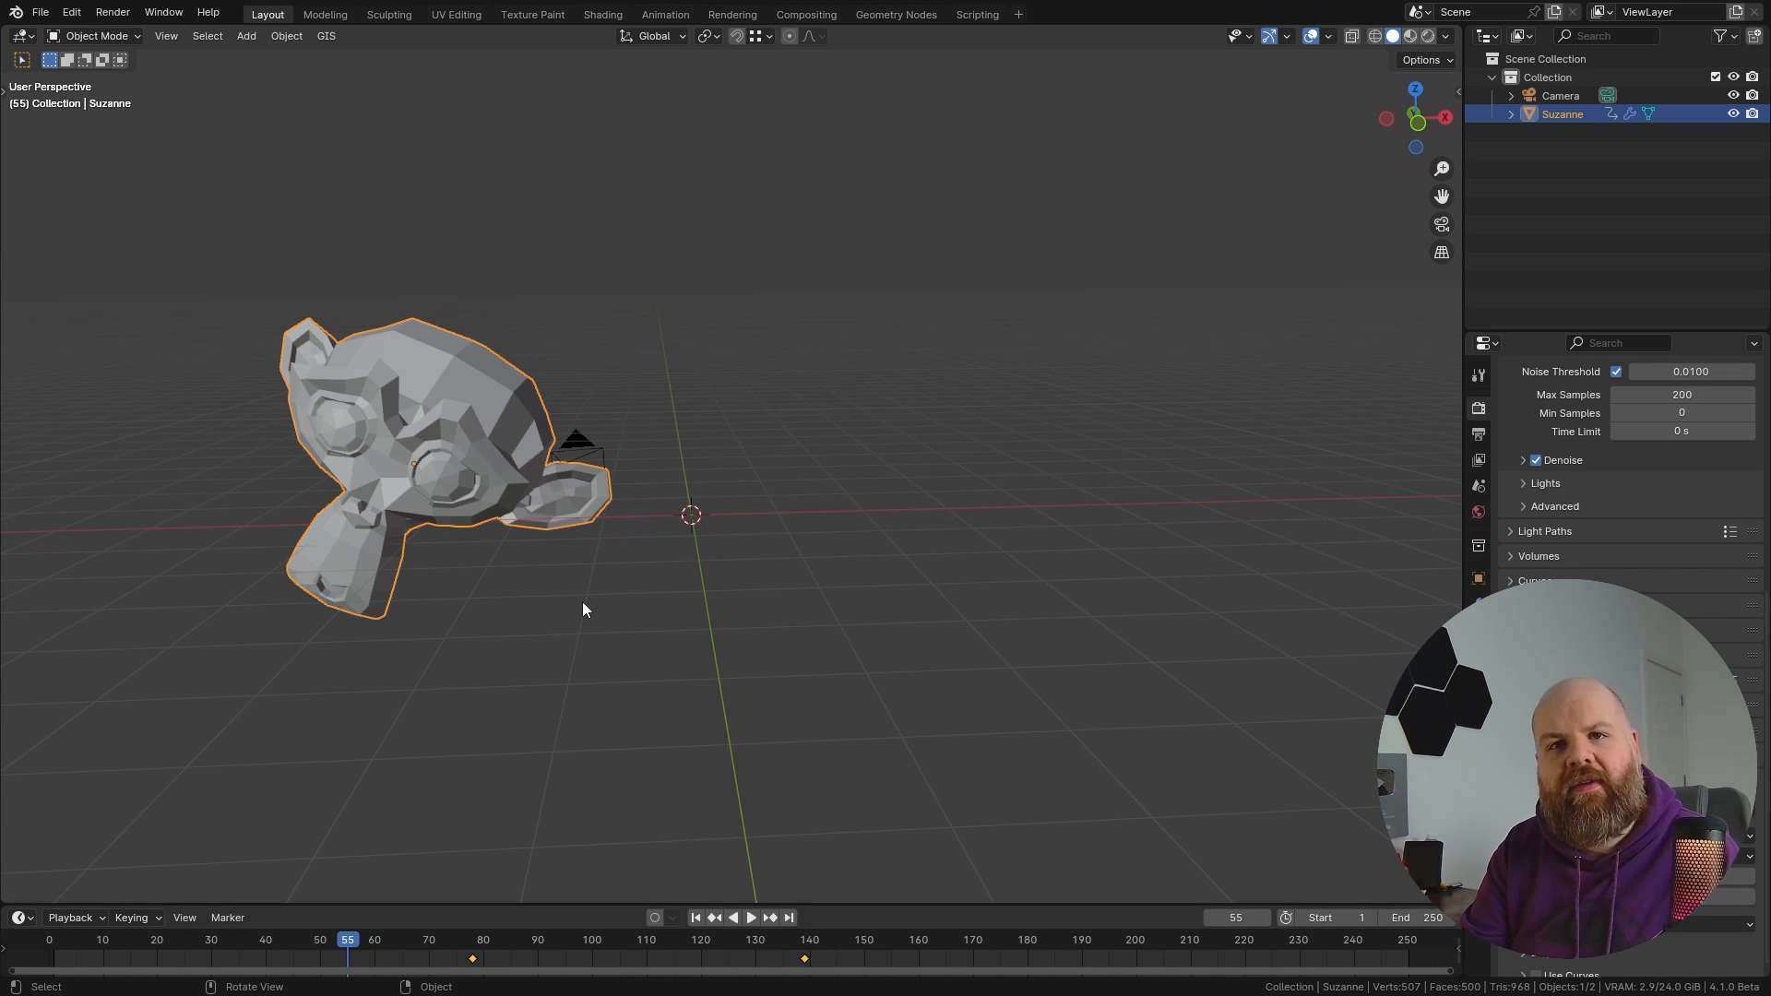
{"action": "mouse_move", "coordinate": [583, 604]}
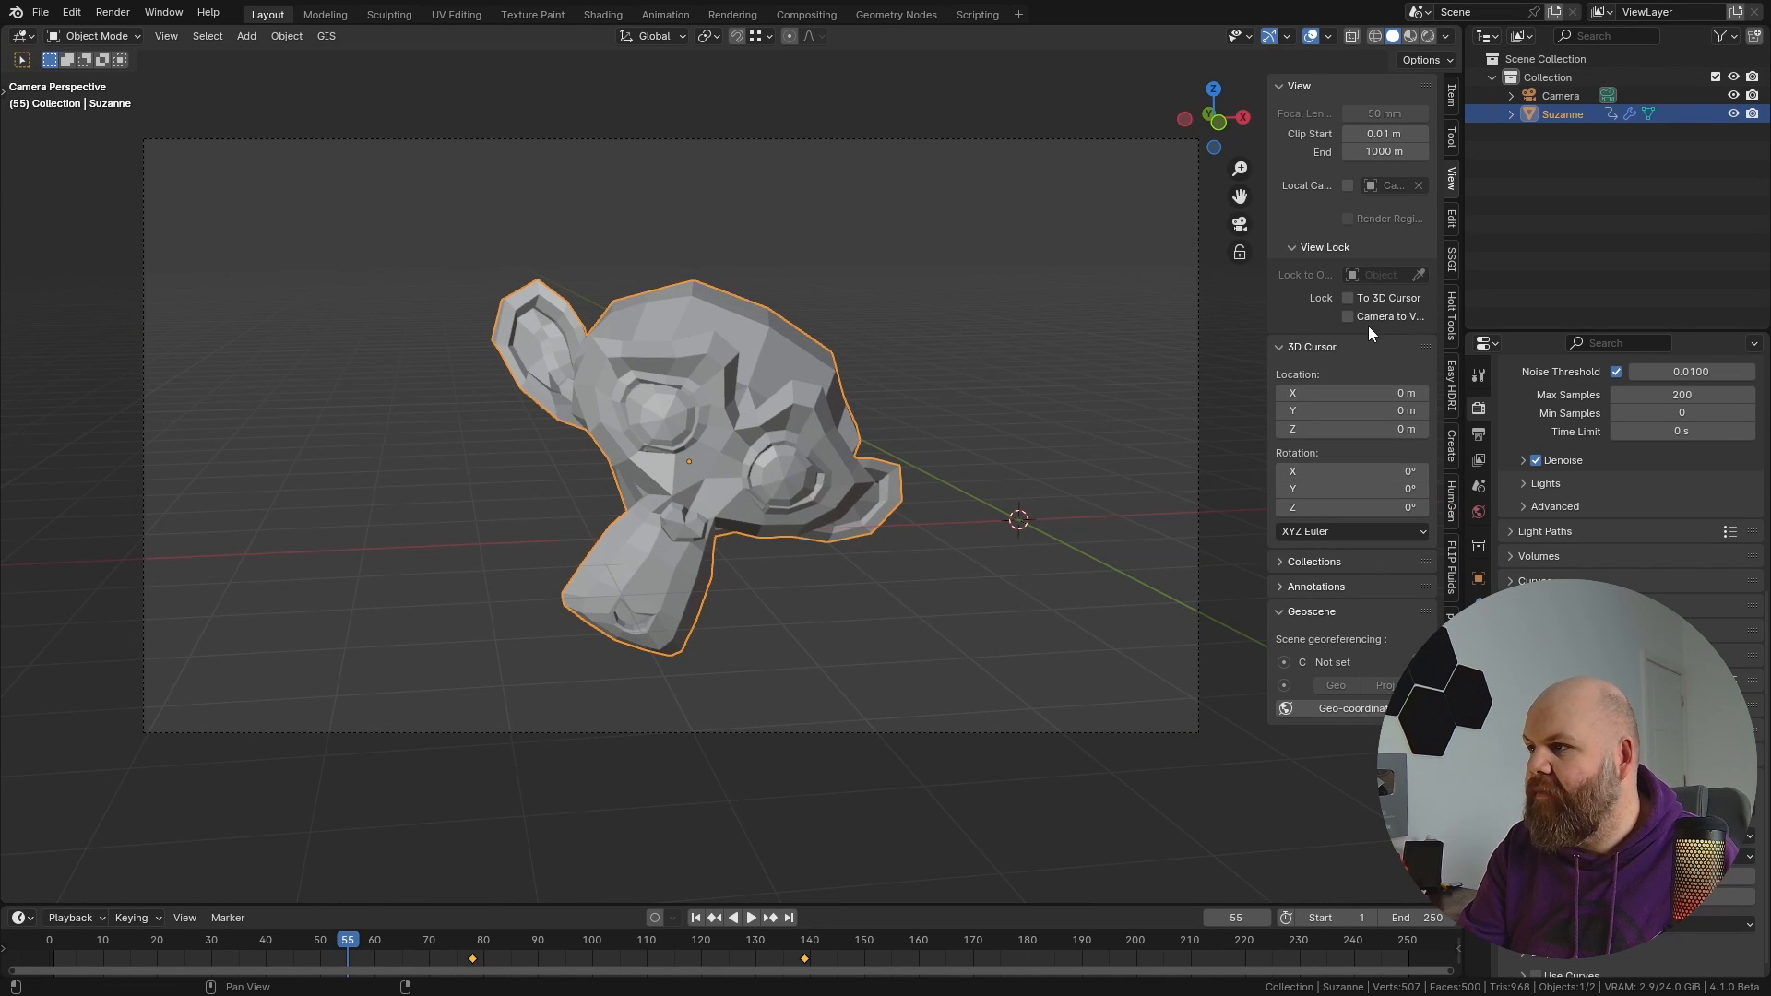
{"action": "mouse_move", "coordinate": [1377, 324]}
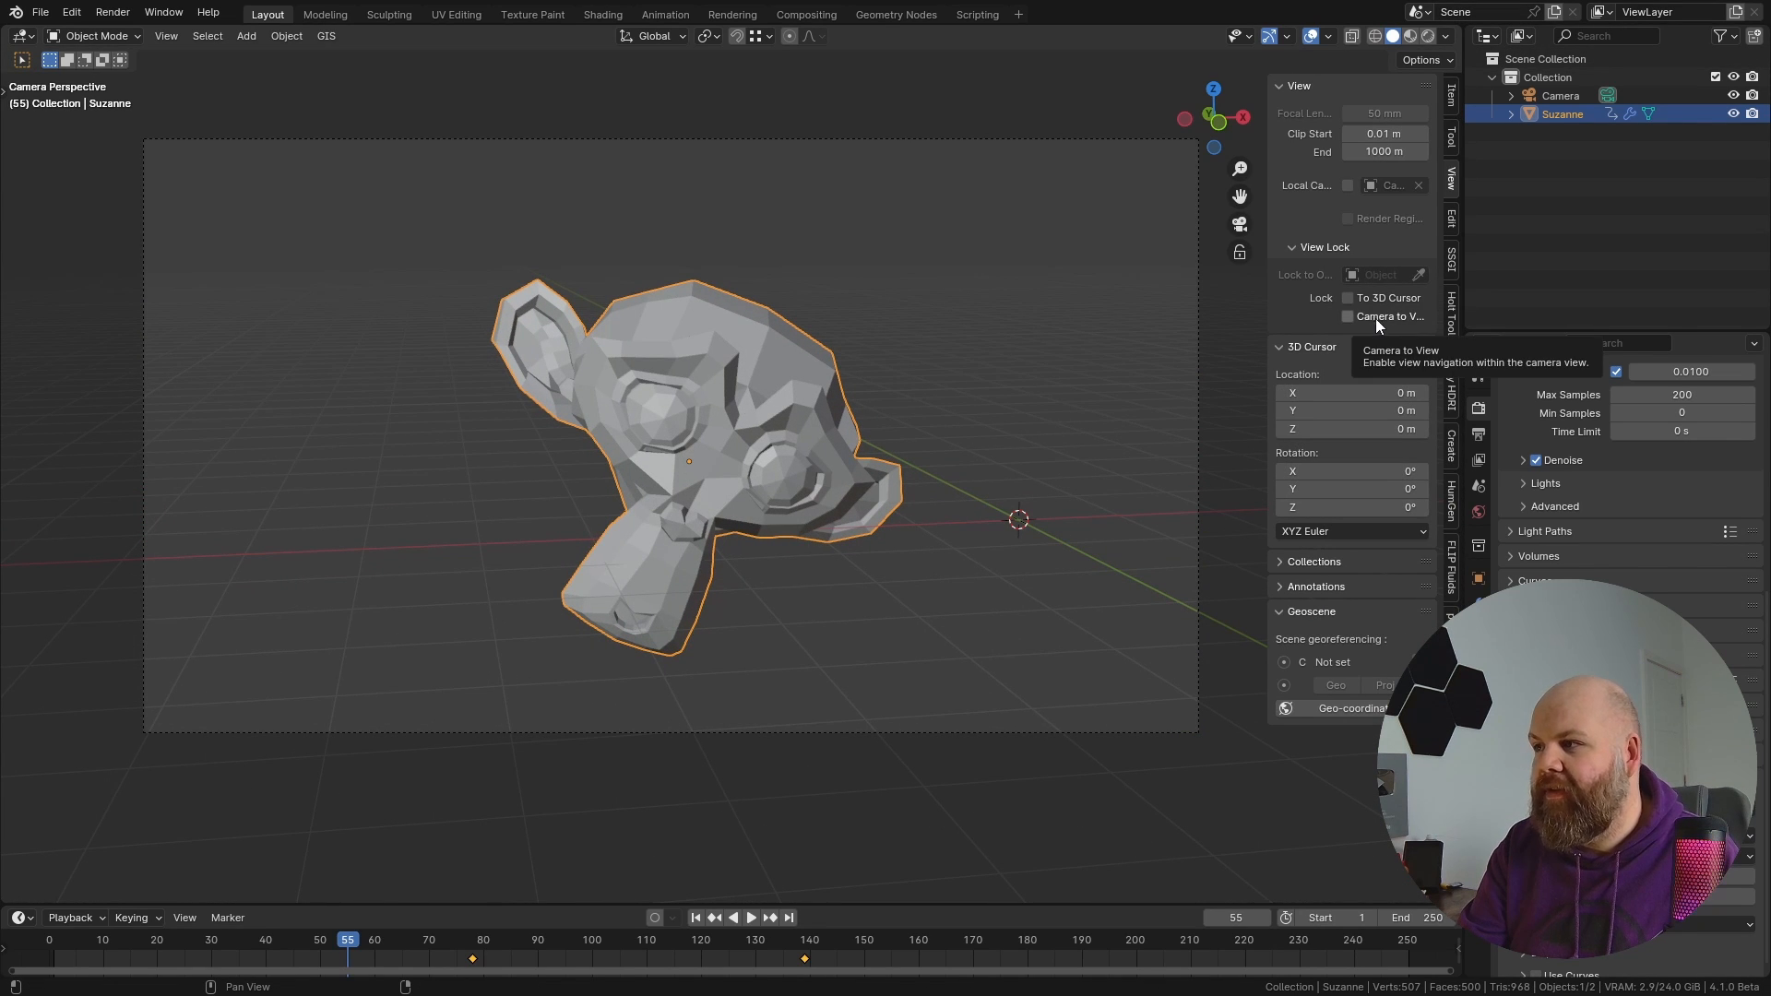
Step: Toggle Lock Camera to View on, then back off
{"action": "left_click", "coordinate": [1347, 316]}
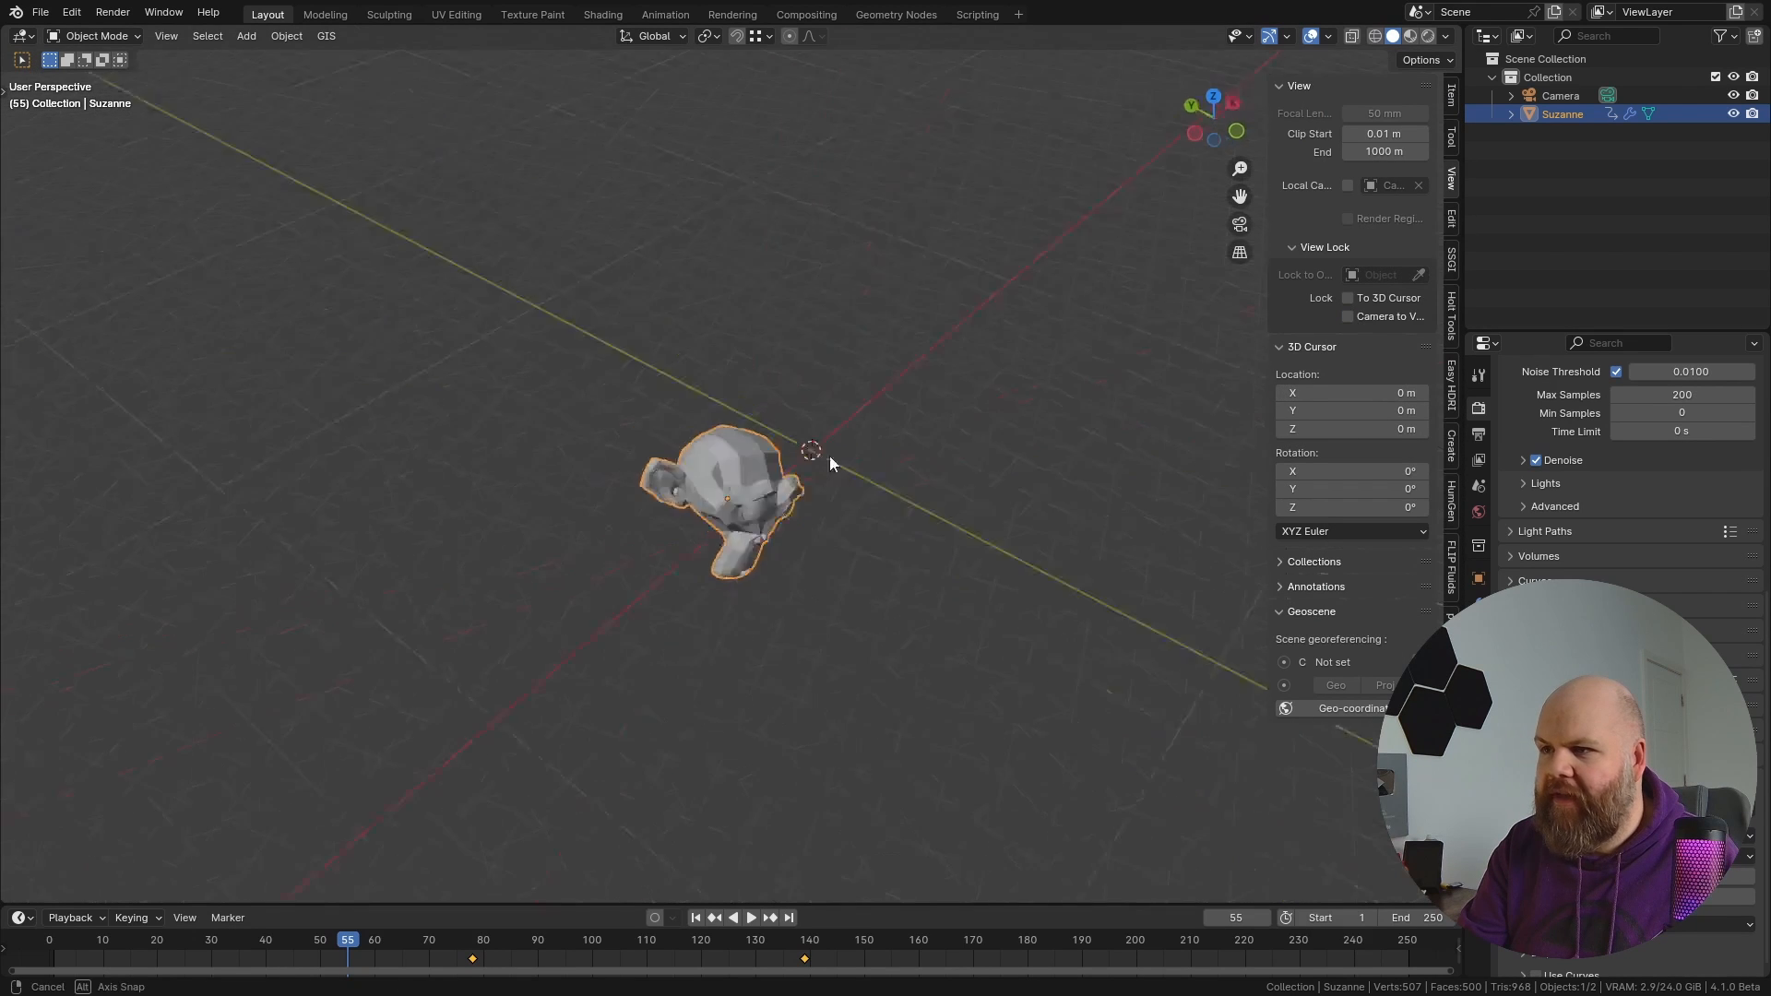
{"action": "left_click", "coordinate": [1346, 317]}
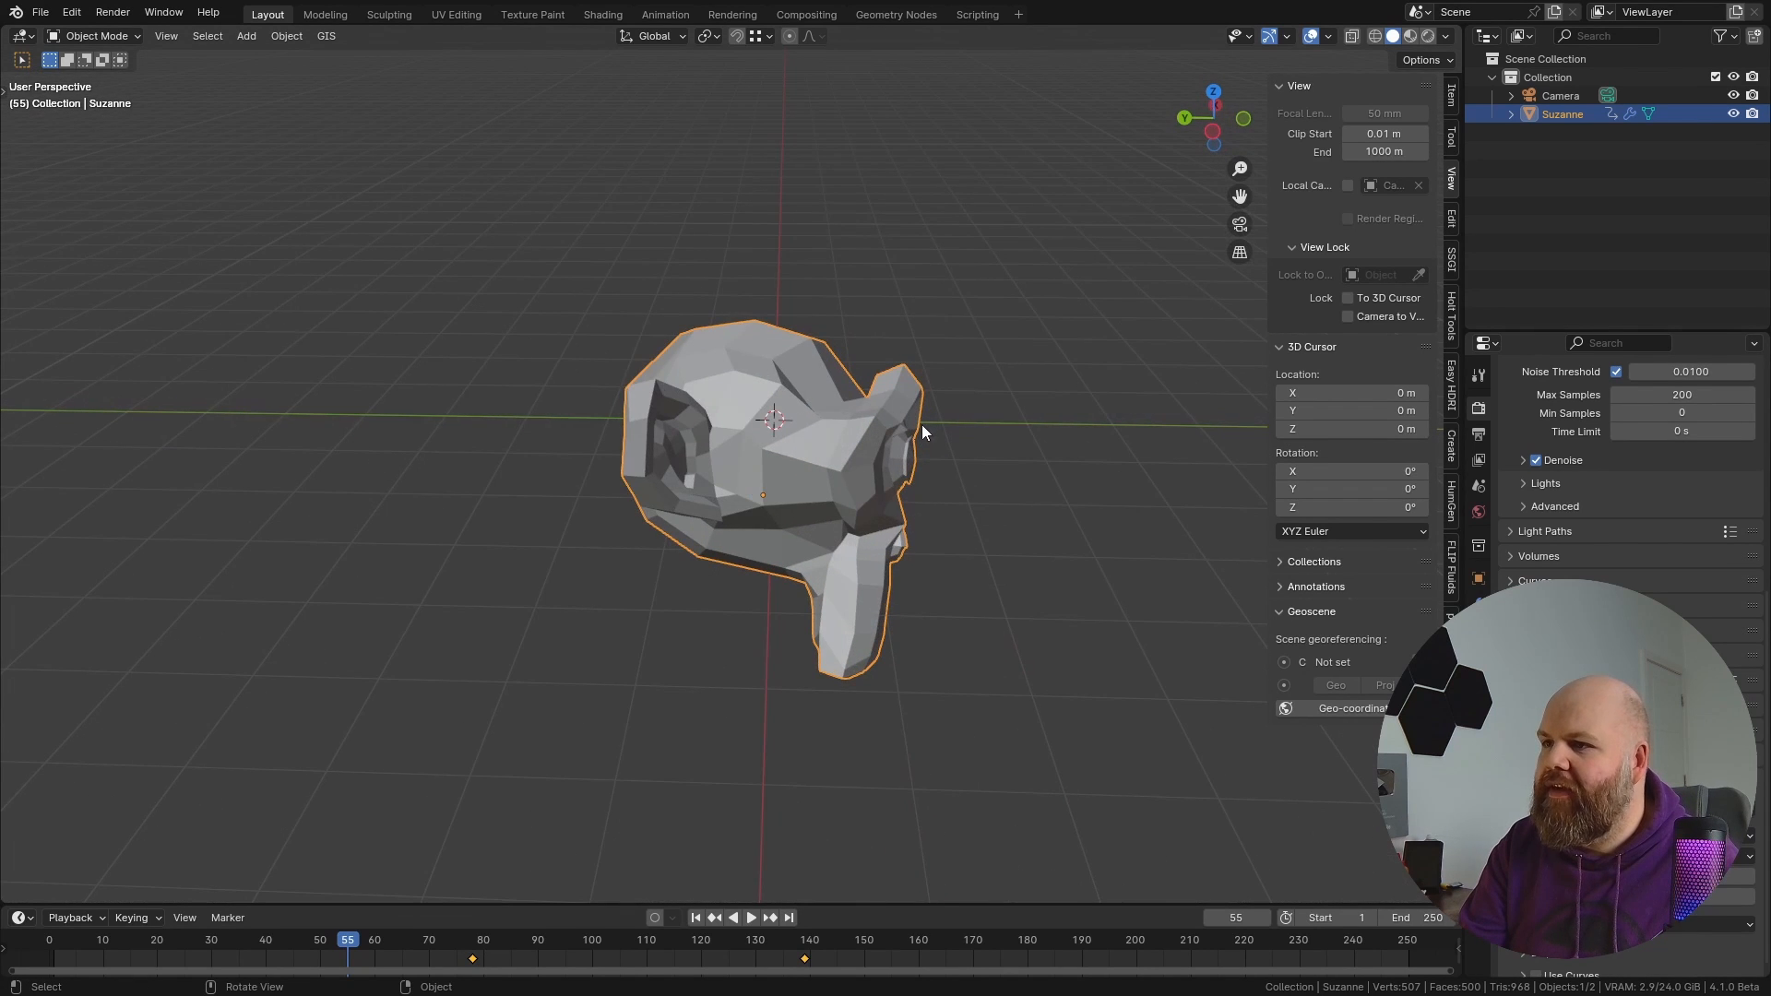
Step: Apply Shade Smooth by Angle to level-3 subdivided Suzanne, then enter Edit Mode
{"action": "left_click_drag", "start_coordinate": [922, 432], "coordinate": [739, 407]}
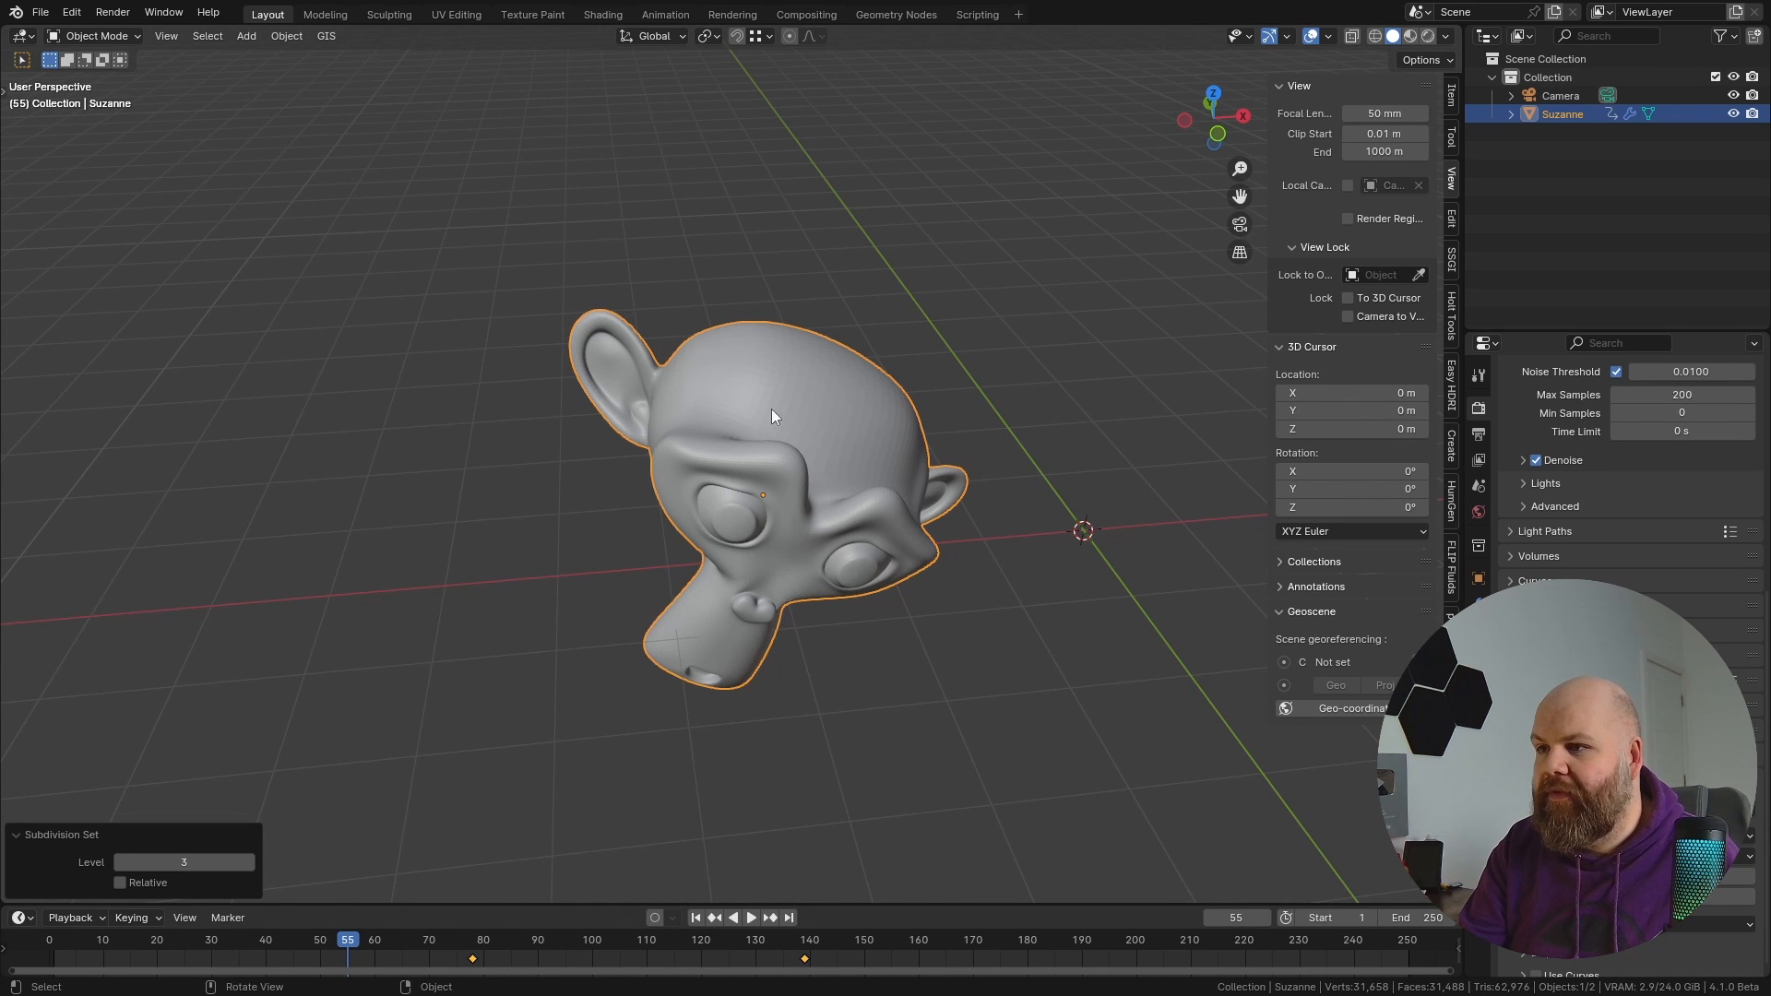
{"action": "mouse_move", "coordinate": [683, 403]}
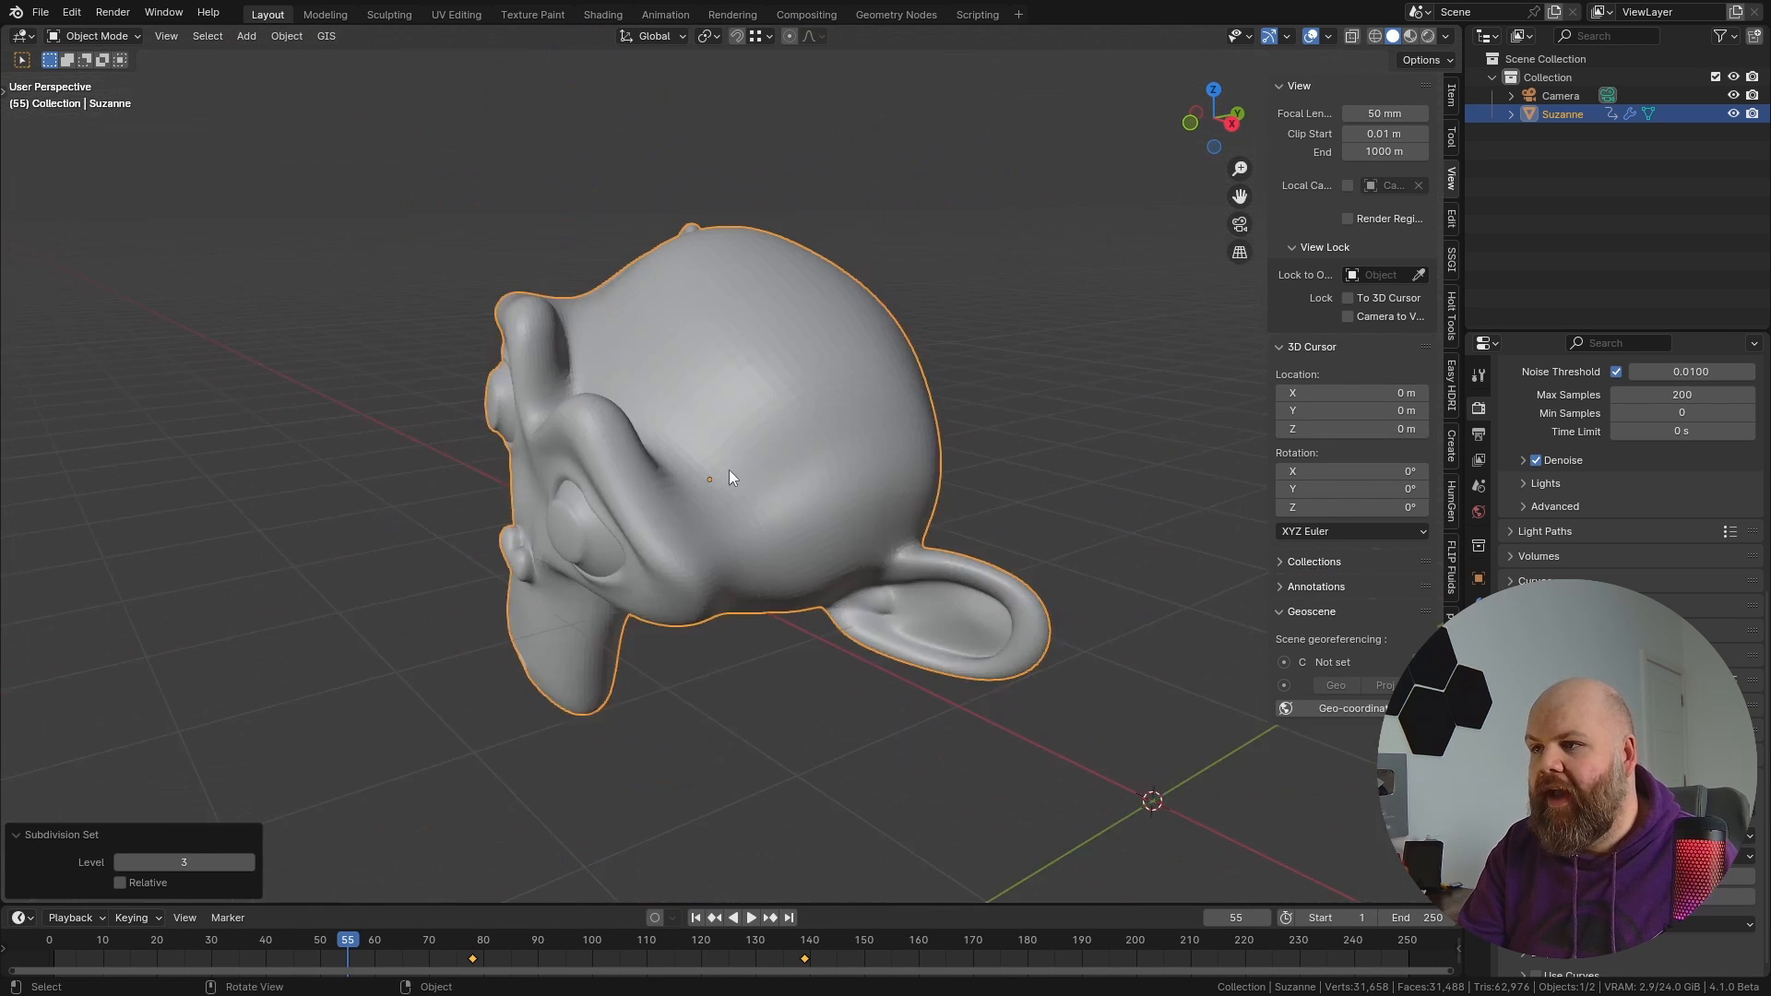
{"action": "right_click", "coordinate": [728, 477]}
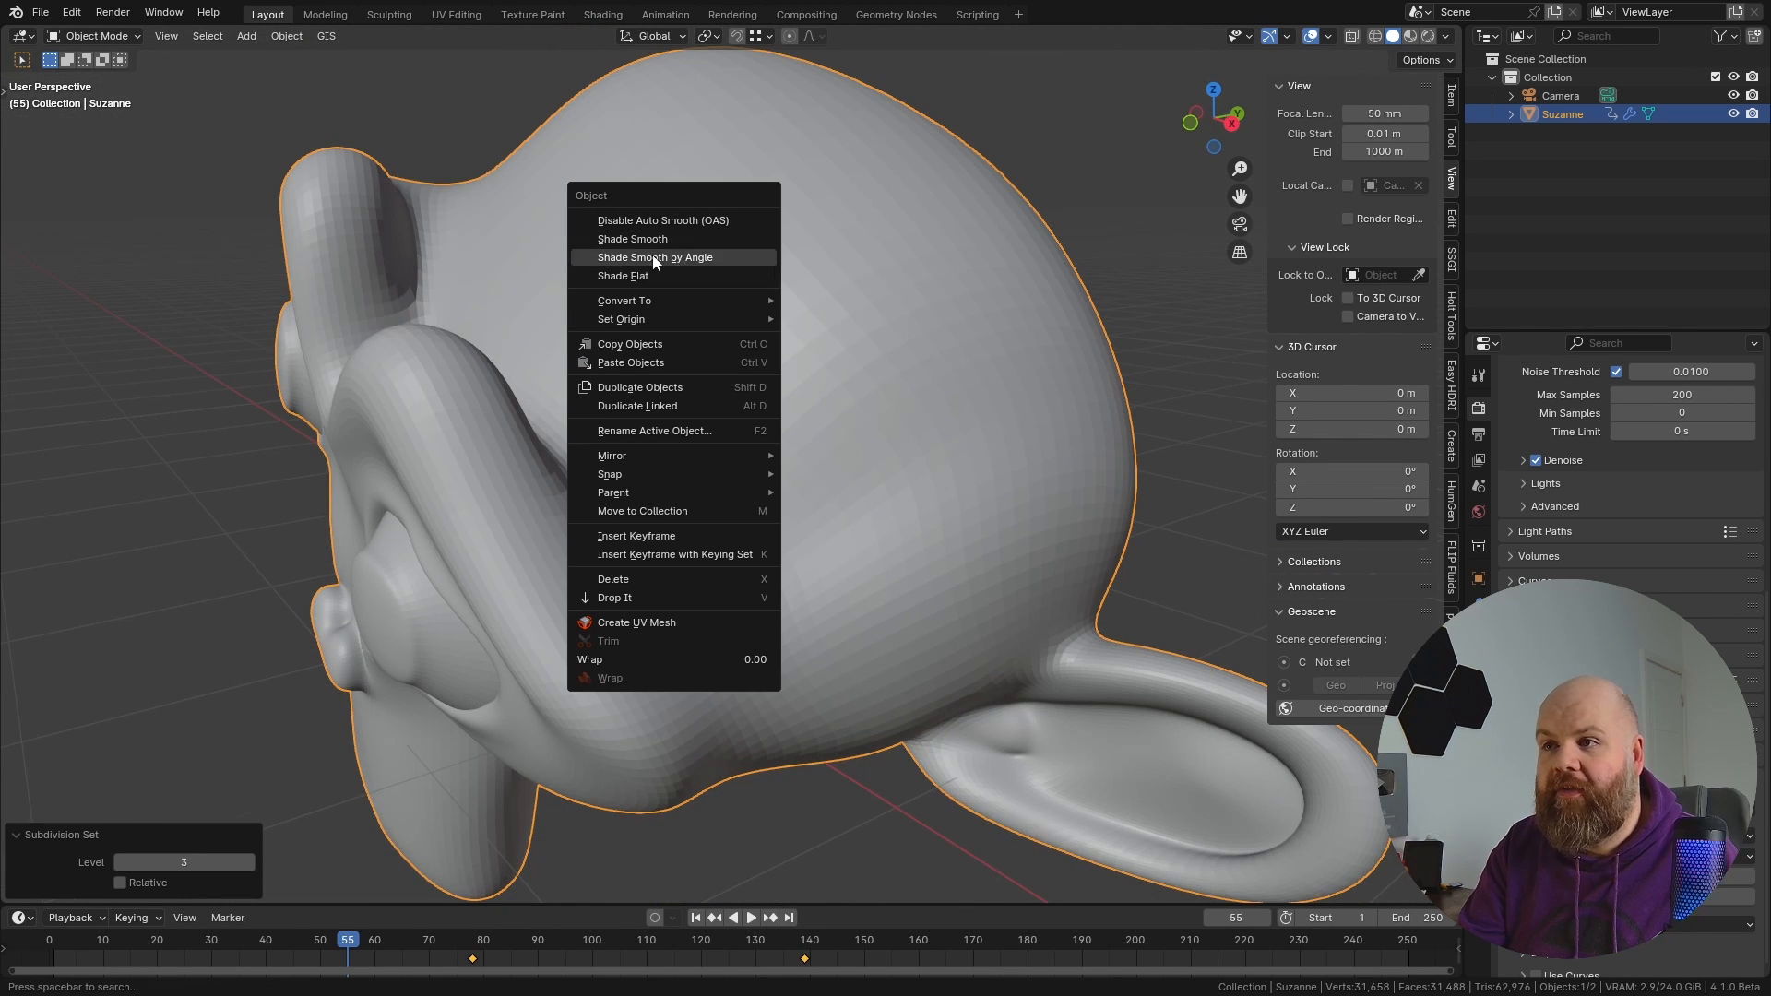
{"action": "mouse_move", "coordinate": [654, 257]}
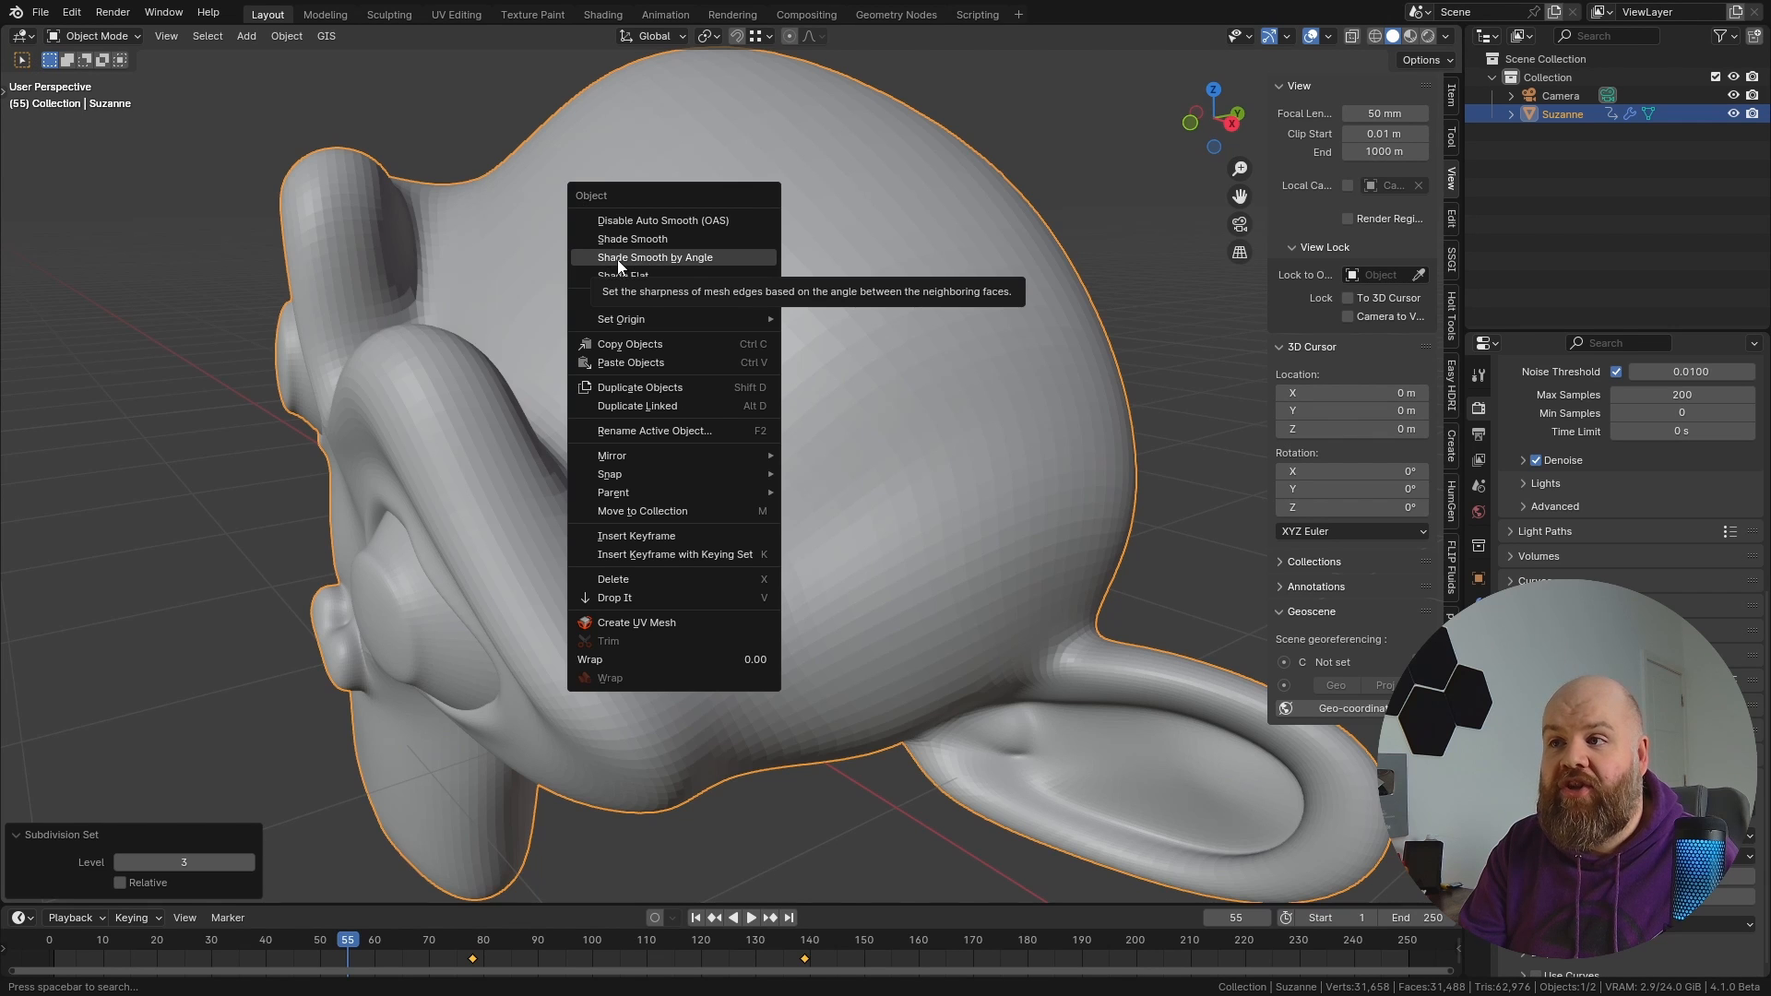
{"action": "left_click", "coordinate": [653, 257]}
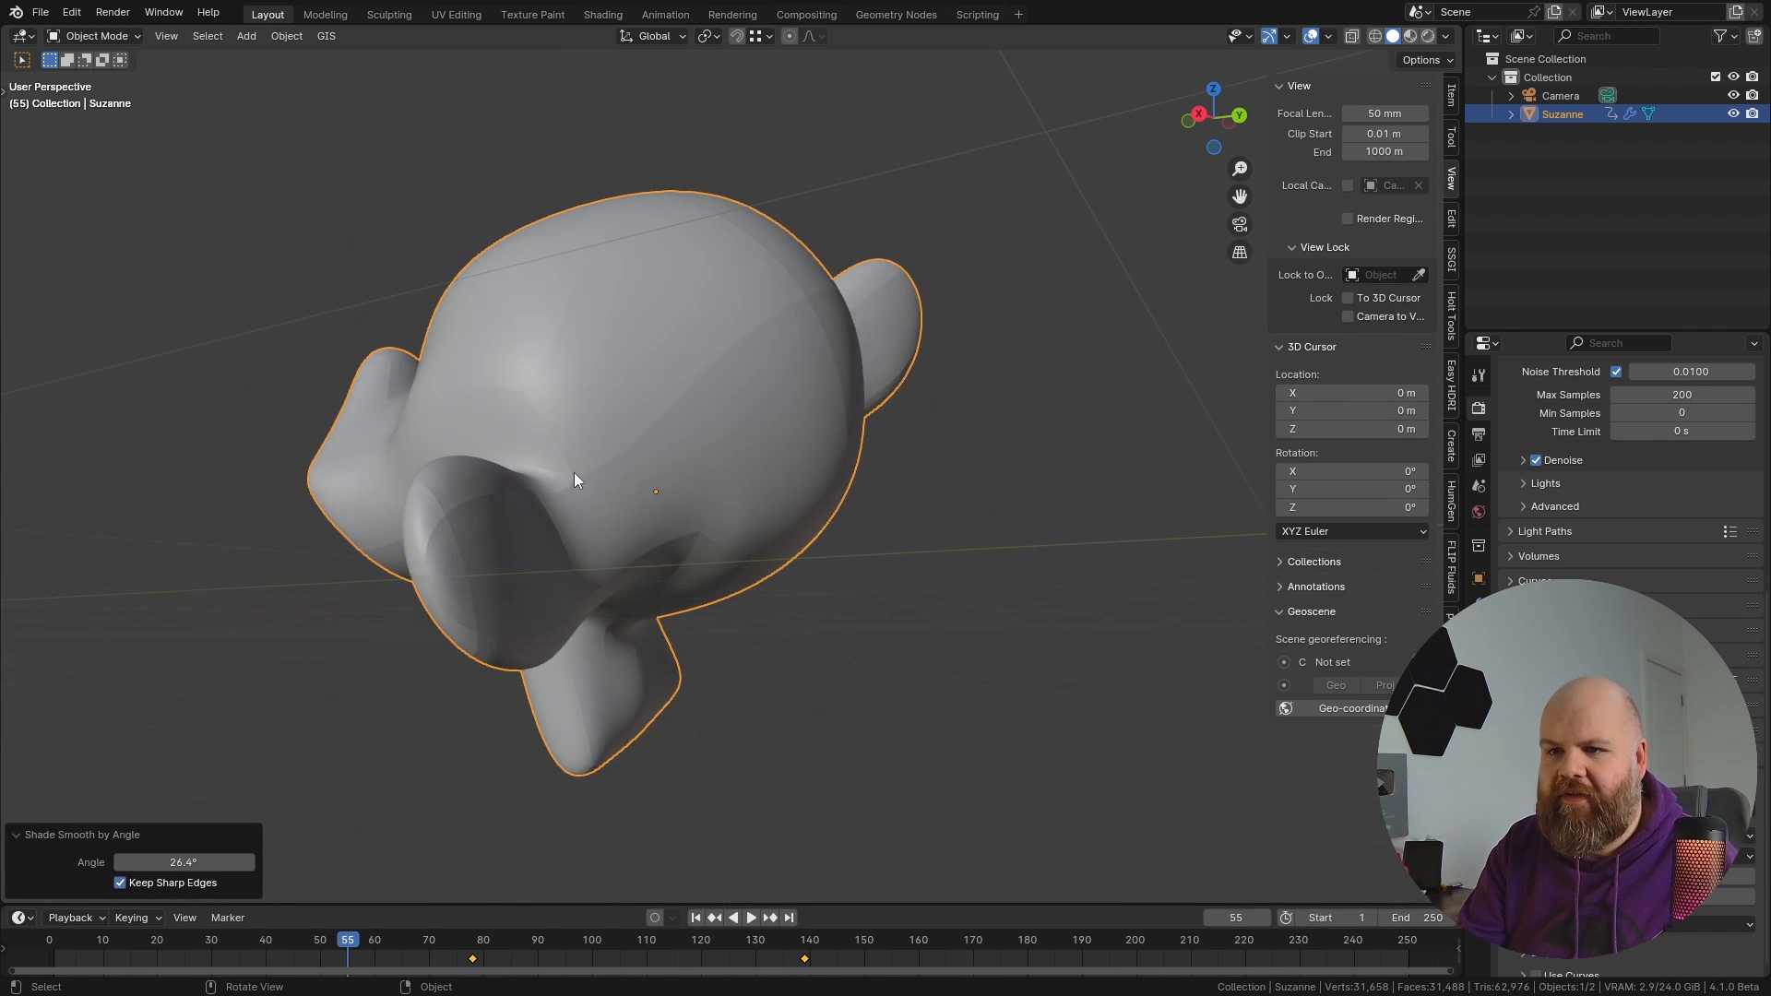
{"action": "key", "text": "Tab"}
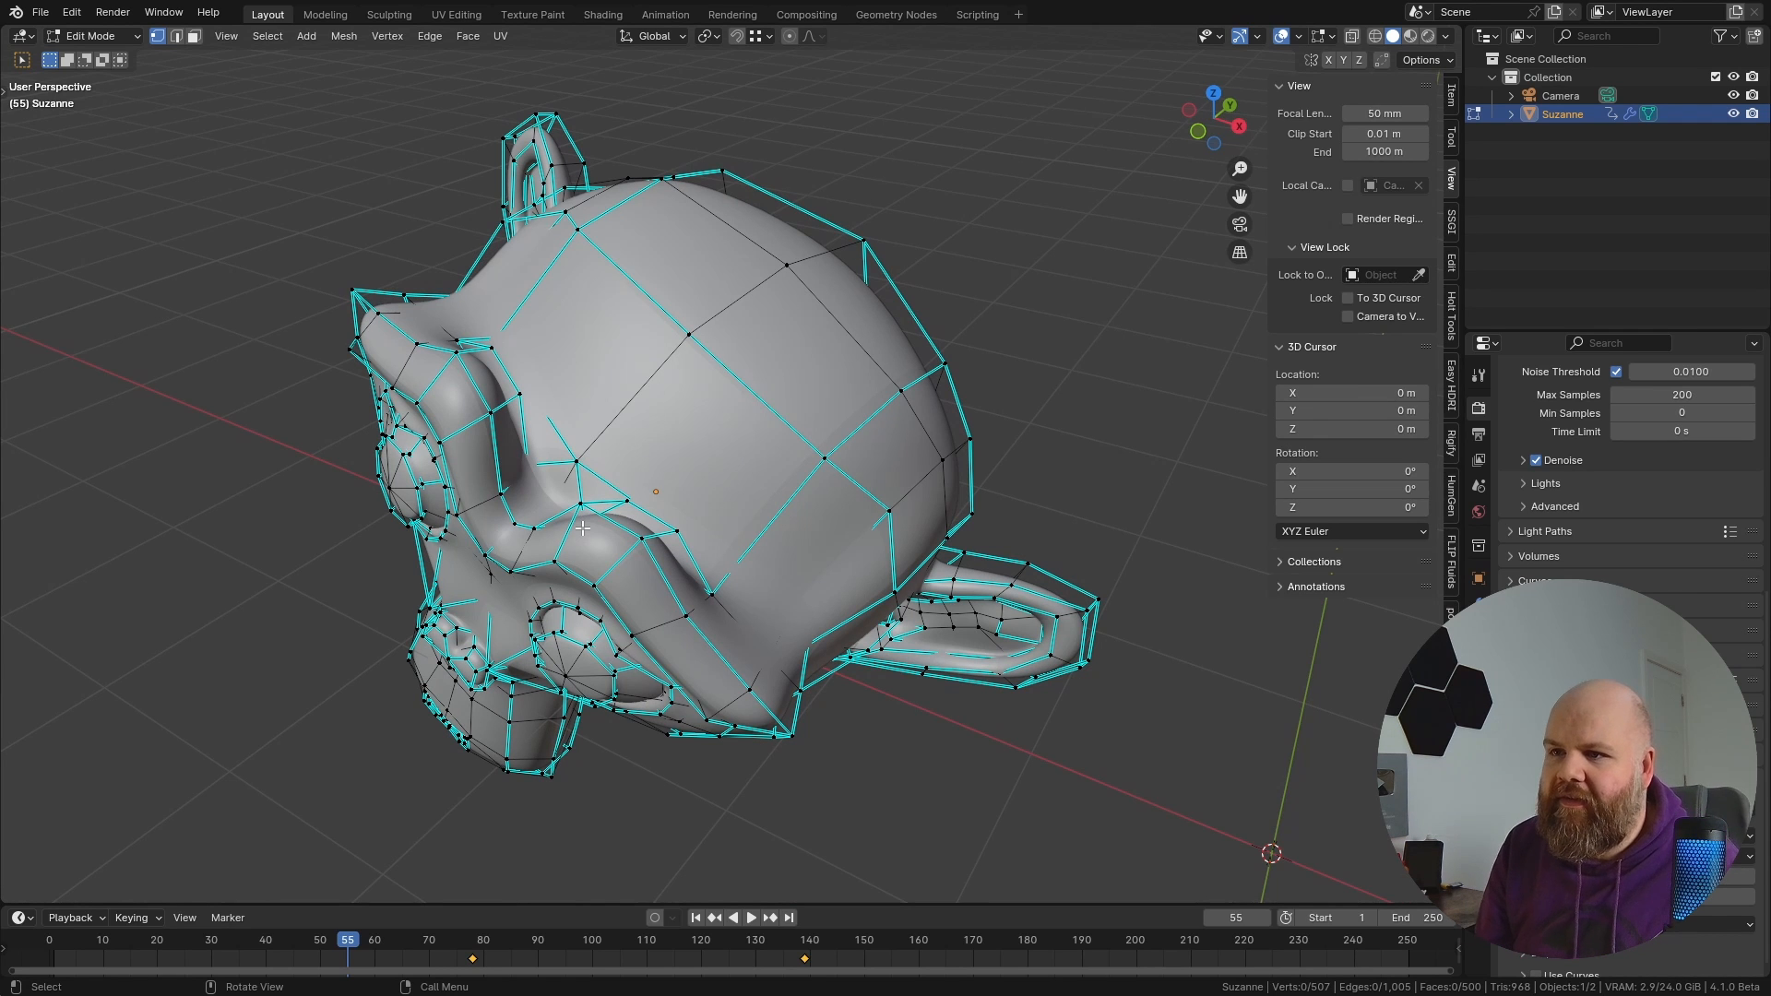
{"action": "mouse_move", "coordinate": [647, 497]}
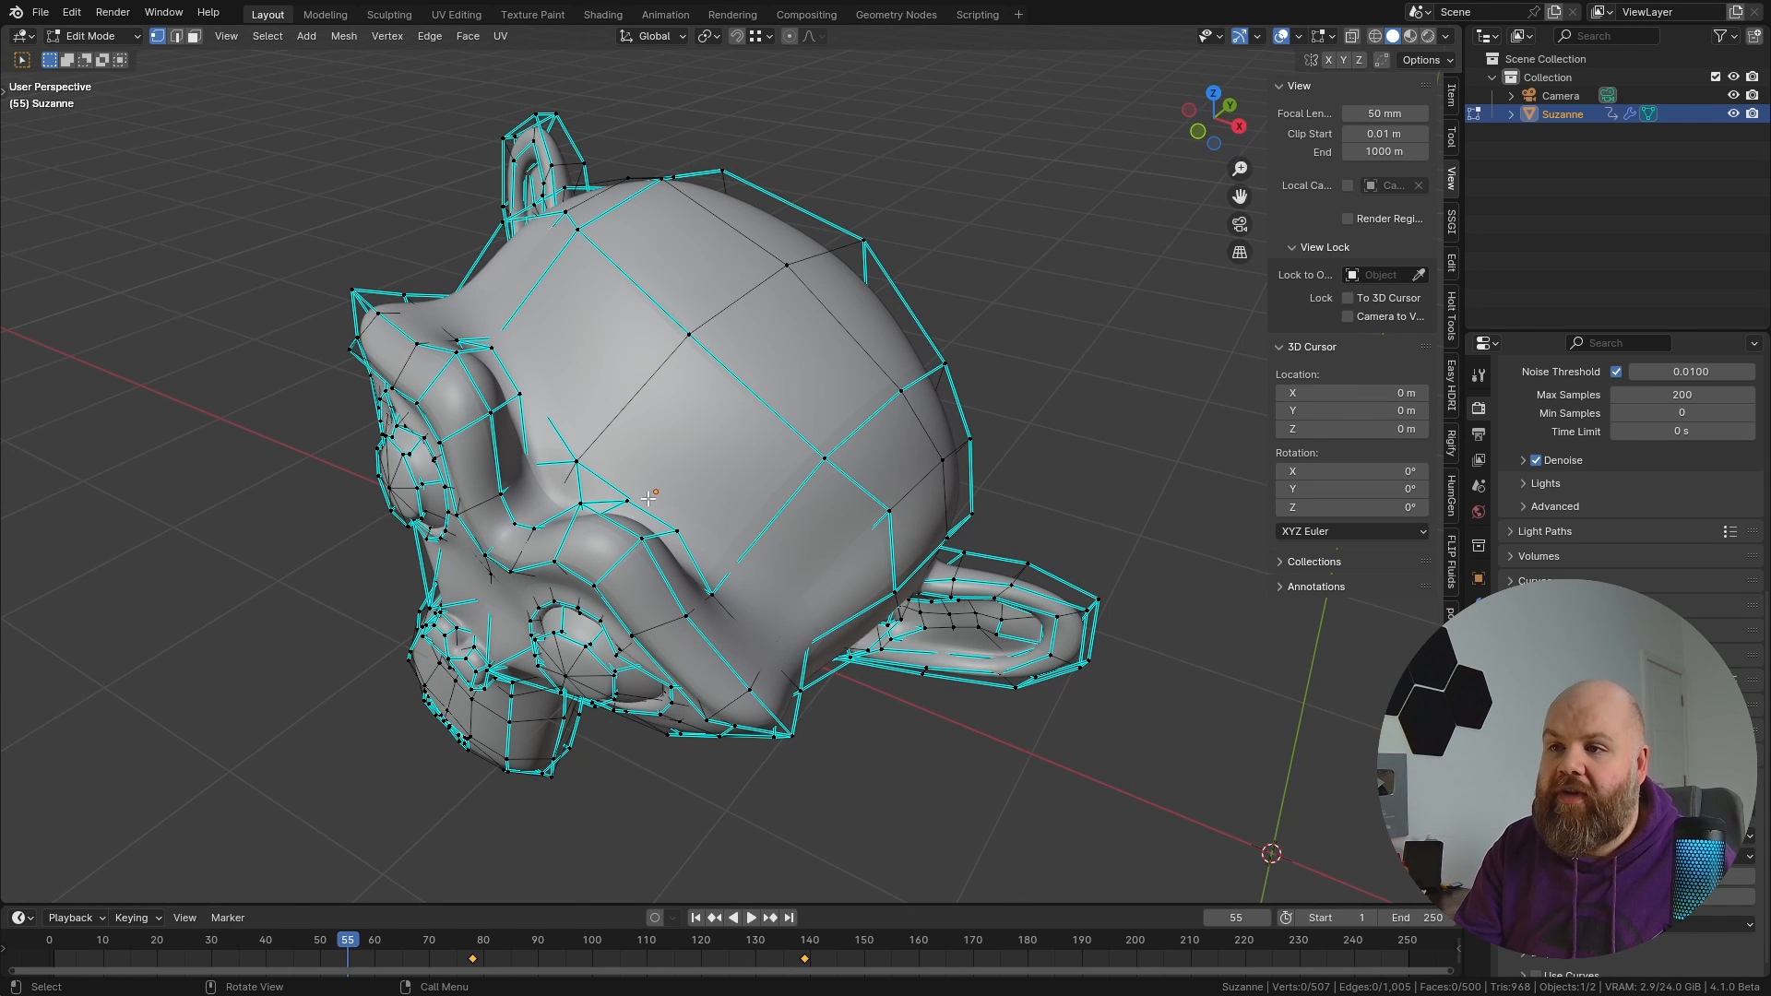
Step: Zoom and orbit around Suzanne's cage to view the cyan sharp edges
{"action": "scroll", "scroll_direction": "up", "scroll_amount": 3}
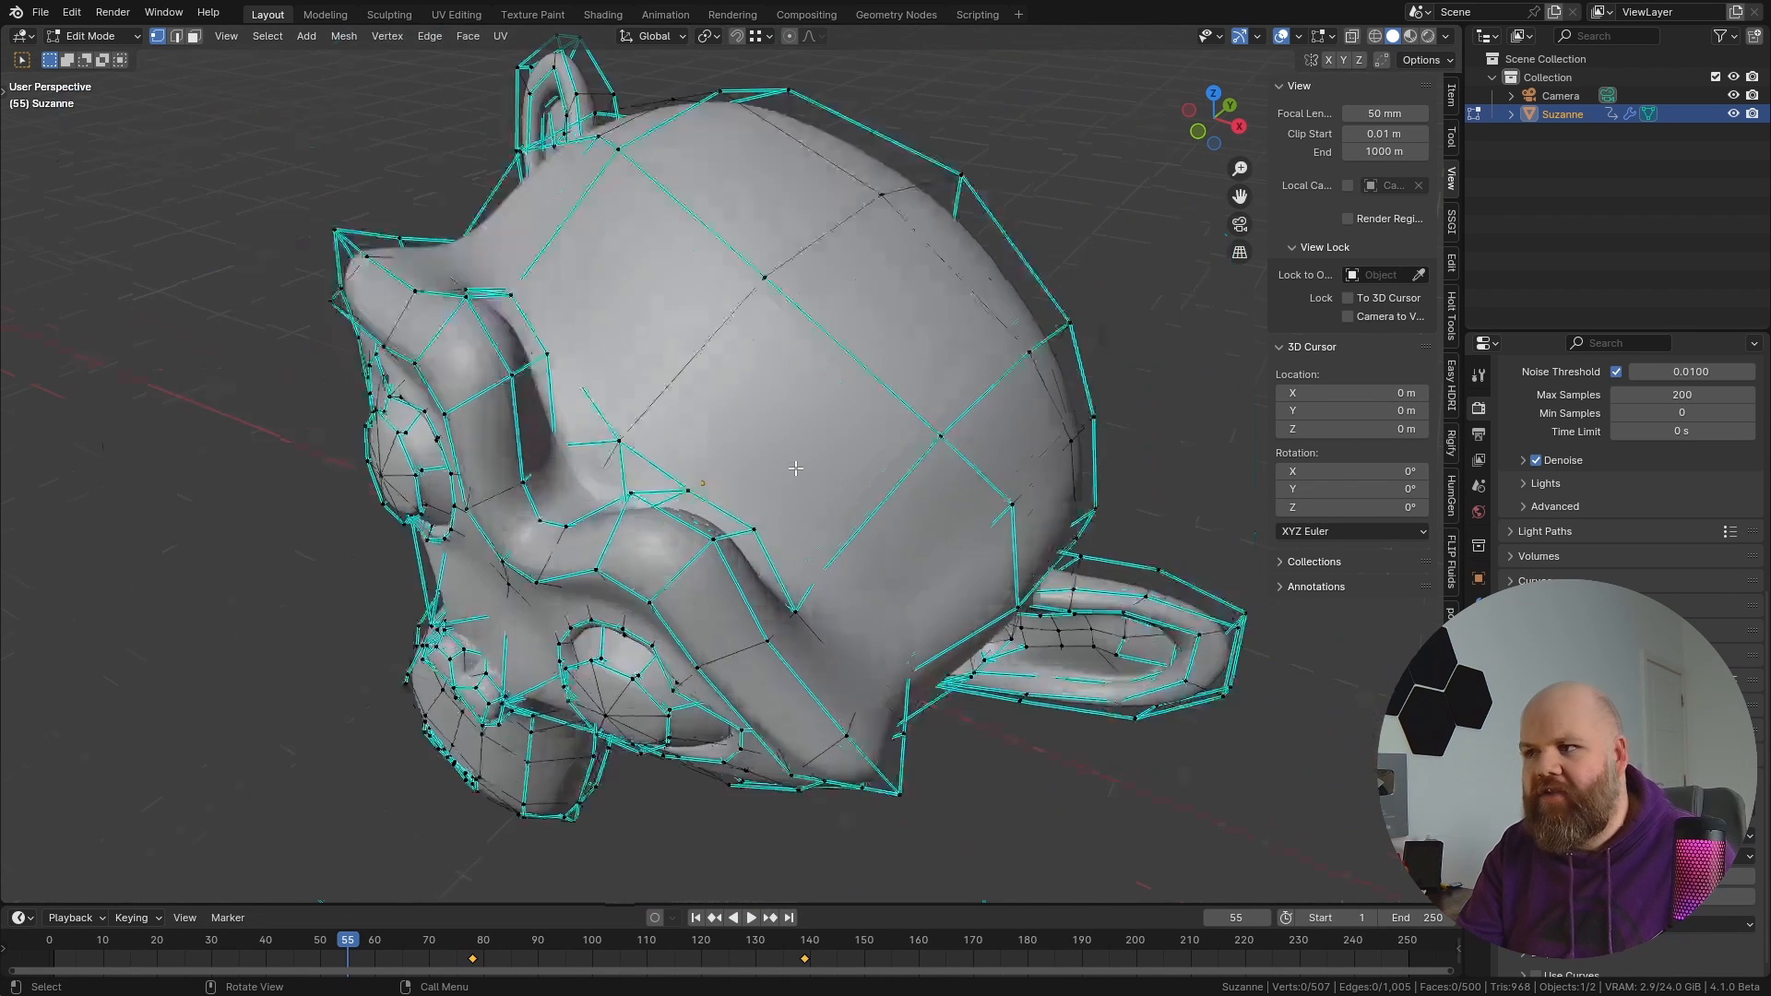
{"action": "left_click_drag", "start_coordinate": [790, 468], "coordinate": [768, 447]}
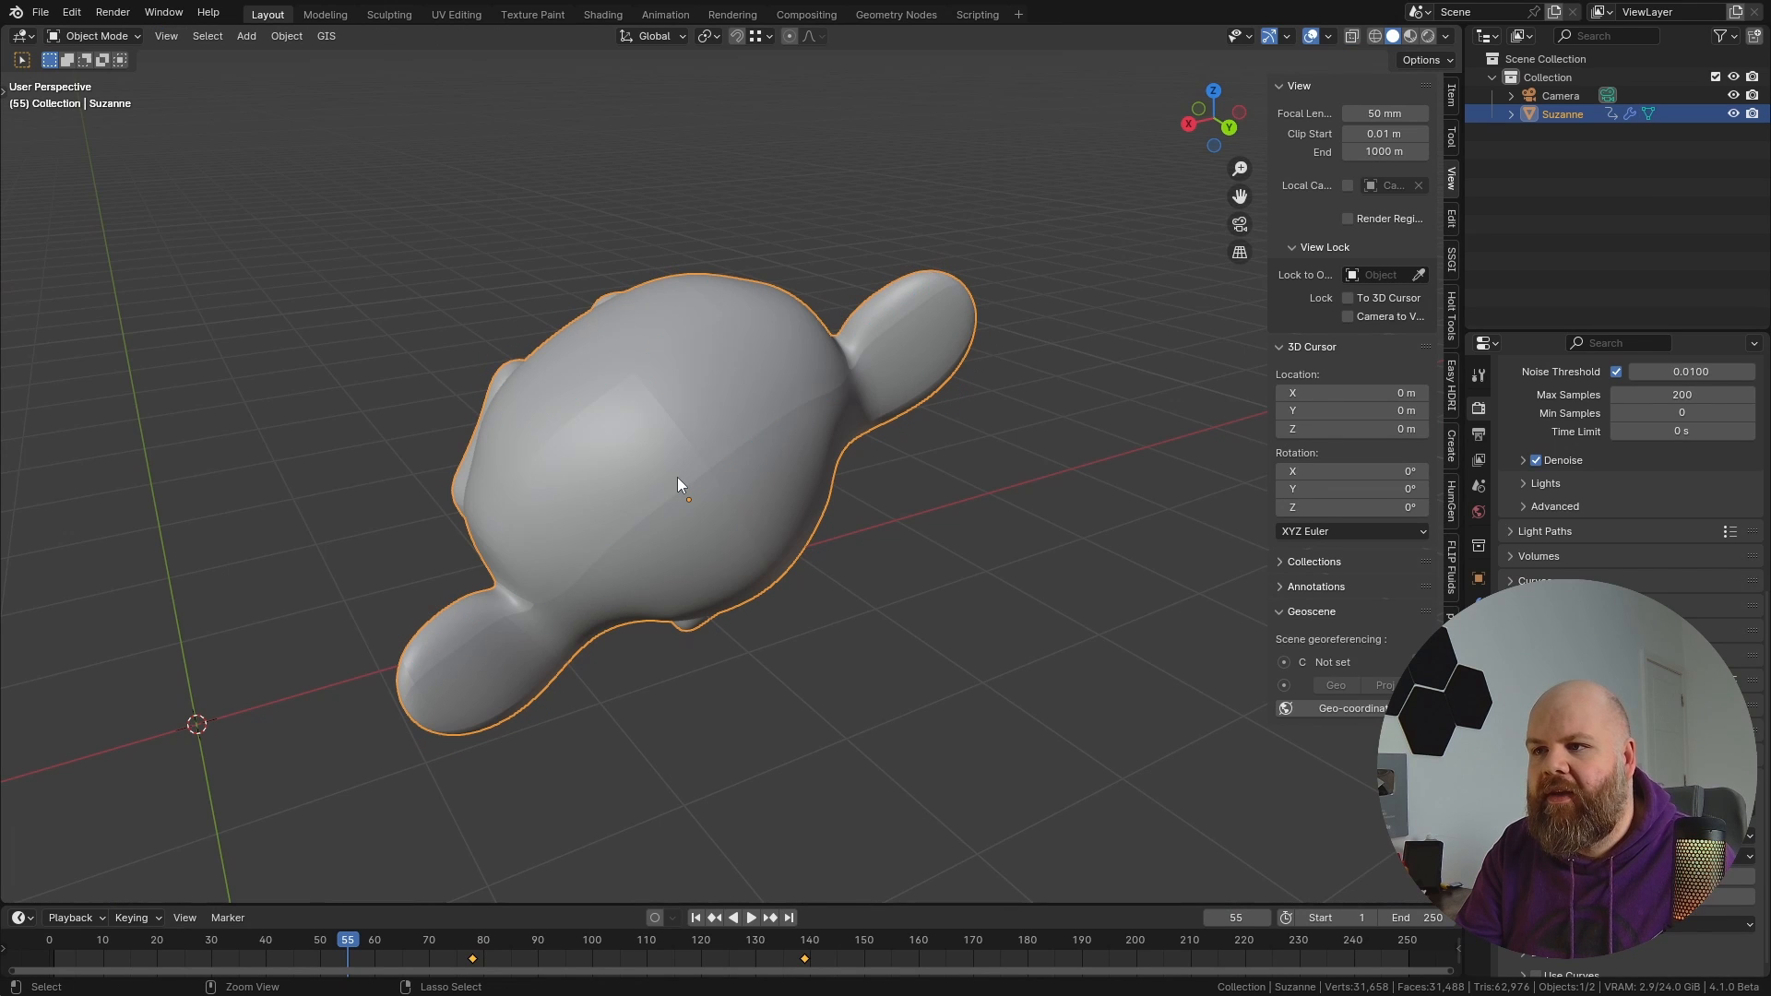
Step: Apply Shade Auto Smooth (OAS) to Suzanne and return to Object Mode
{"action": "key", "text": "Tab"}
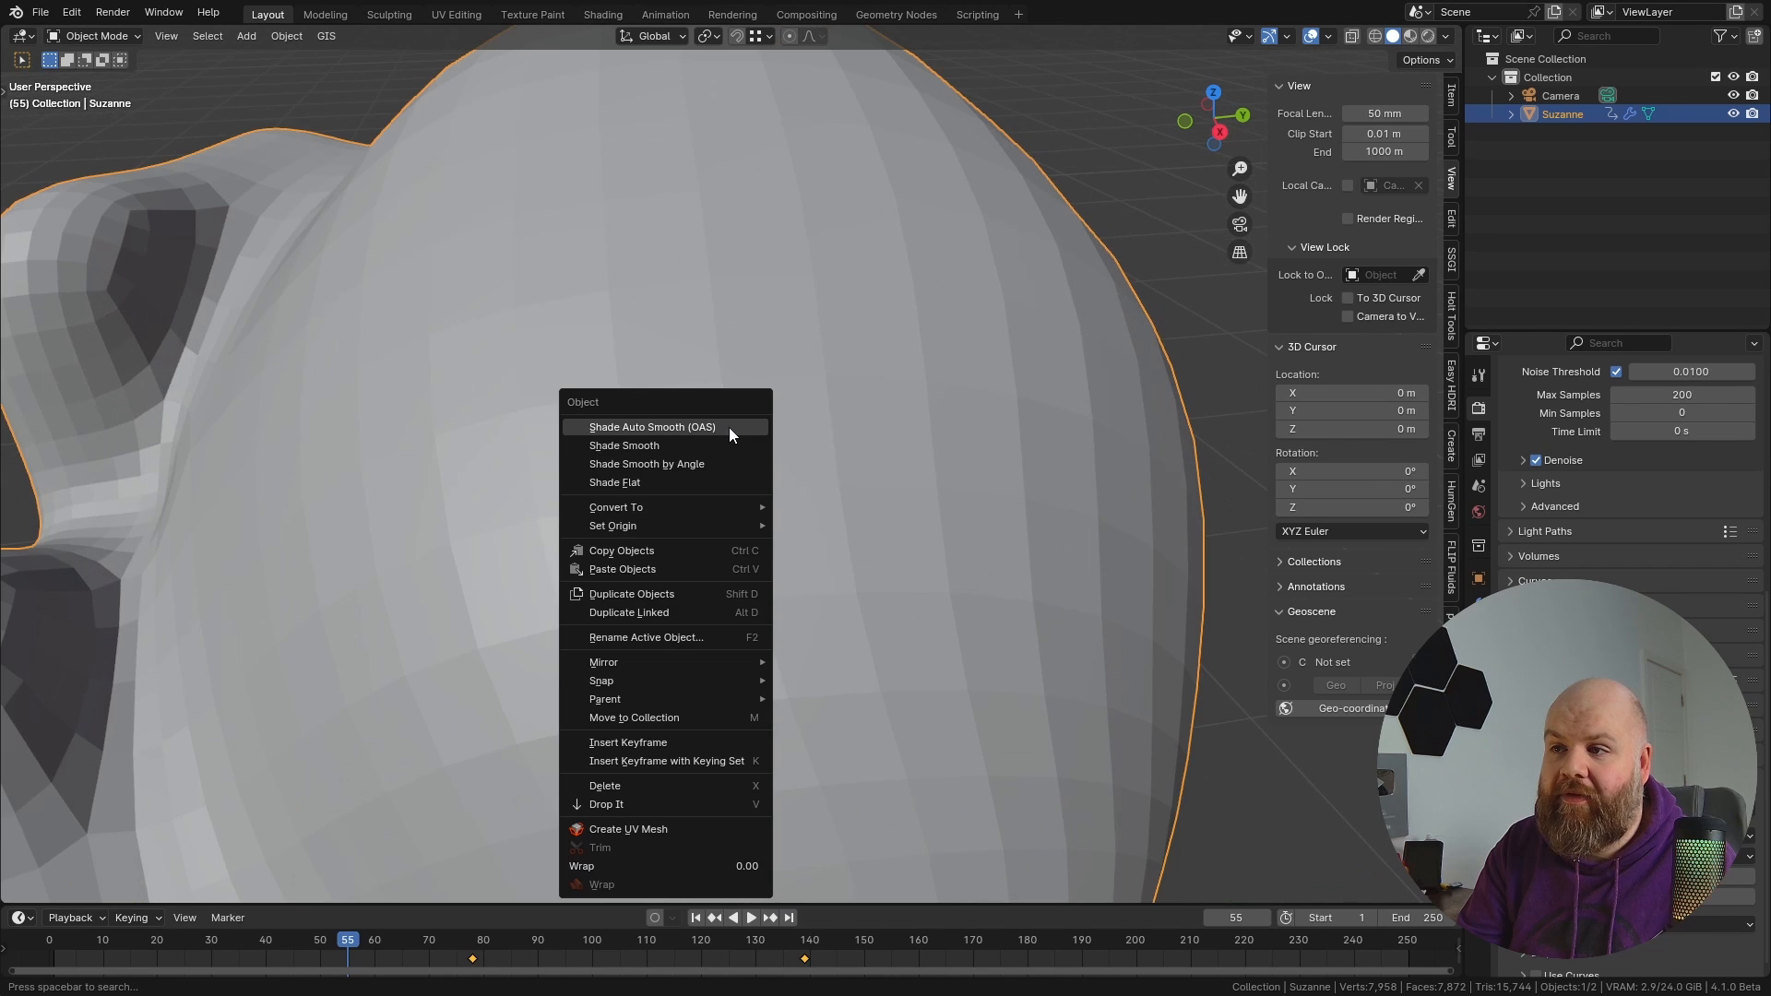
{"action": "mouse_move", "coordinate": [729, 435]}
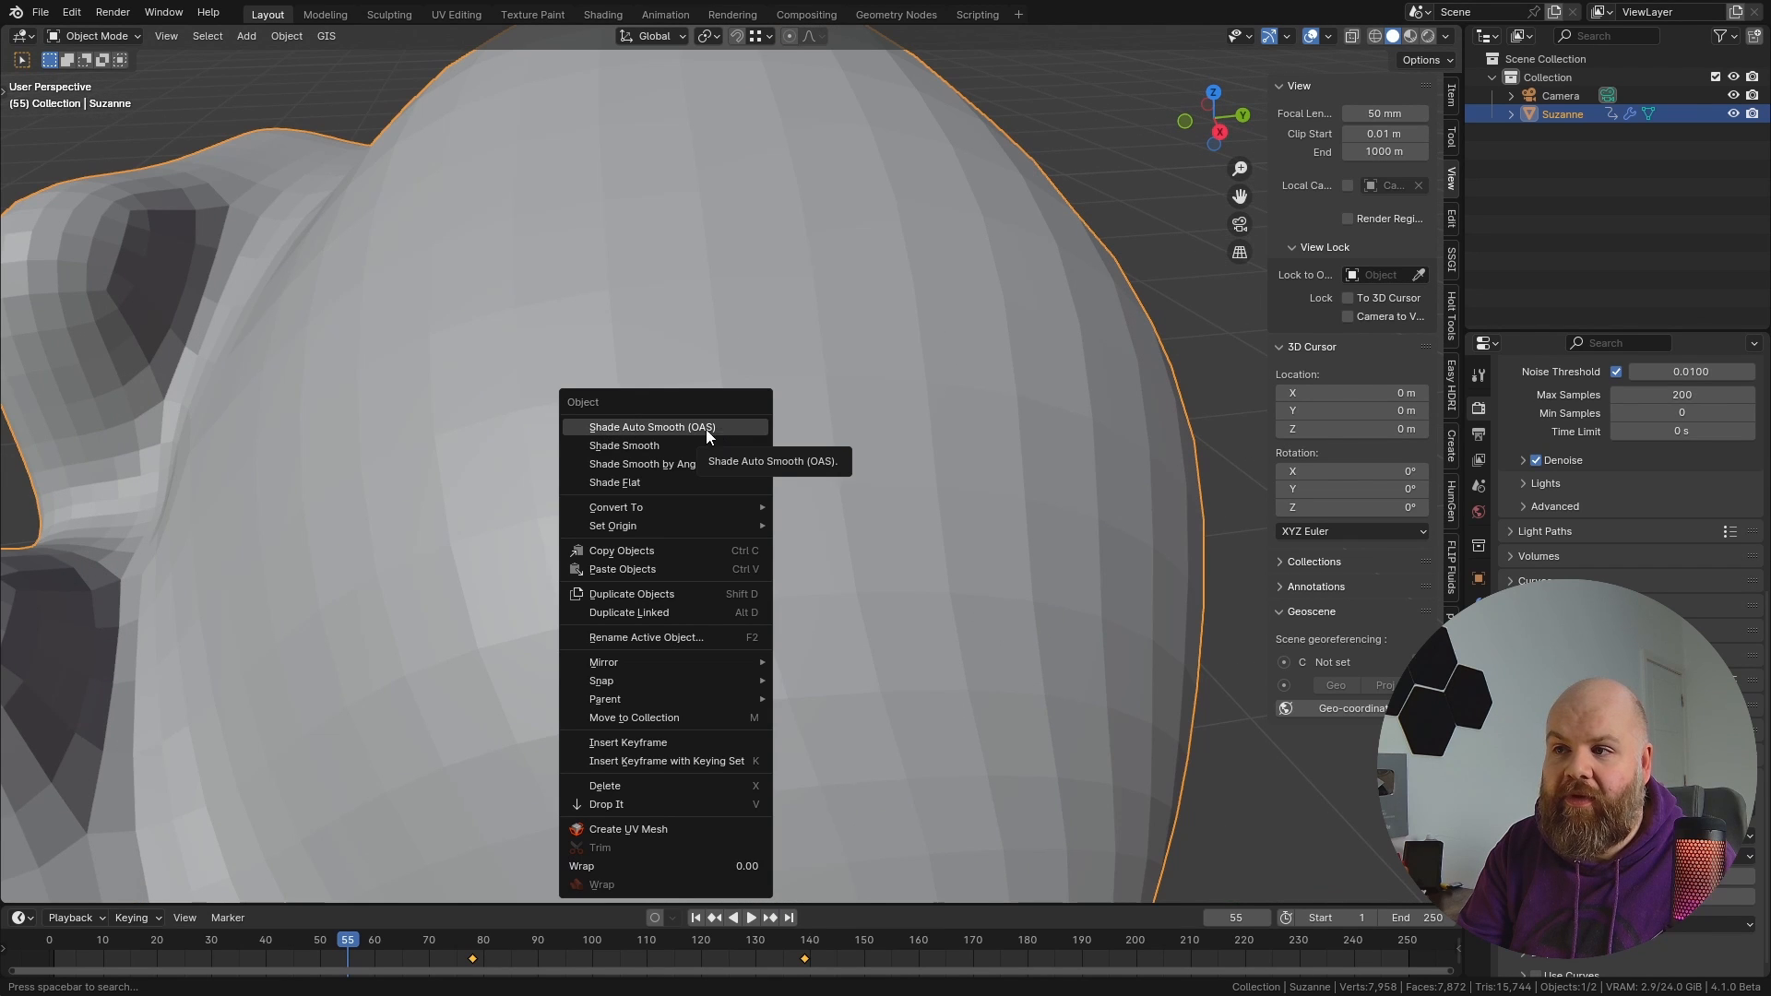
{"action": "mouse_move", "coordinate": [711, 434]}
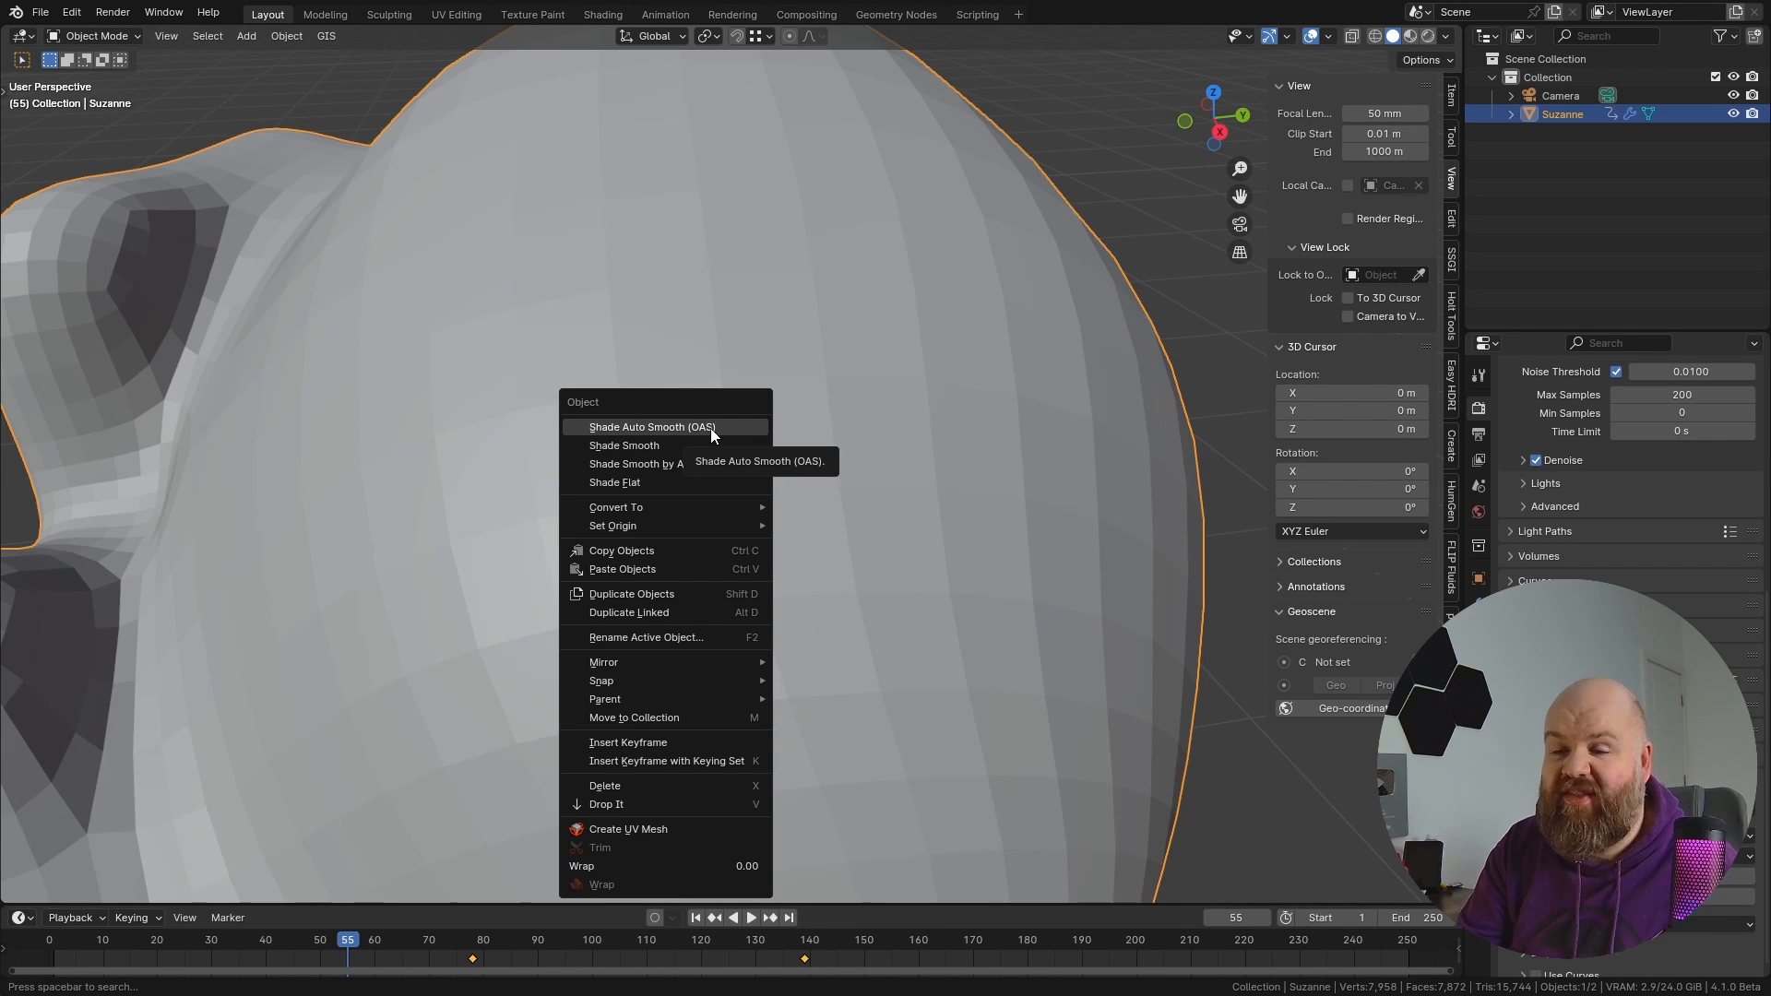
{"action": "left_click", "coordinate": [648, 427]}
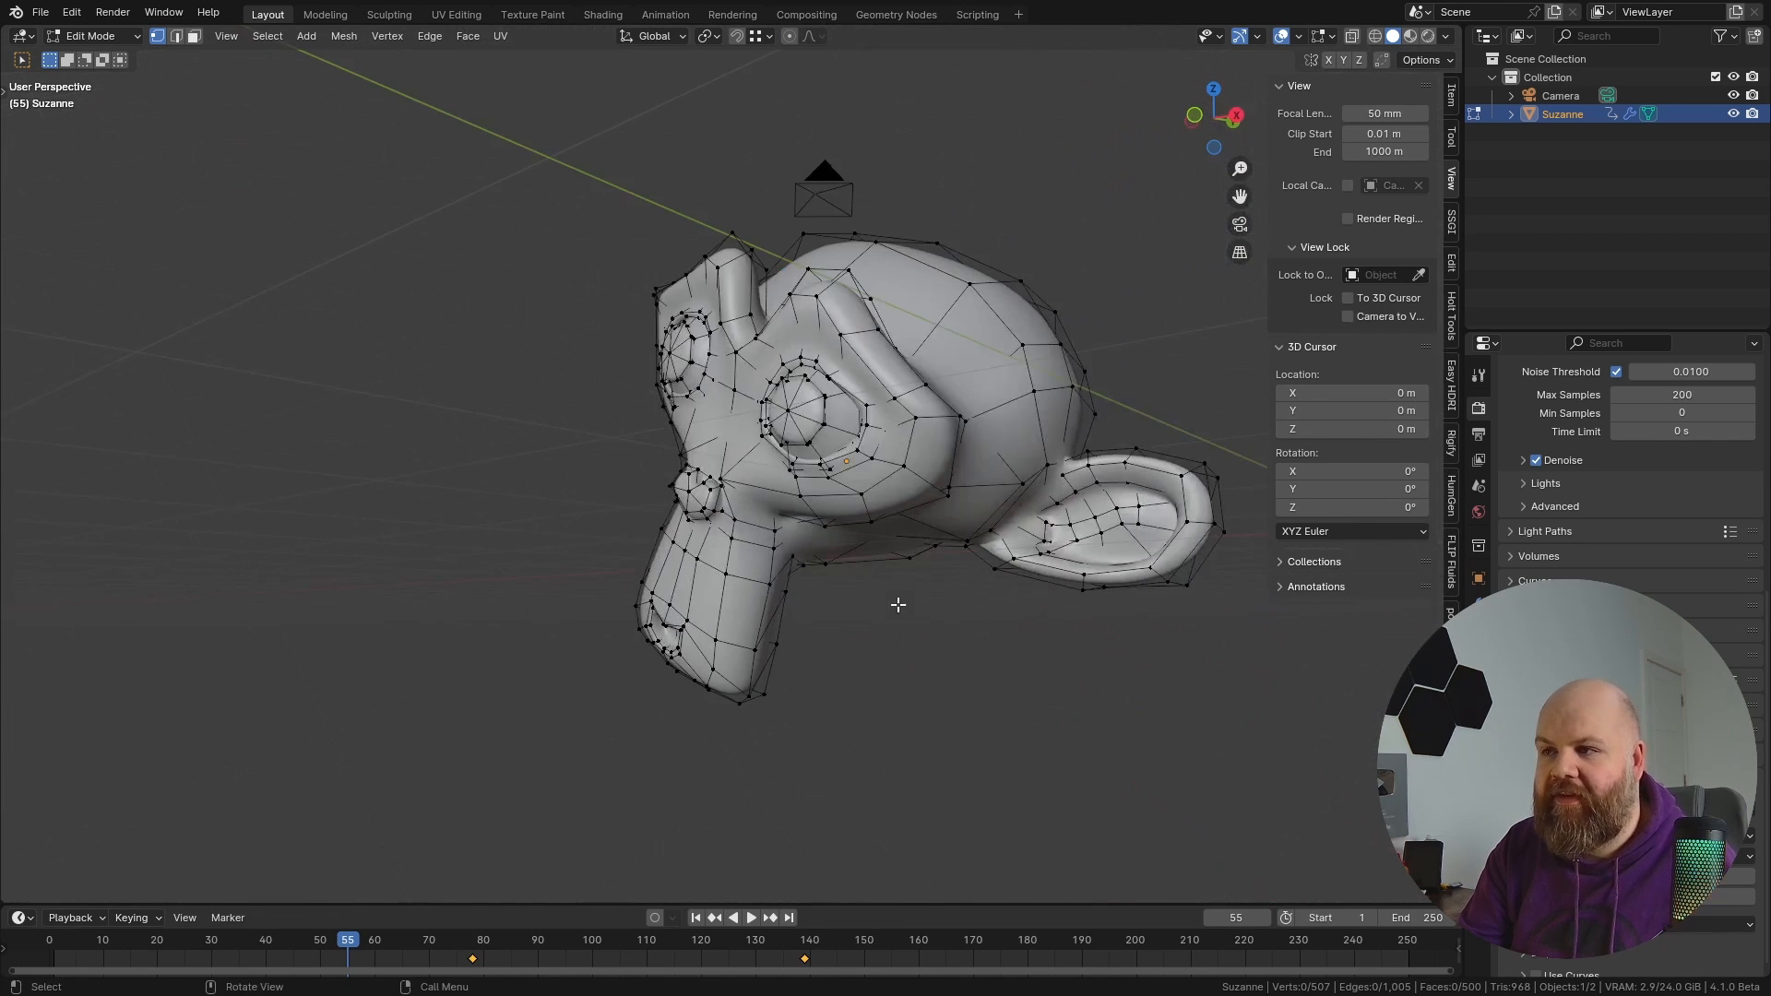
{"action": "key", "text": "Tab"}
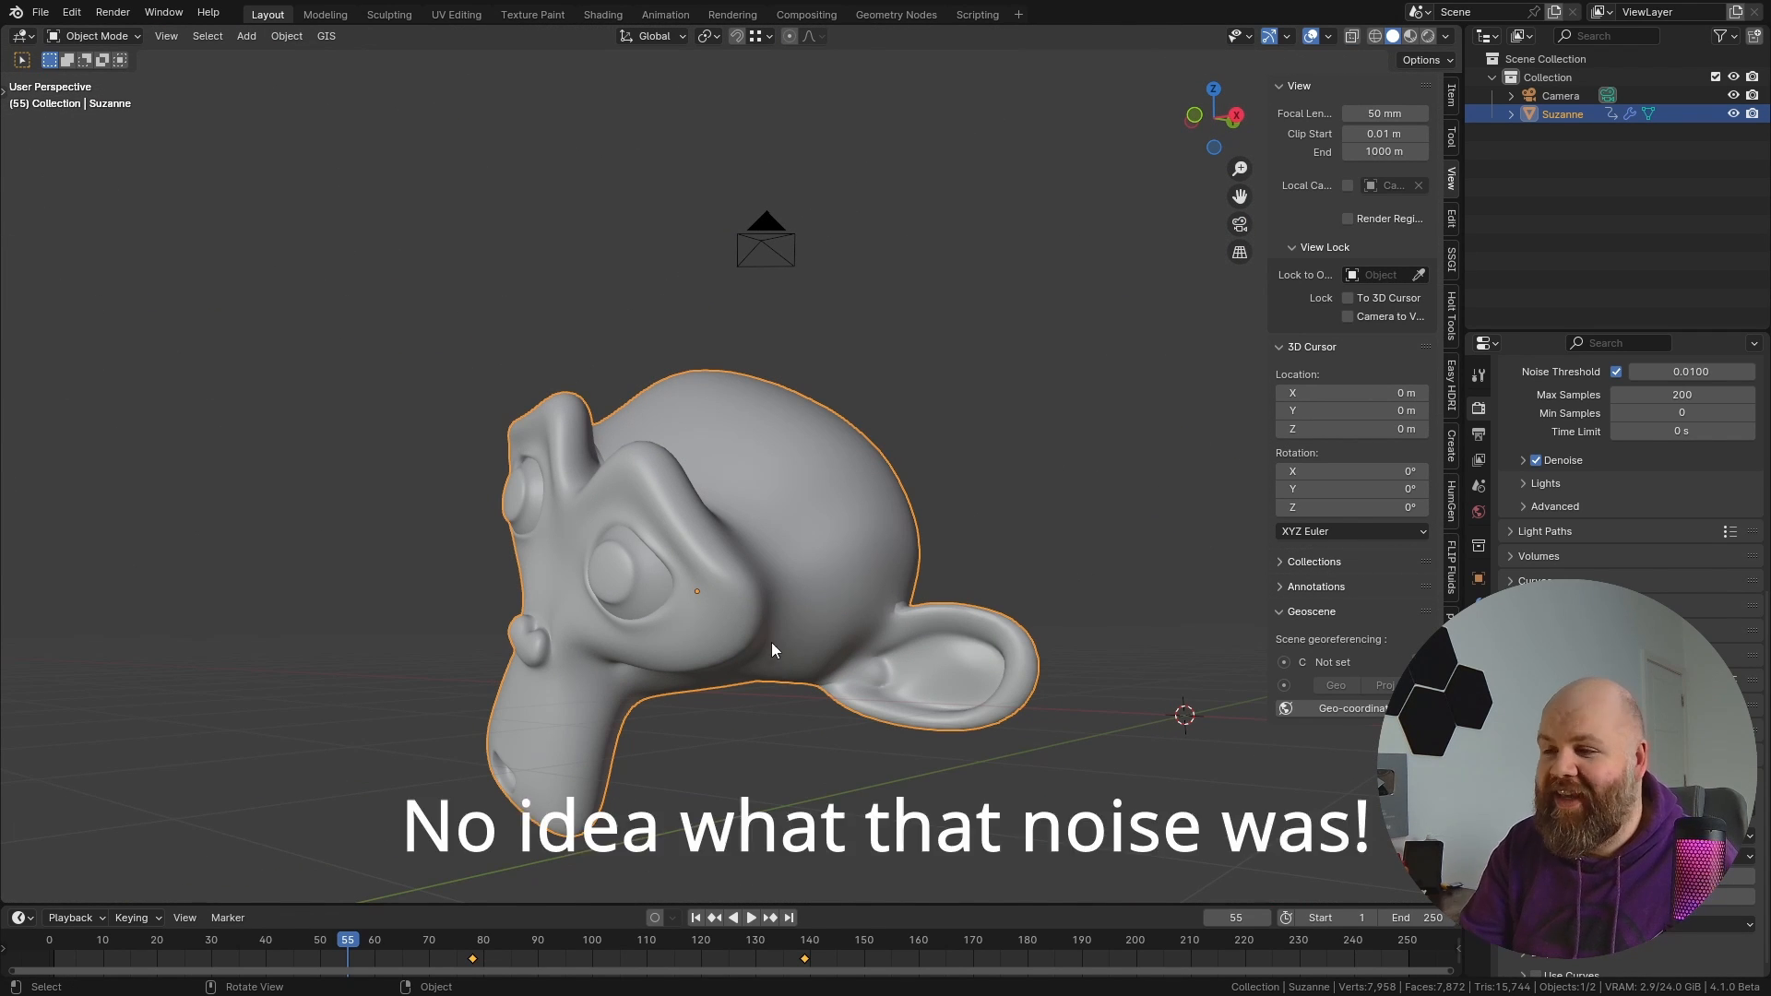
Step: Reapply Shade Auto Smooth (OAS) from Suzanne's right-click menu
{"action": "right_click", "coordinate": [774, 649]}
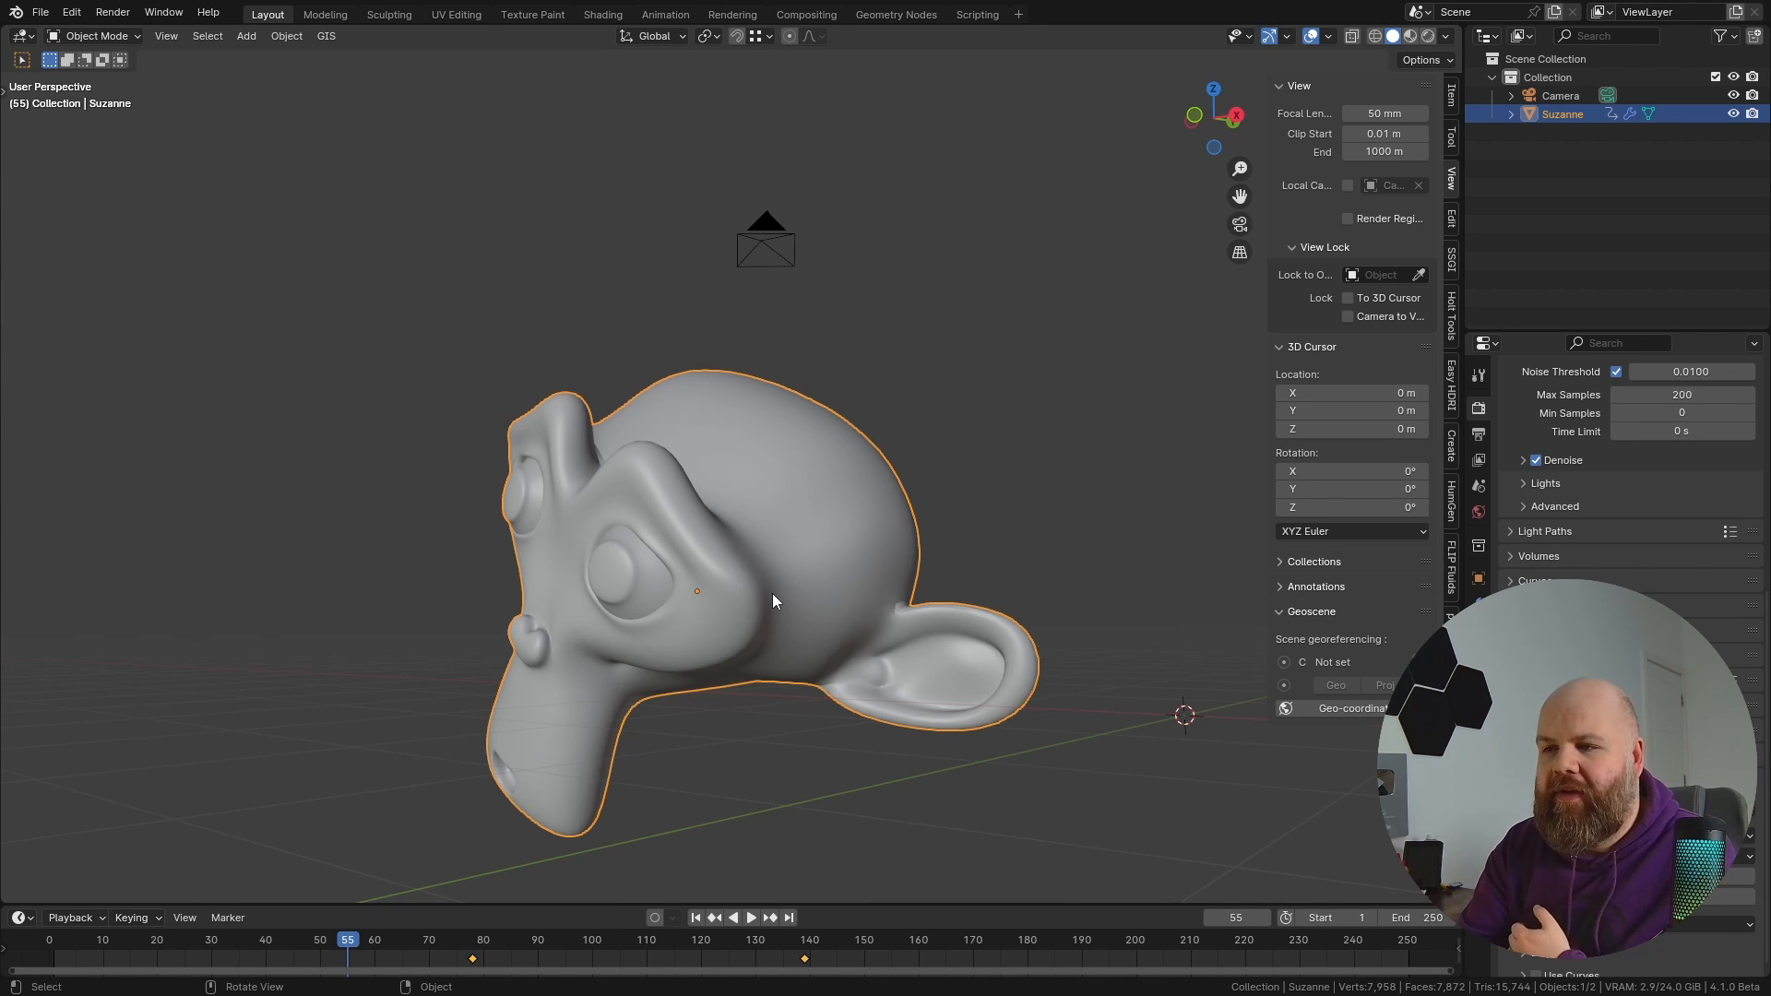
{"action": "mouse_move", "coordinate": [794, 587]}
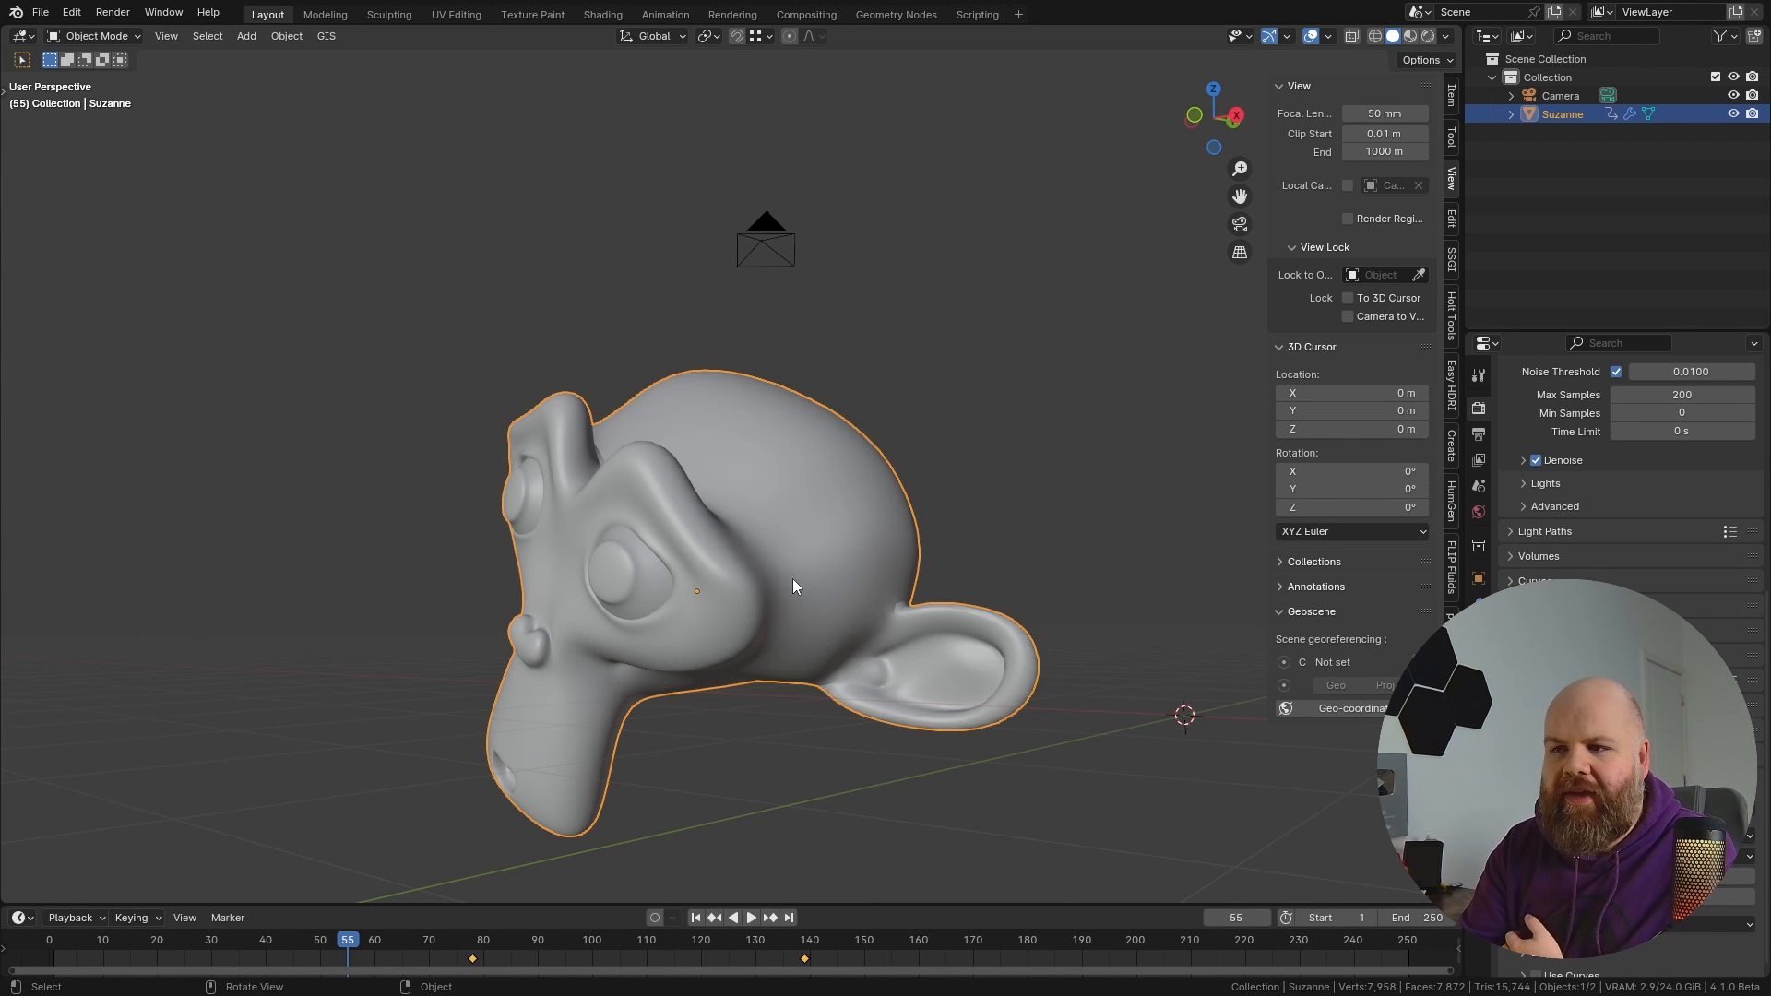
{"action": "right_click", "coordinate": [794, 587]}
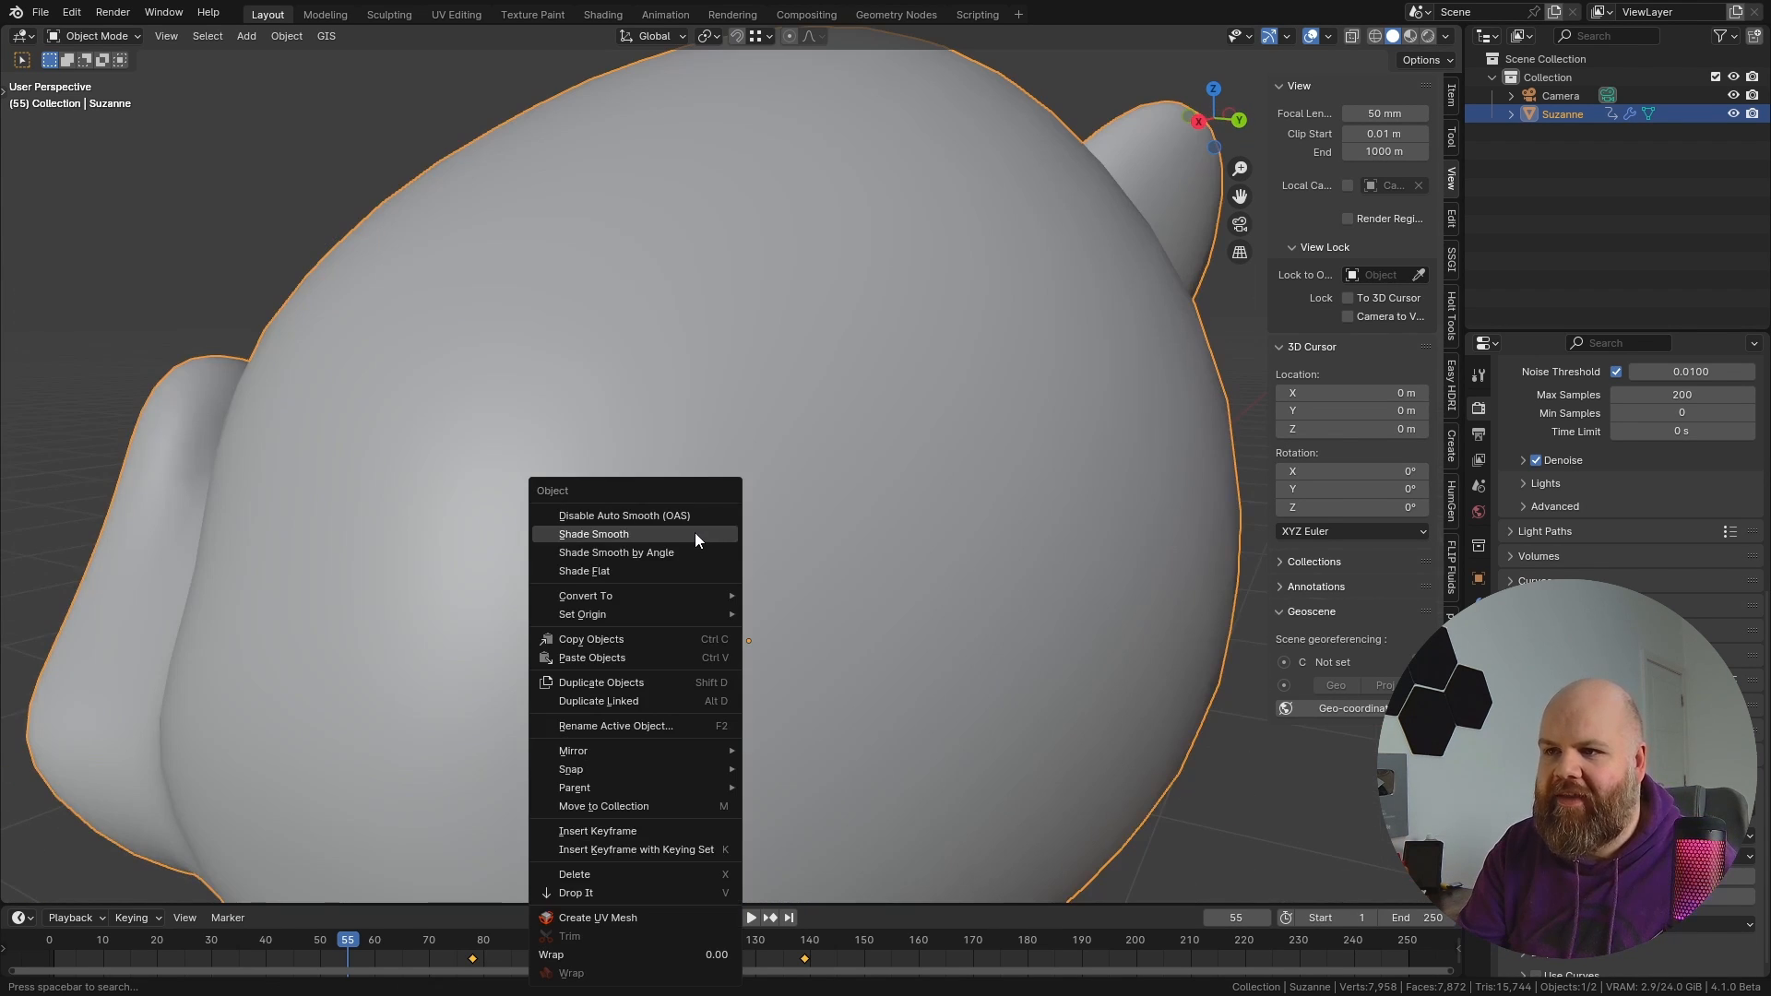
{"action": "left_click", "coordinate": [593, 533]}
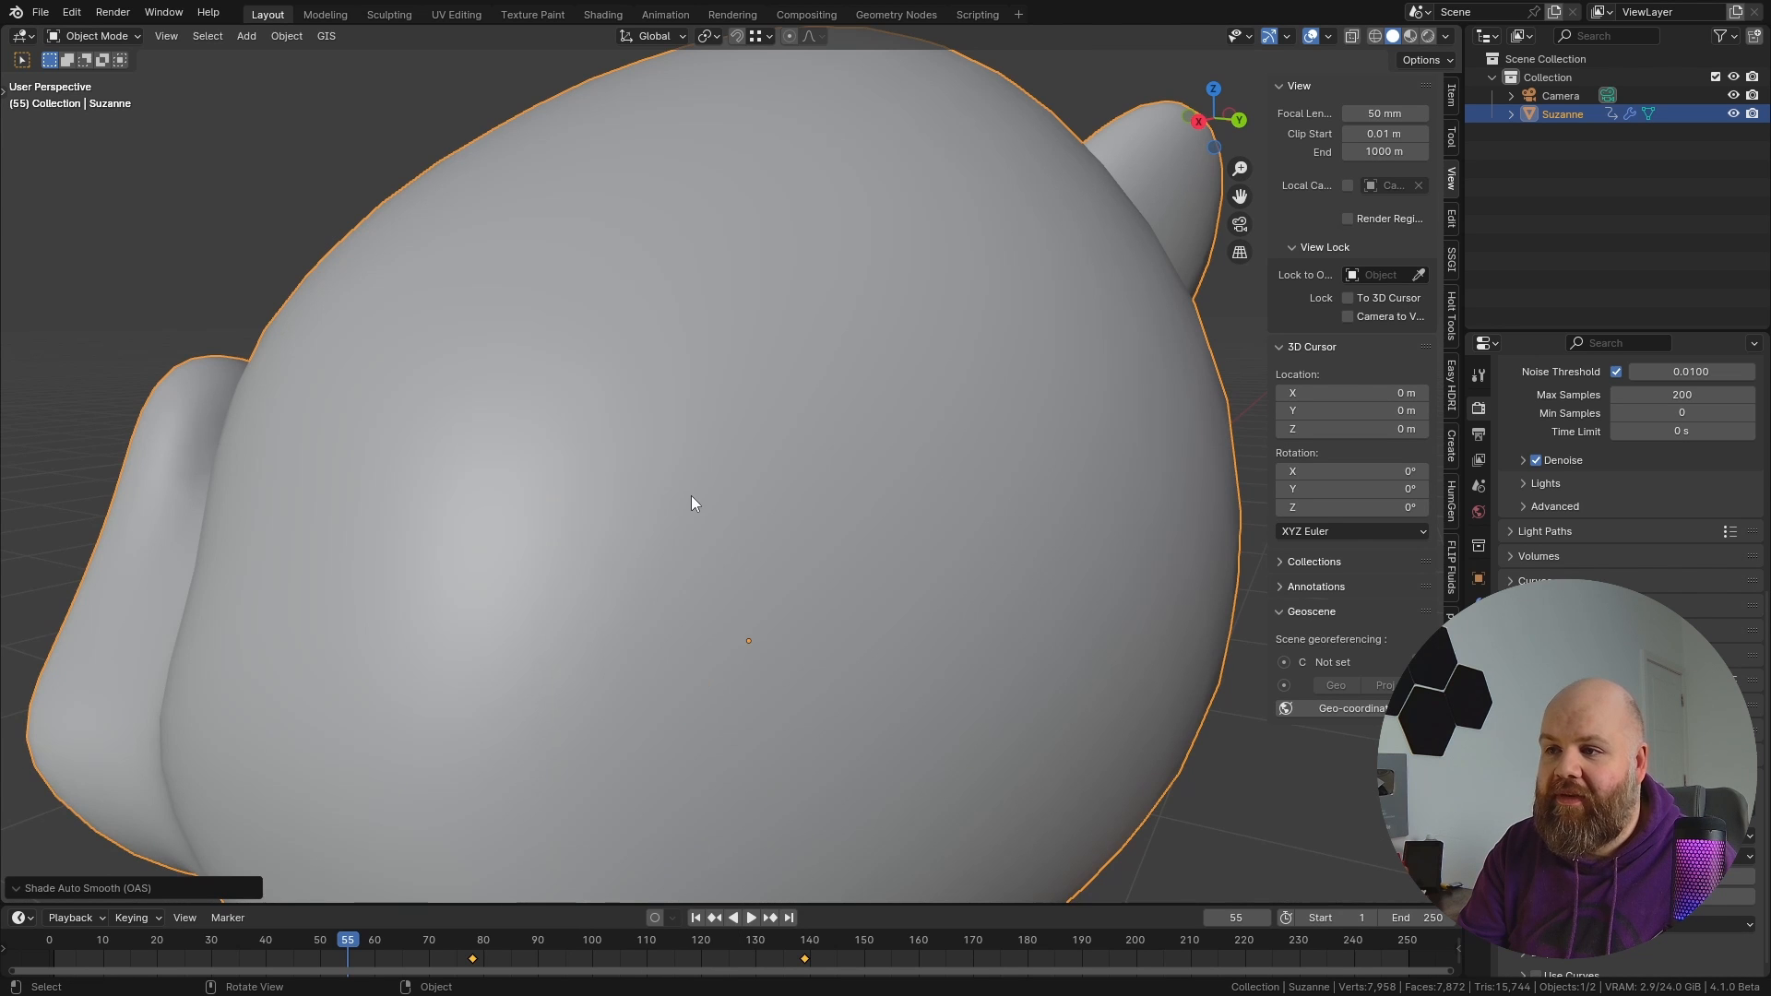
{"action": "scroll", "scroll_direction": "down", "scroll_amount": 3}
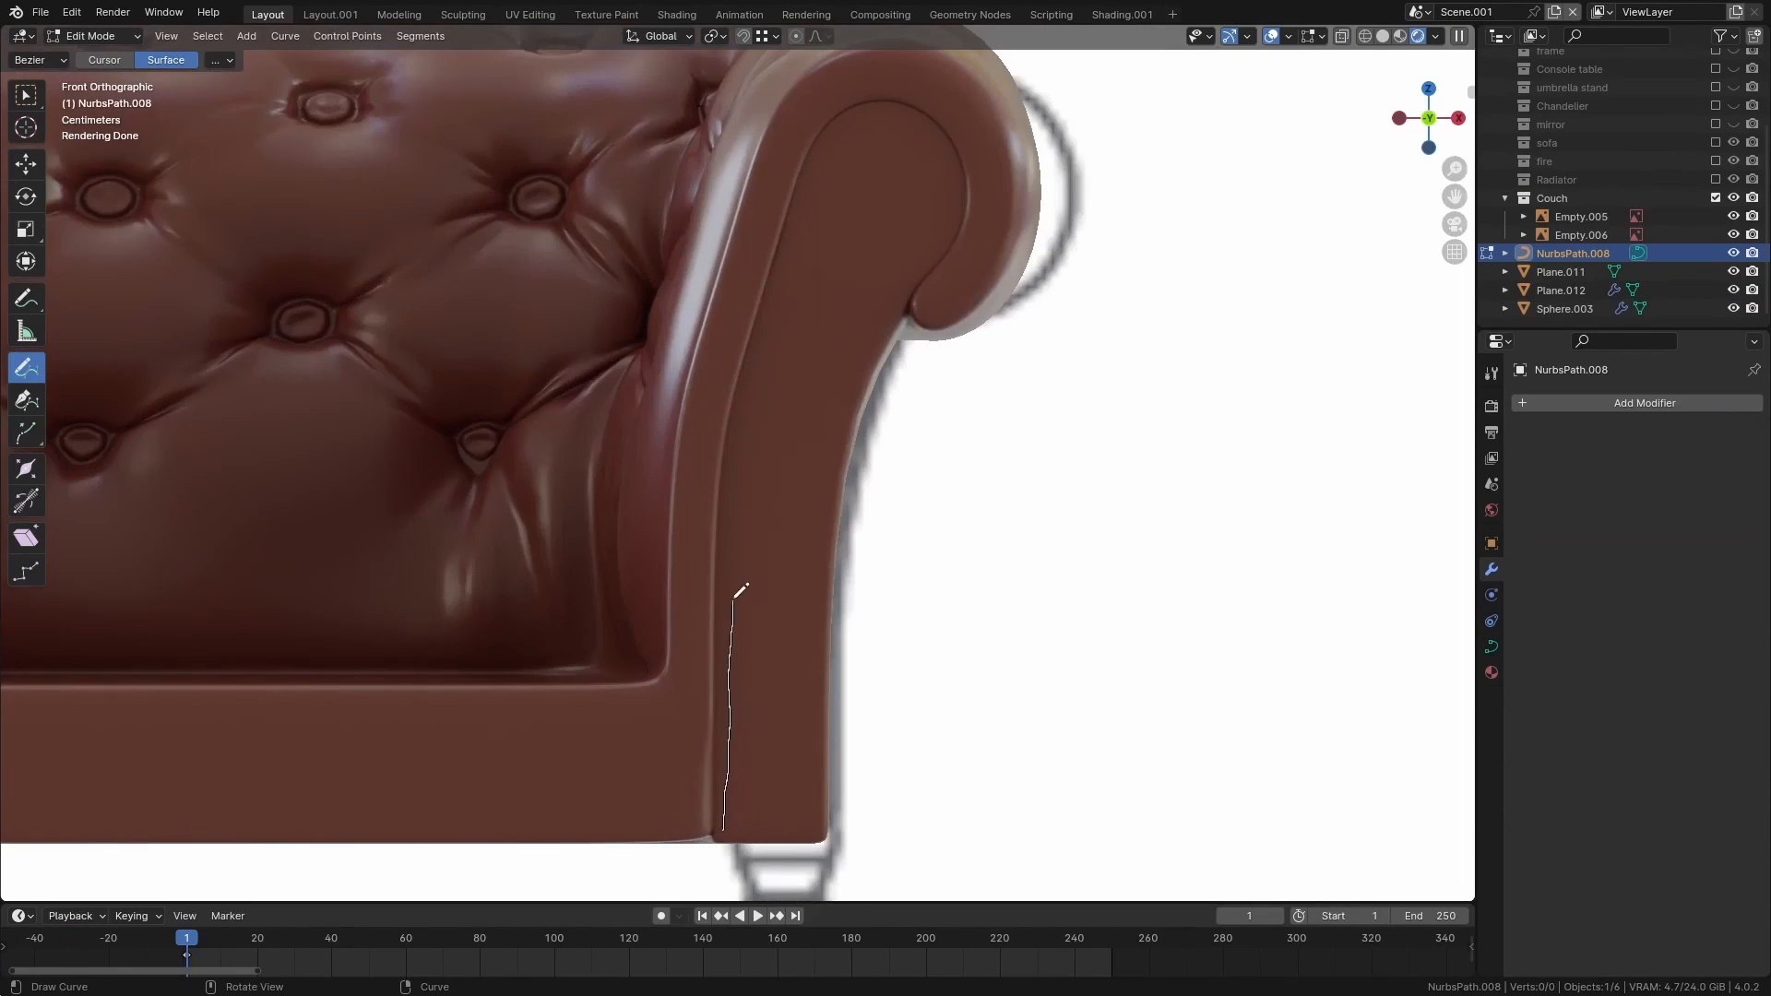
Step: Draw a curve down the sofa arm and select the stud row's modifiers
{"action": "left_click_drag", "start_coordinate": [734, 593], "coordinate": [937, 221]}
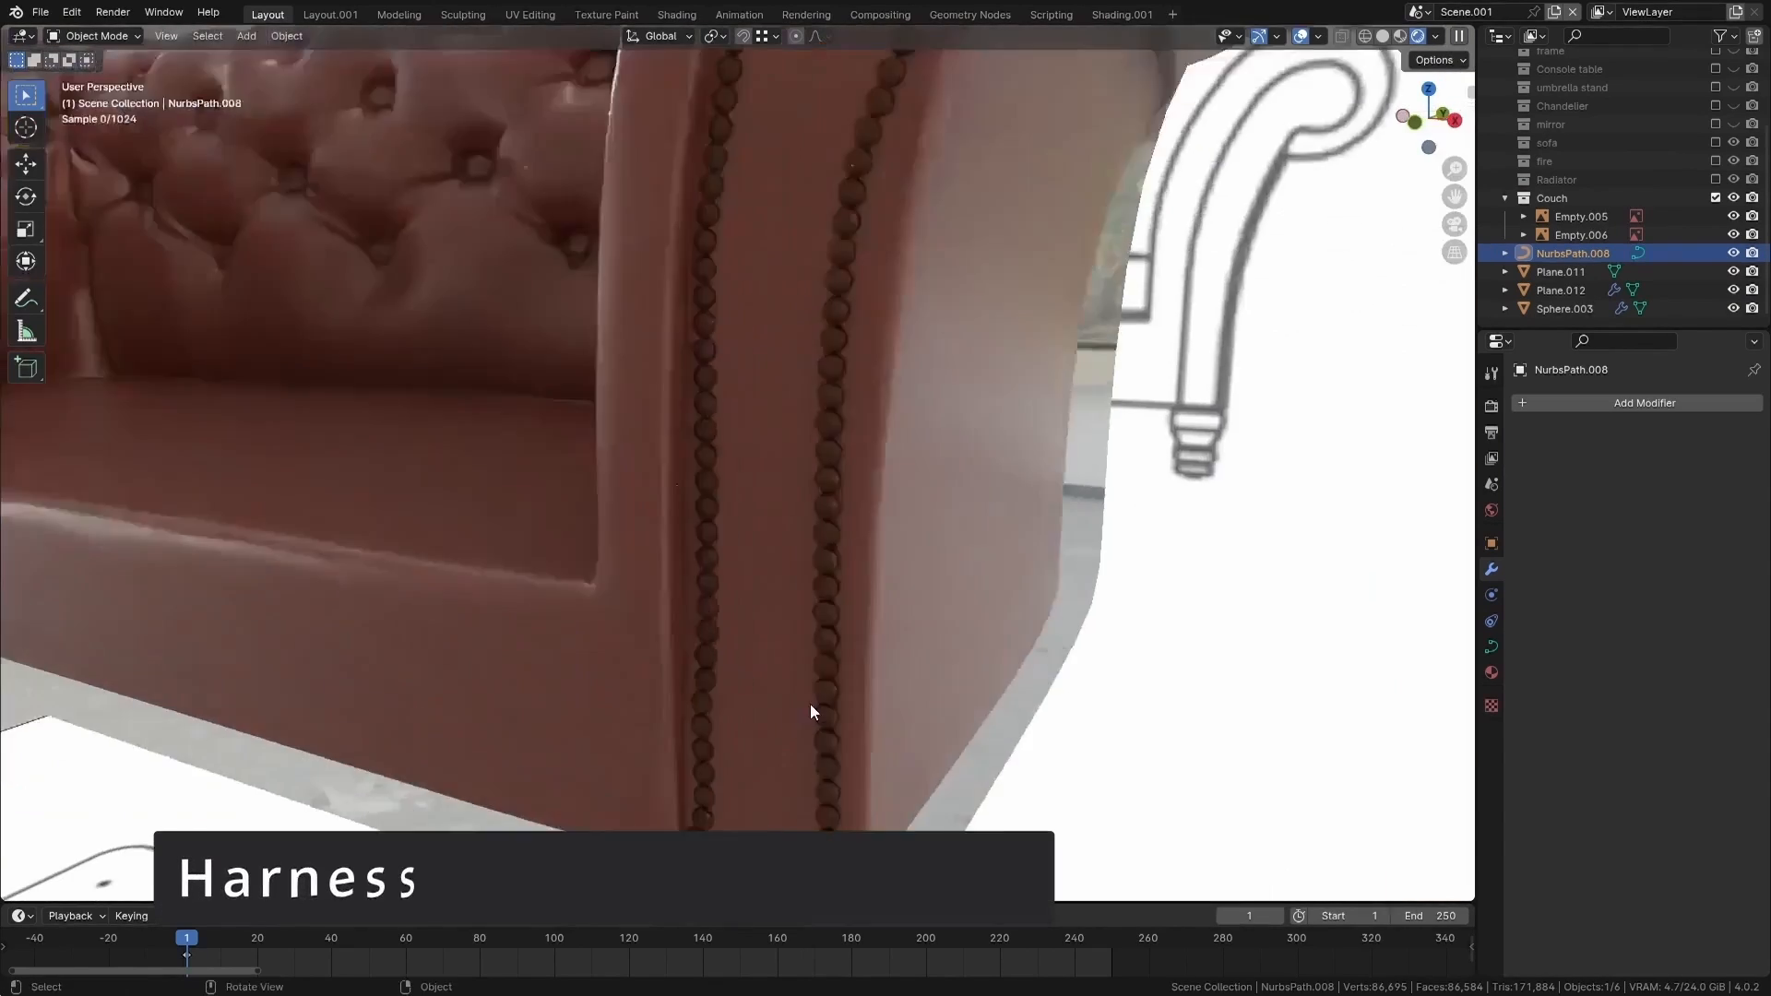
{"action": "left_click", "coordinate": [1564, 308]}
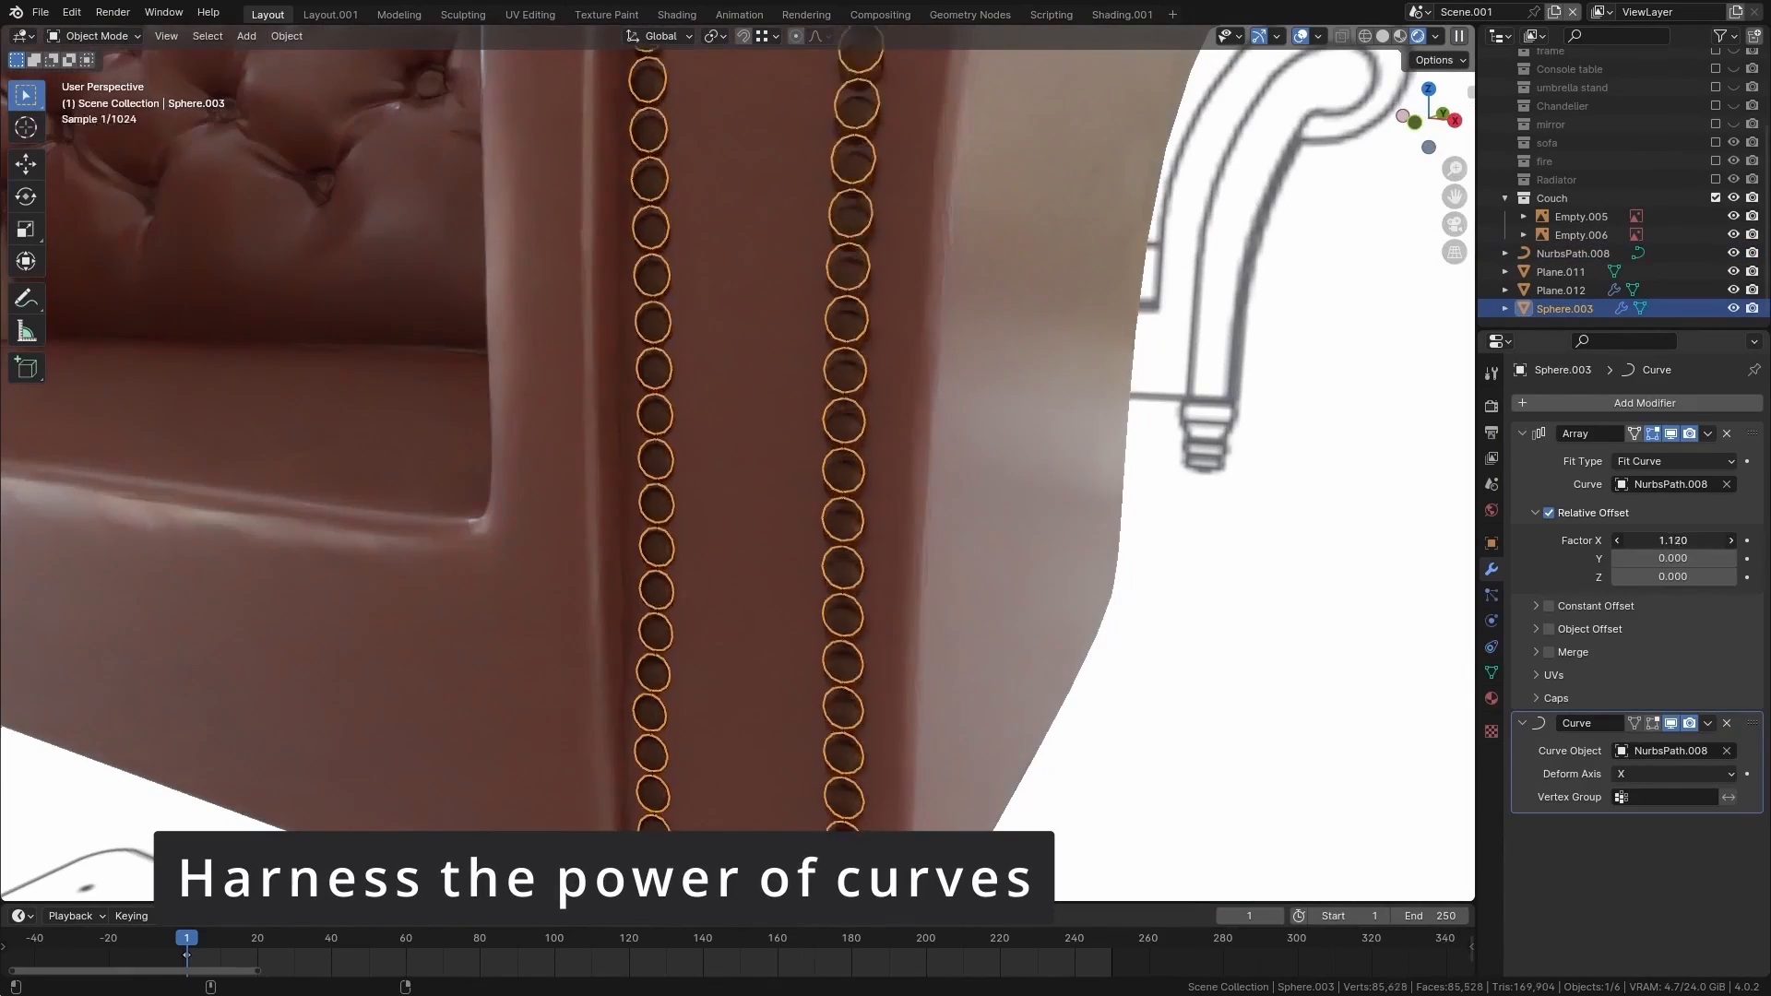